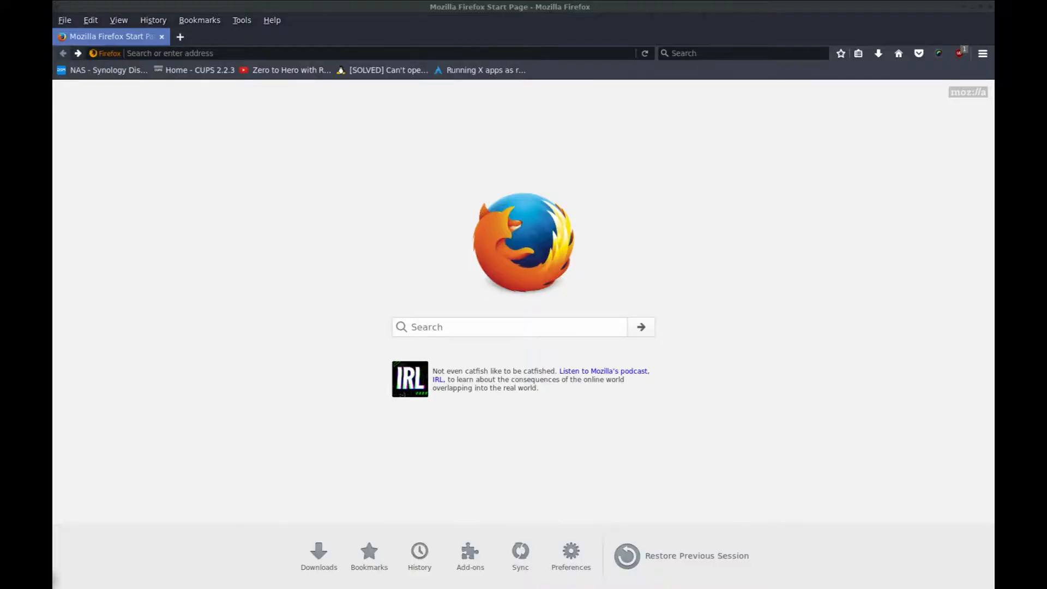
mouse_move(409, 232)
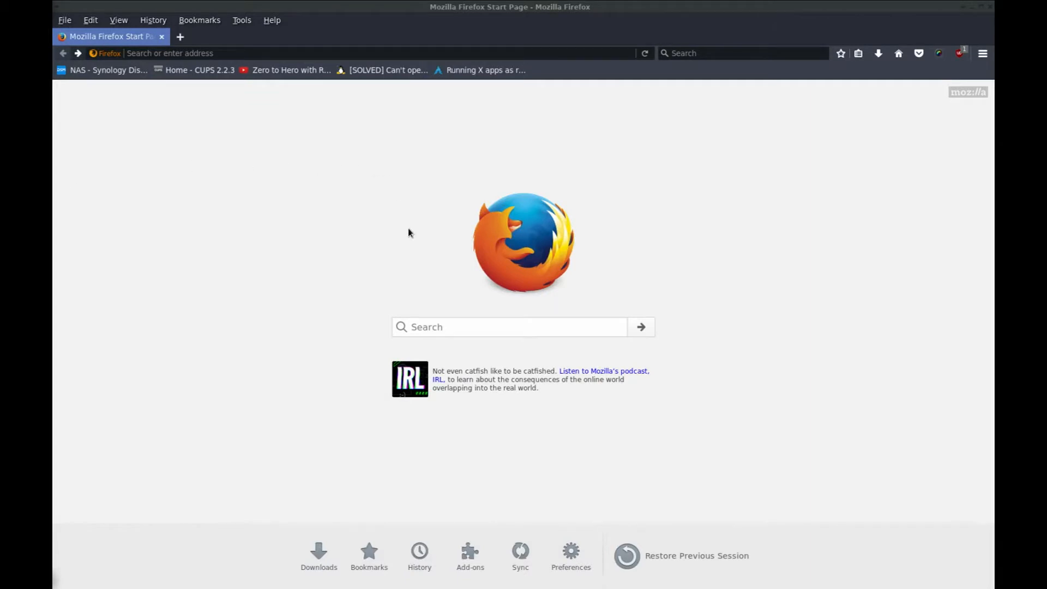
- Search Google for "ubiquiti" from the Firefox start page
left_click(460, 326)
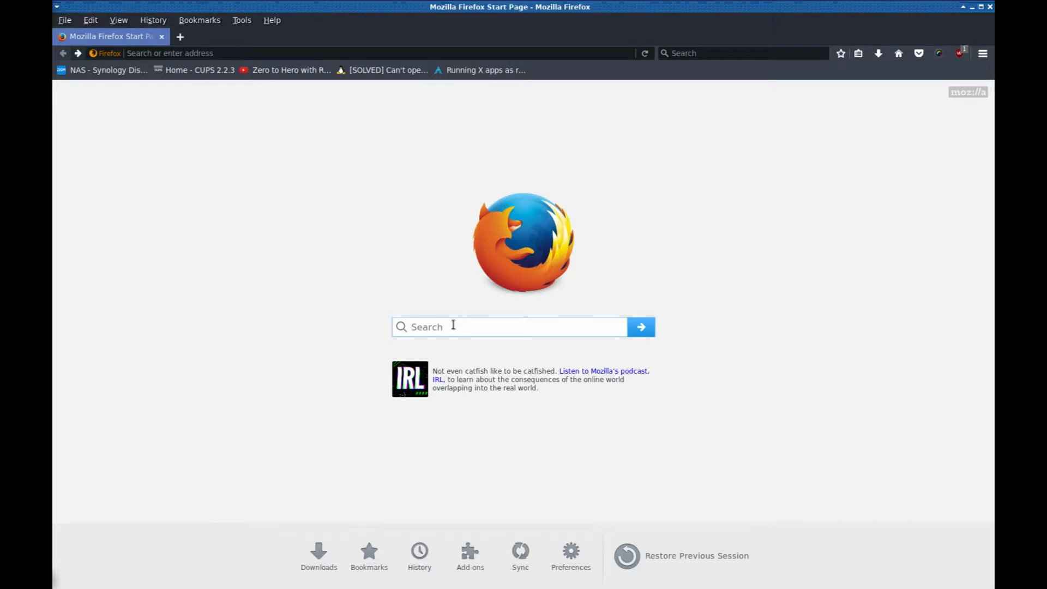
type("u")
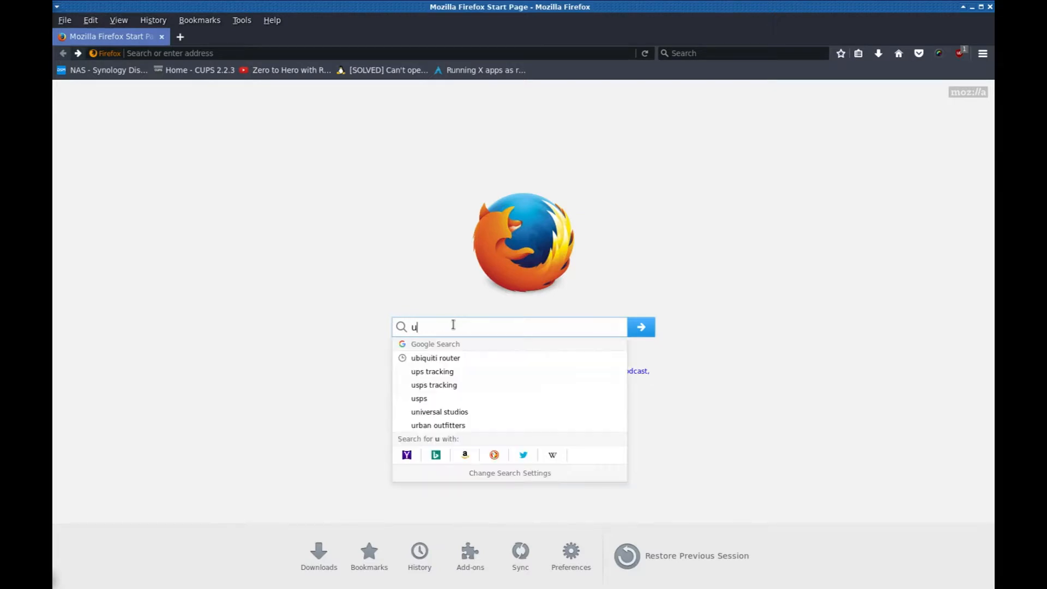
type("biquiti")
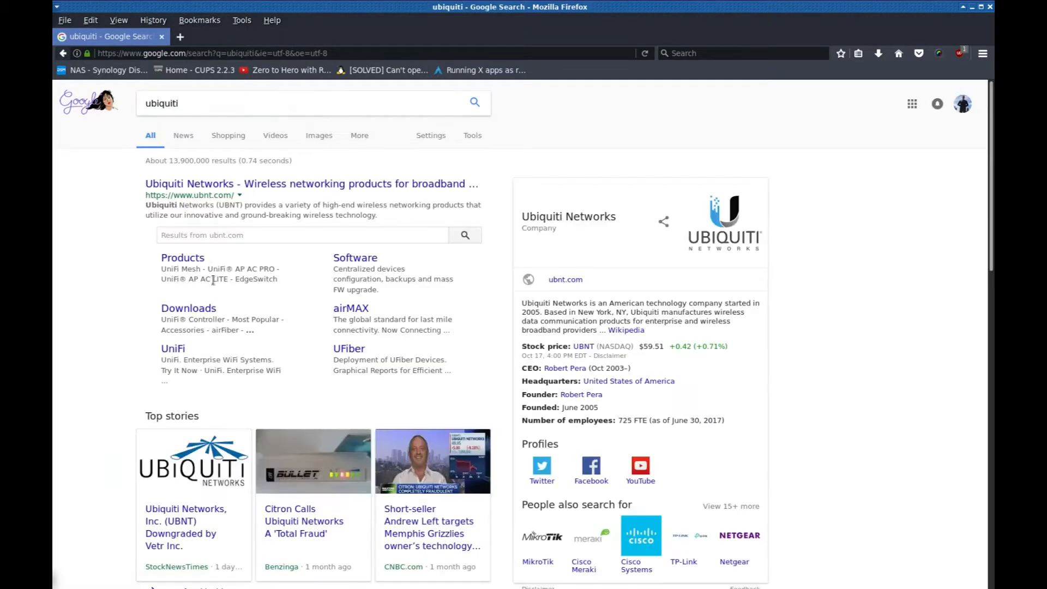
- Go to the Ubiquiti downloads site and list the EdgeMAX firmware releases
left_click(188, 307)
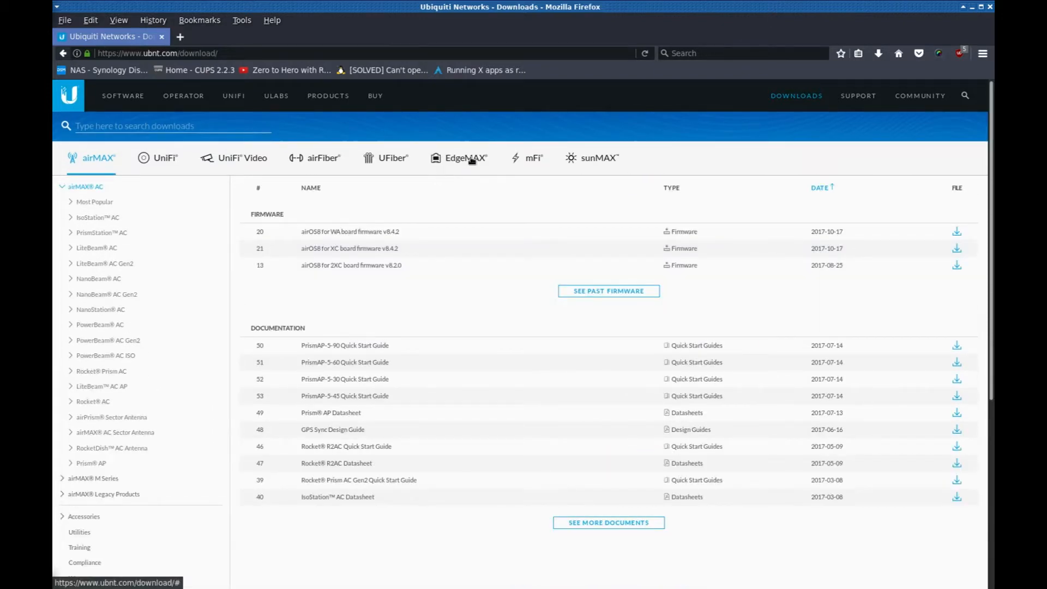
left_click(465, 157)
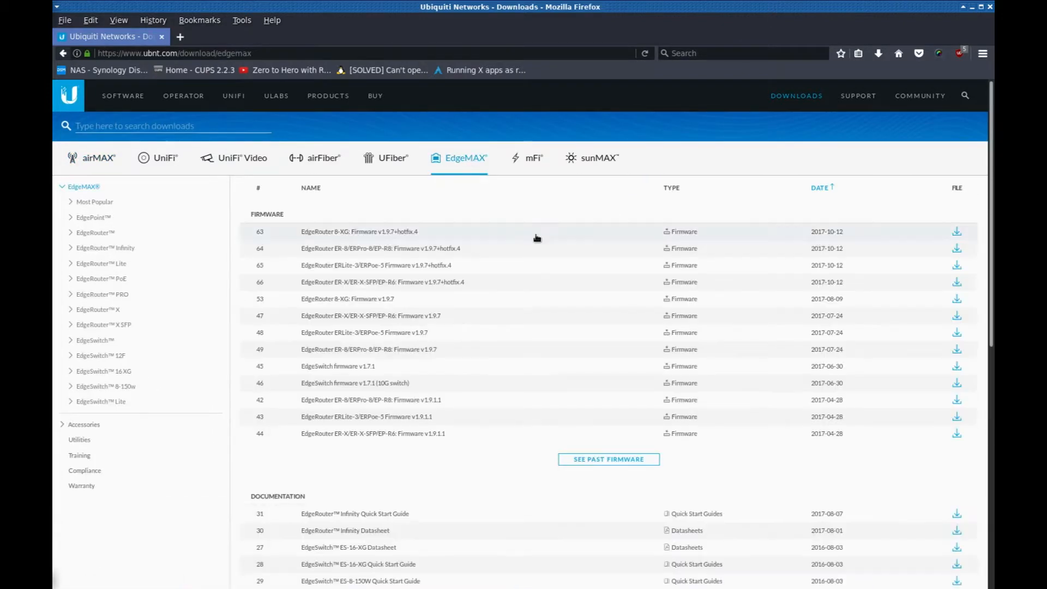
mouse_move(396, 423)
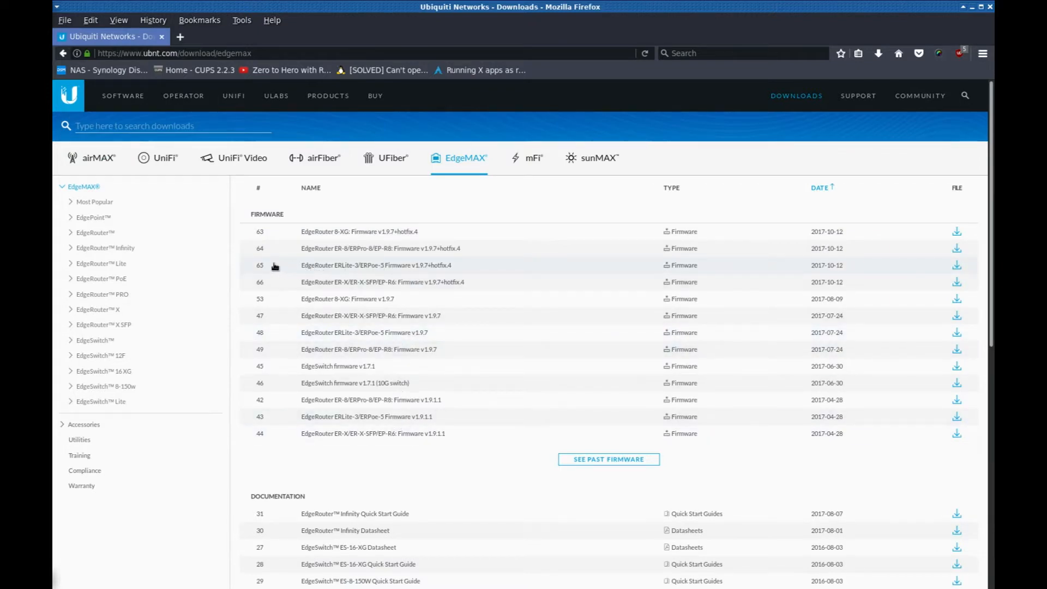
mouse_move(405, 269)
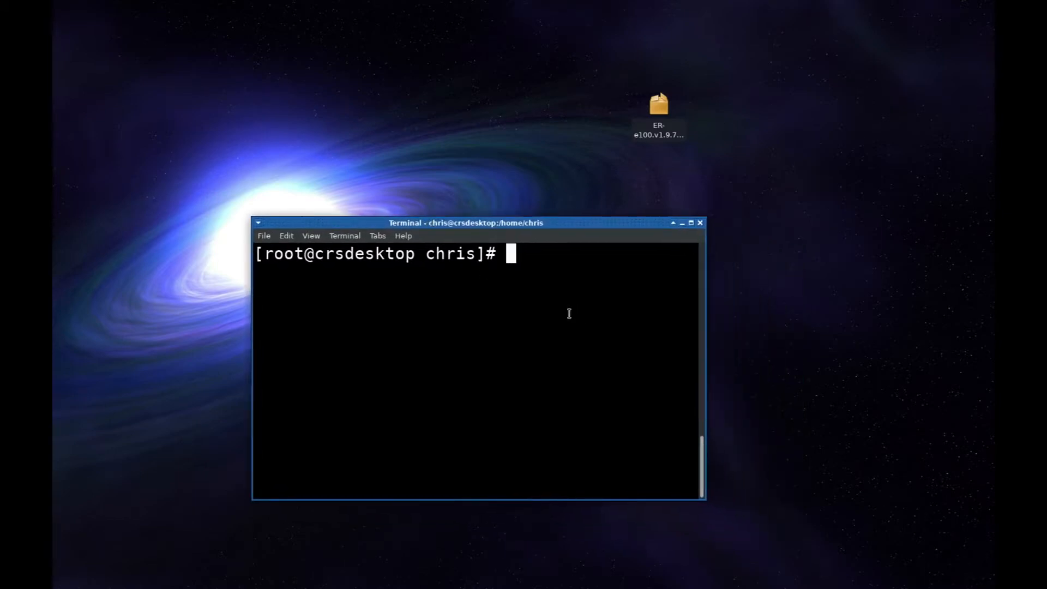
mouse_move(425, 327)
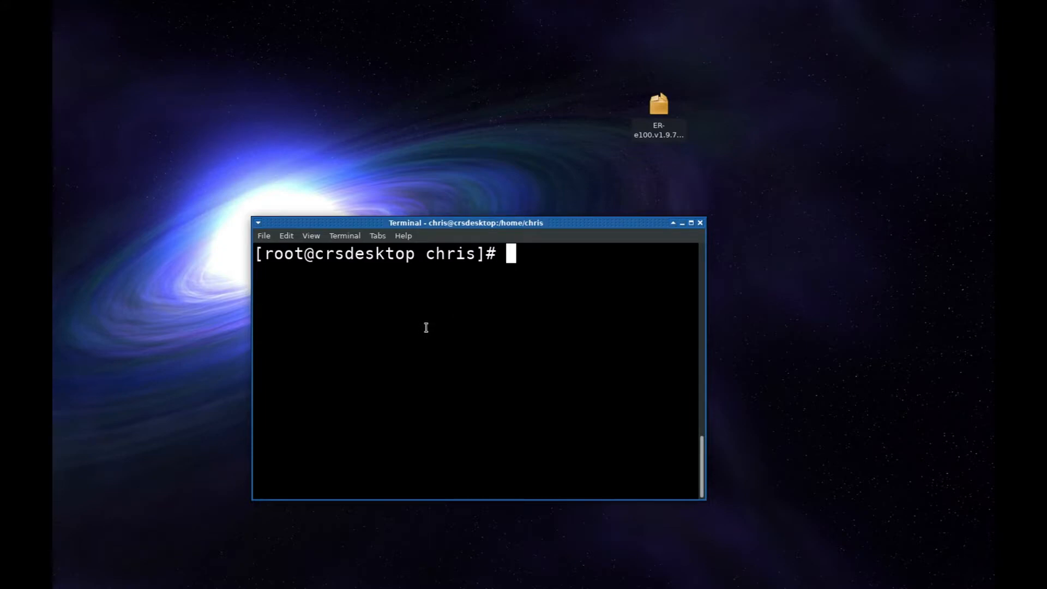
- Reposition the root shell Terminal window and expand it to full screen
left_click_drag(465, 223, 499, 224)
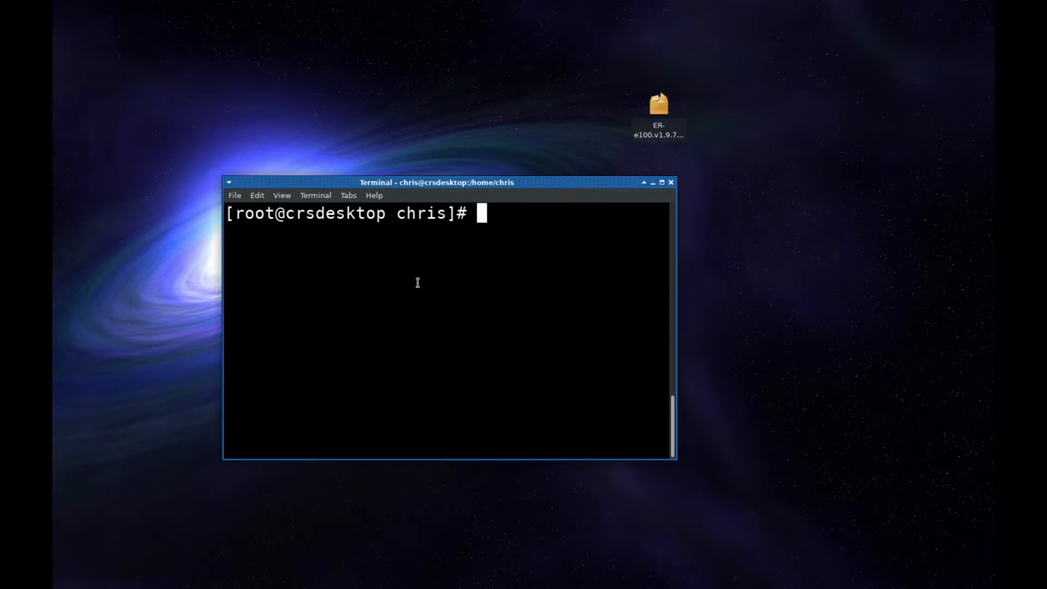
left_click_drag(456, 182, 442, 208)
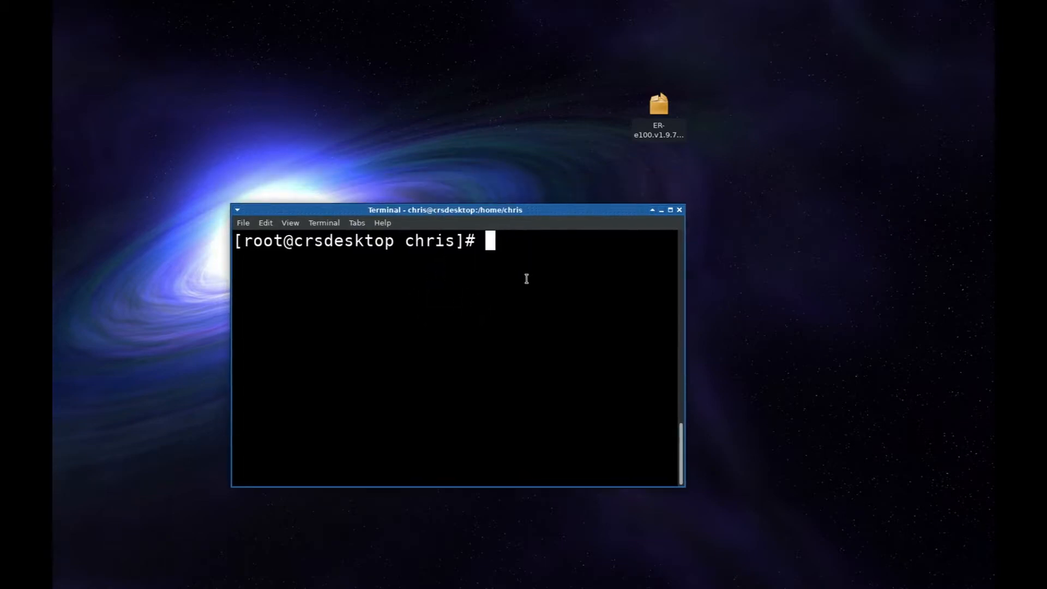
left_click_drag(460, 209, 425, 199)
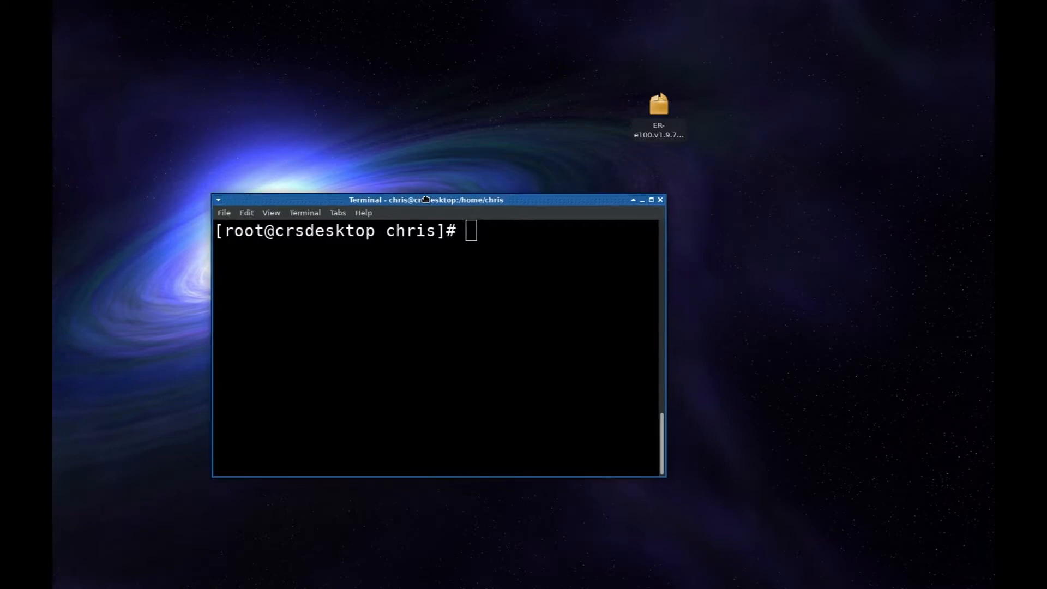
left_click_drag(424, 198, 412, 187)
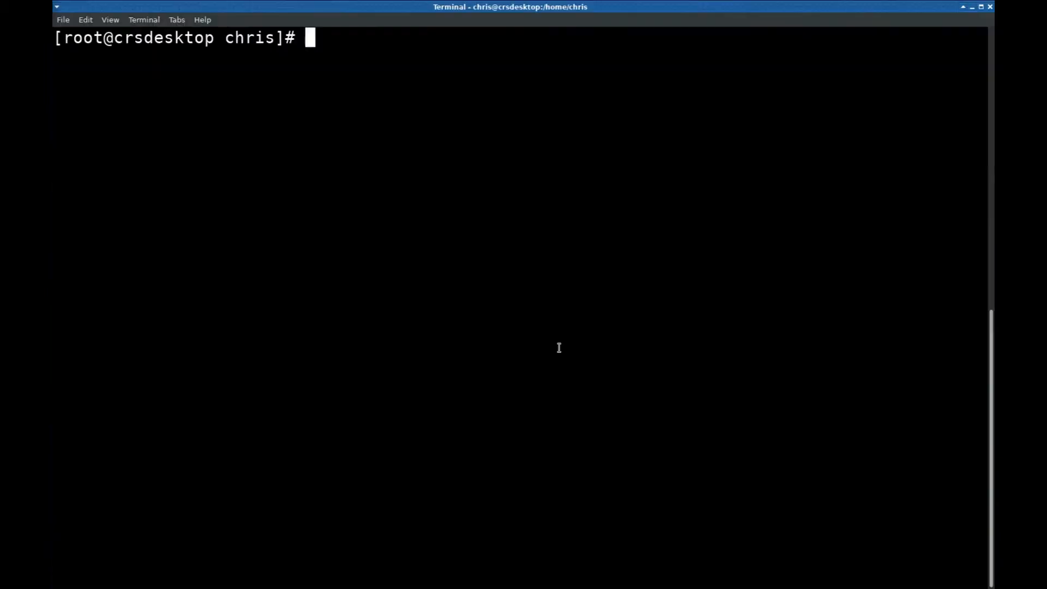
- Run ifstat to show lo and enp0s31f6 counters and copy the enp0s31f6 name
type("ifstat")
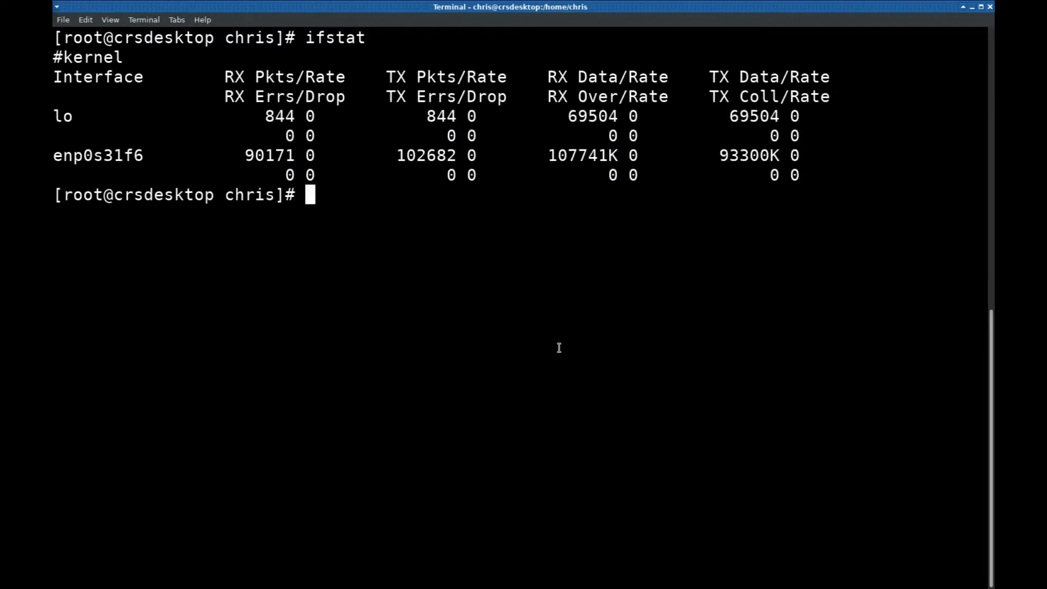
mouse_move(563, 352)
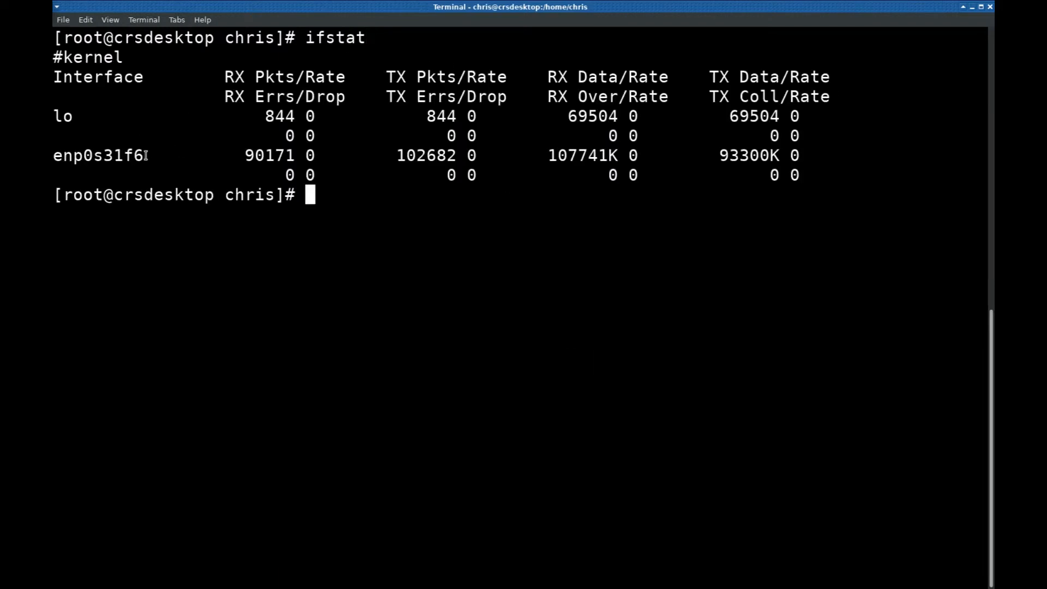
double_click(97, 155)
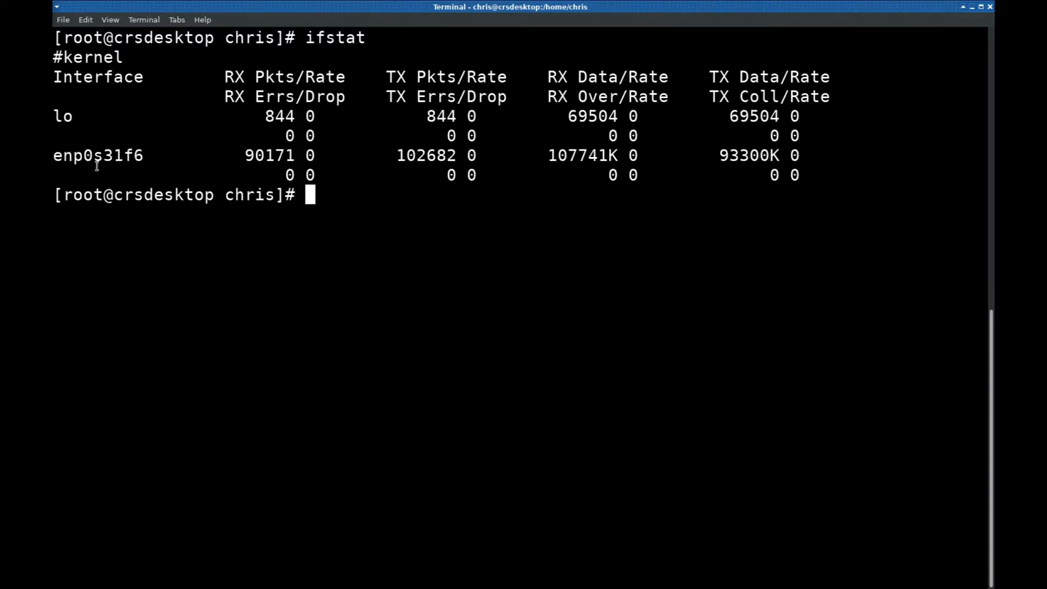
right_click(97, 156)
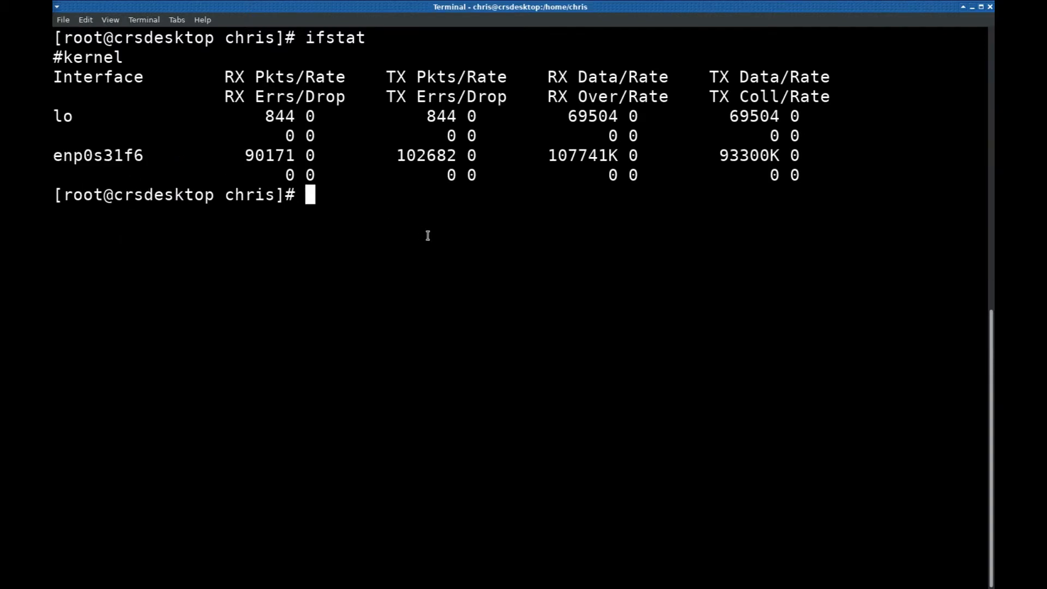
type("dh")
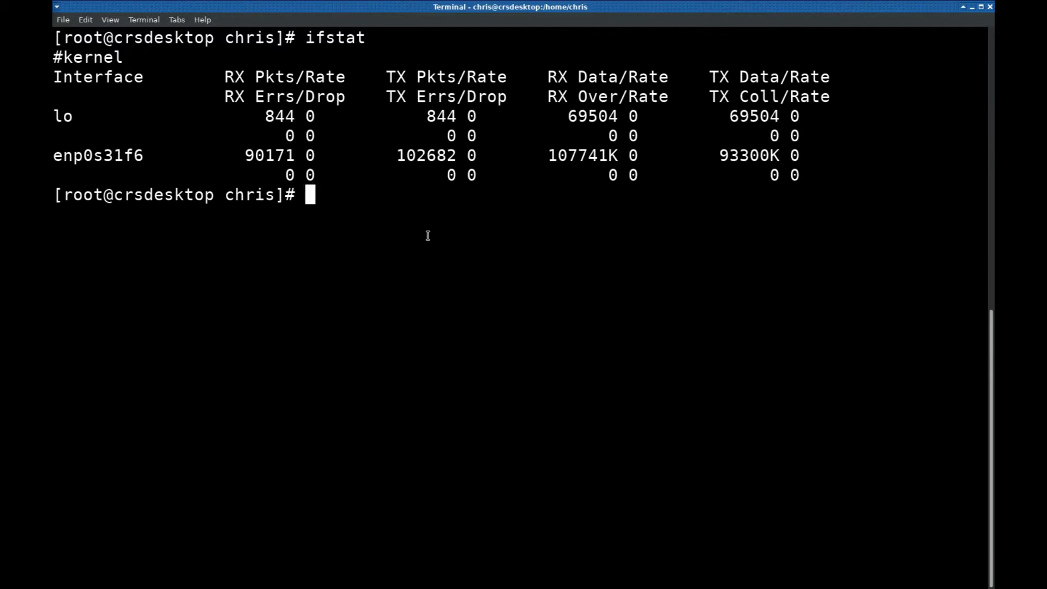
- Open /etc/dhcpcd.conf in nano from the root shell
type("nano /et")
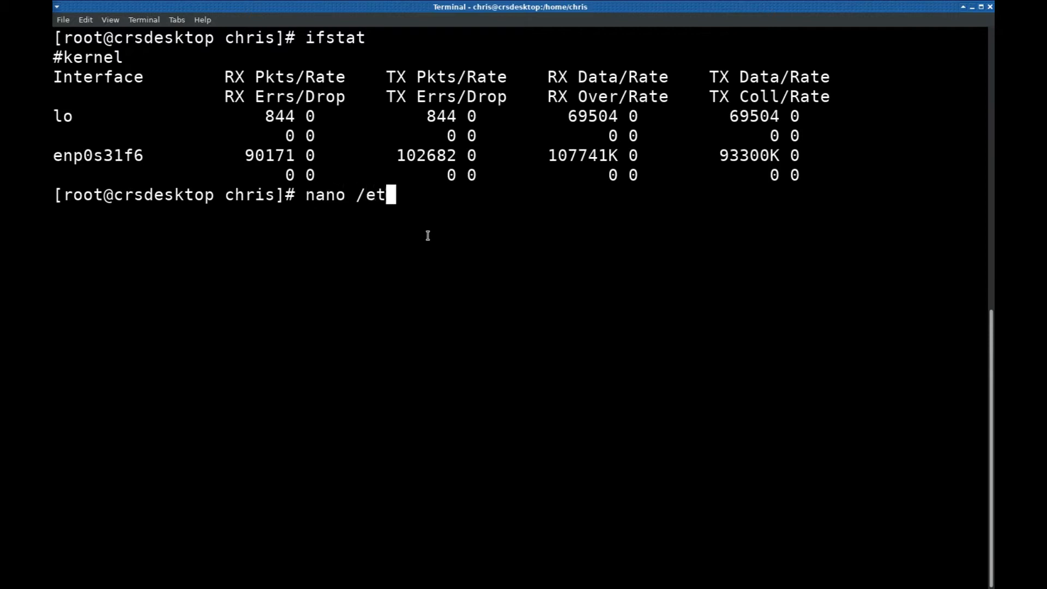
type("c/dhc")
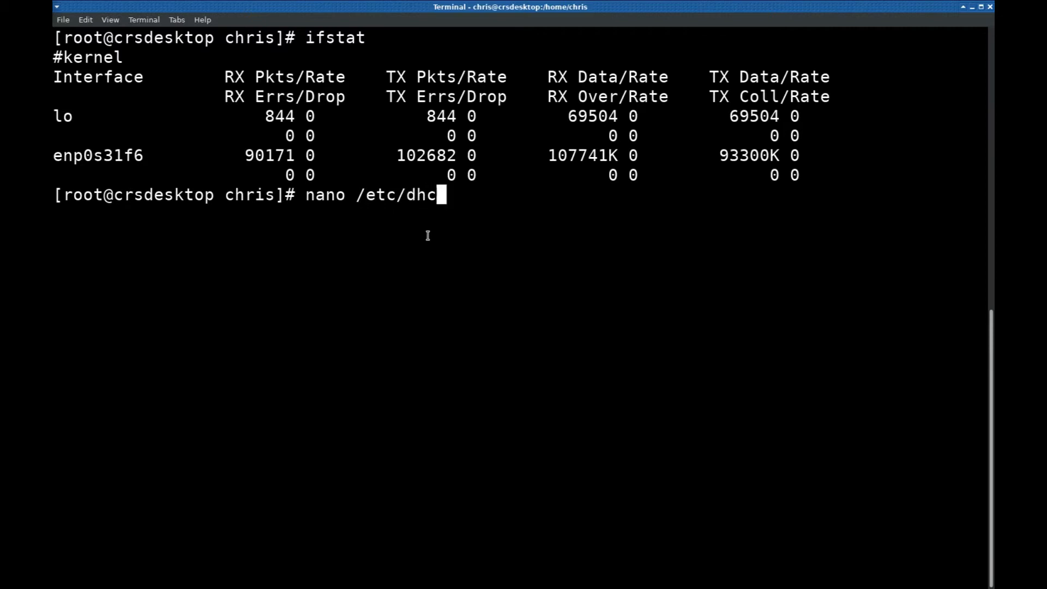
type("pcd.conf")
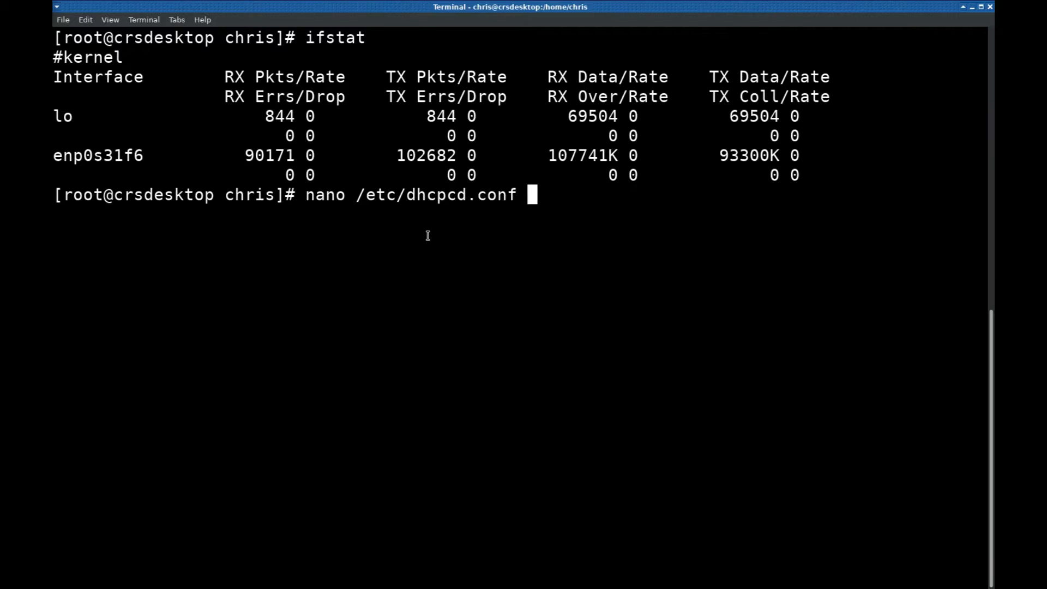
key("Return")
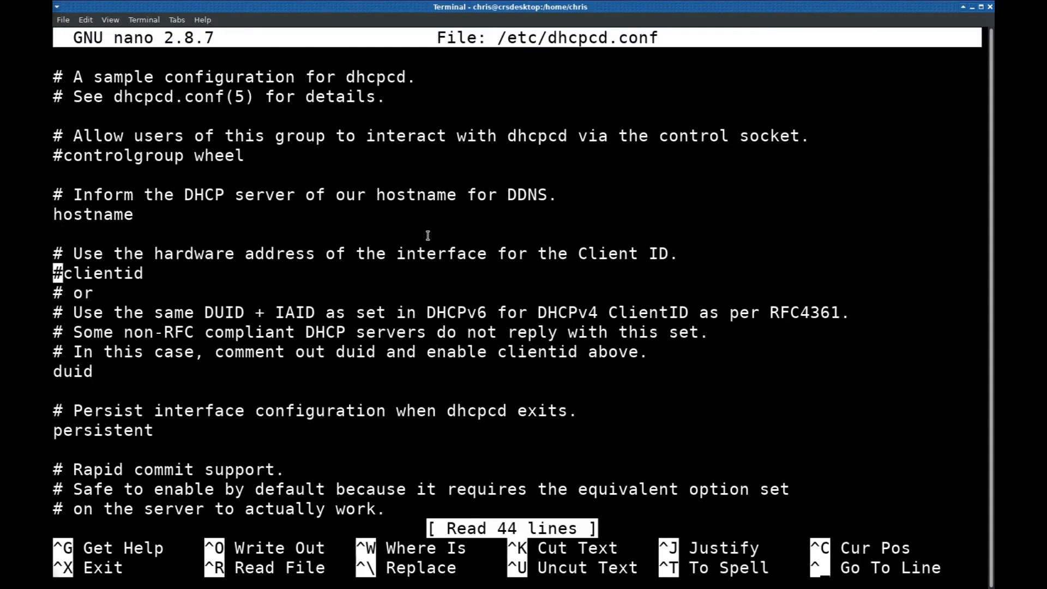
- Review the enp0s31f6 block with static ip_address 192.168.1.100 at the end of the file
scroll("down", 3)
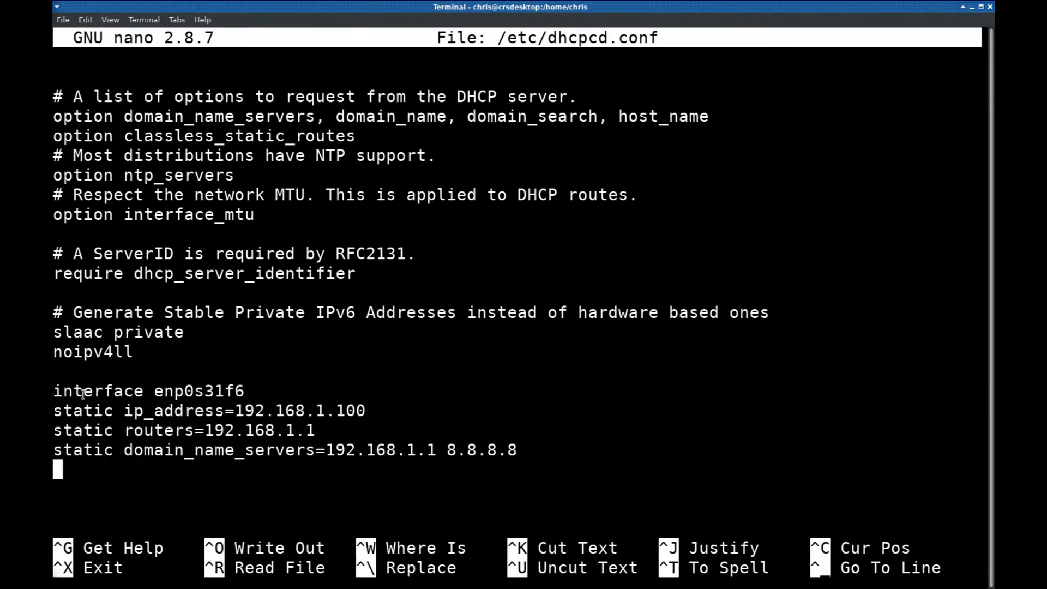
double_click(179, 390)
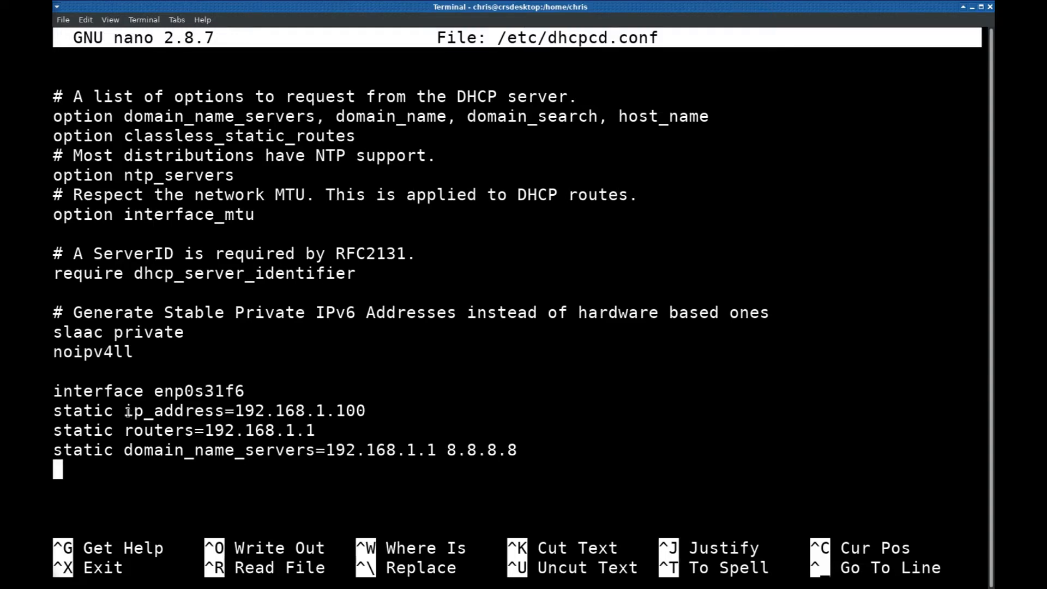
double_click(174, 411)
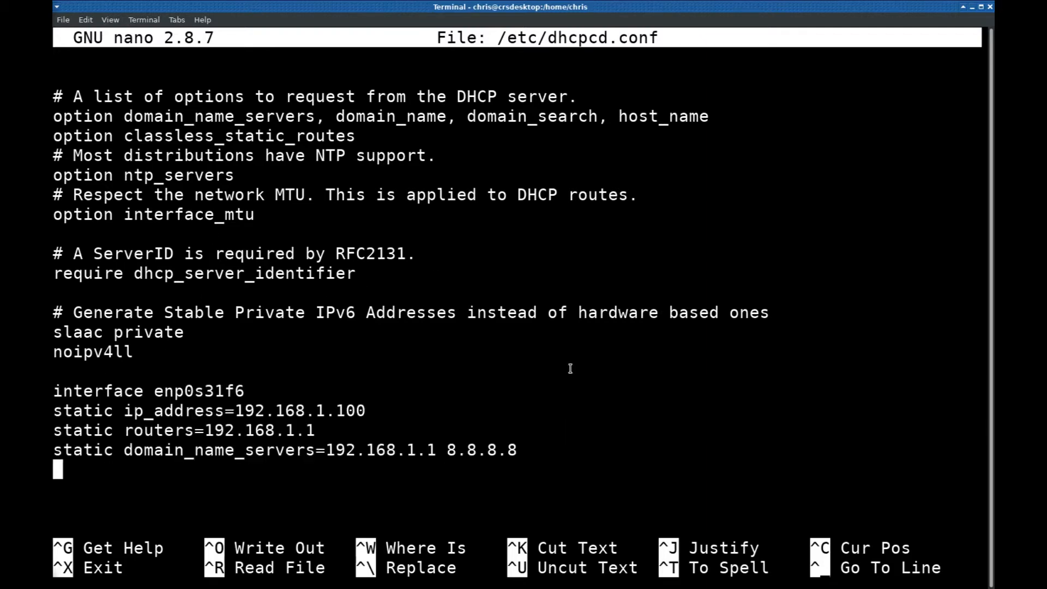
- Leave nano and kill the running dhcpcd daemon with pkill
key("ctrl+x")
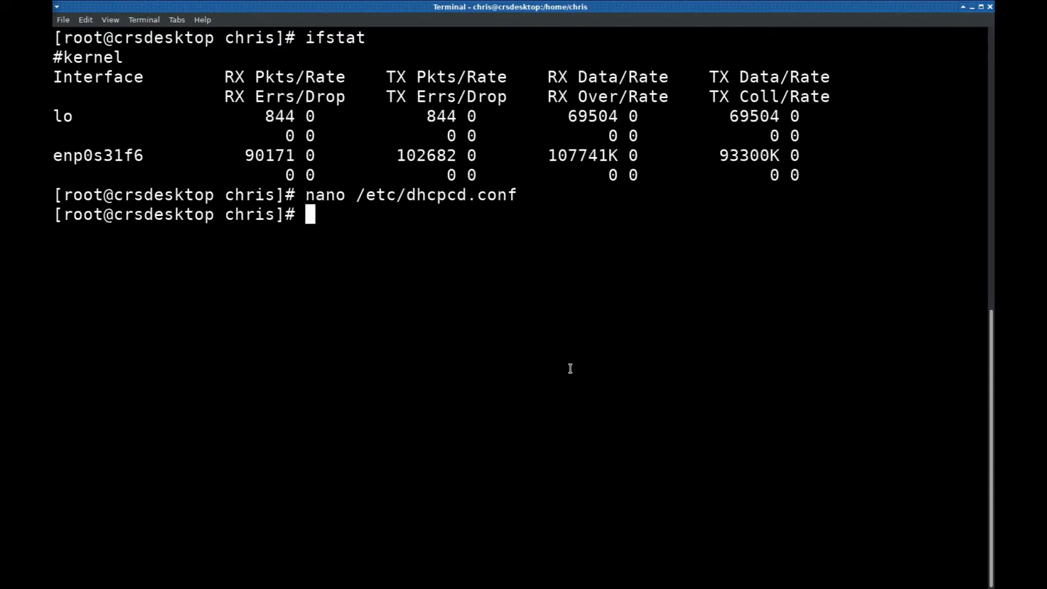
mouse_move(500, 267)
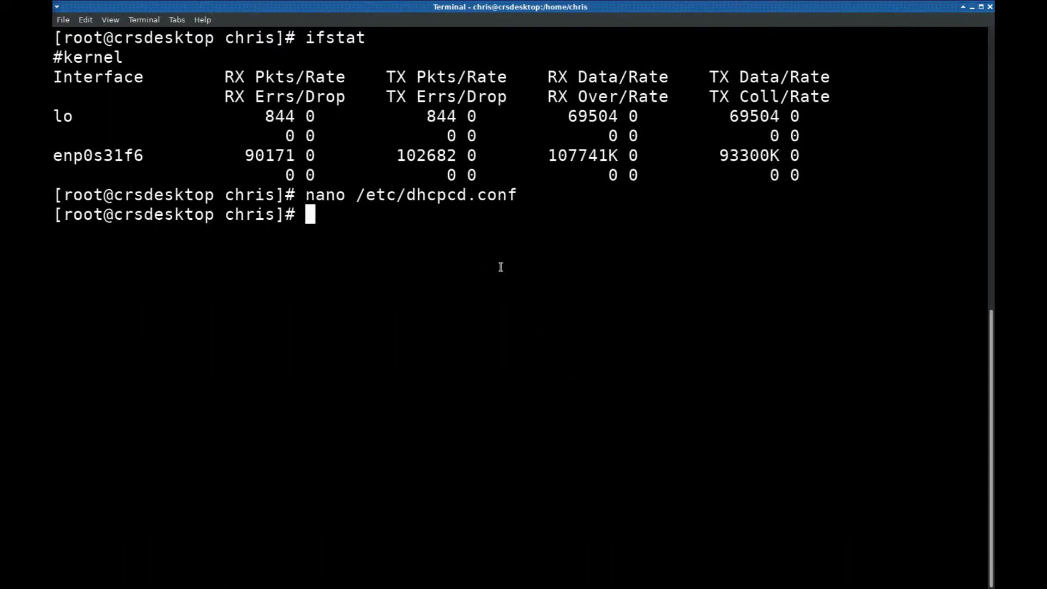
double_click(435, 194)
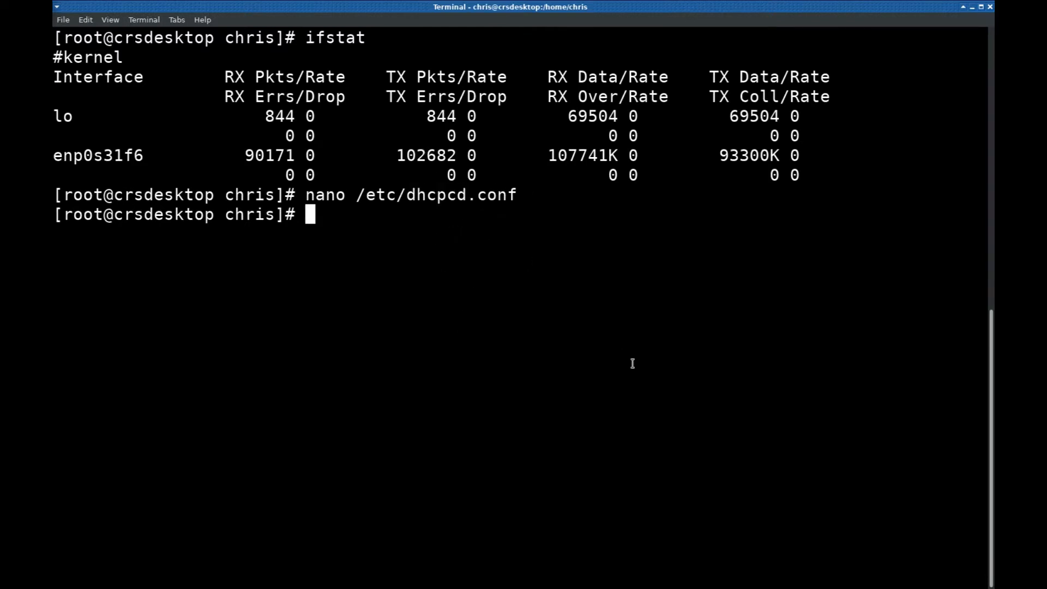
type("pk")
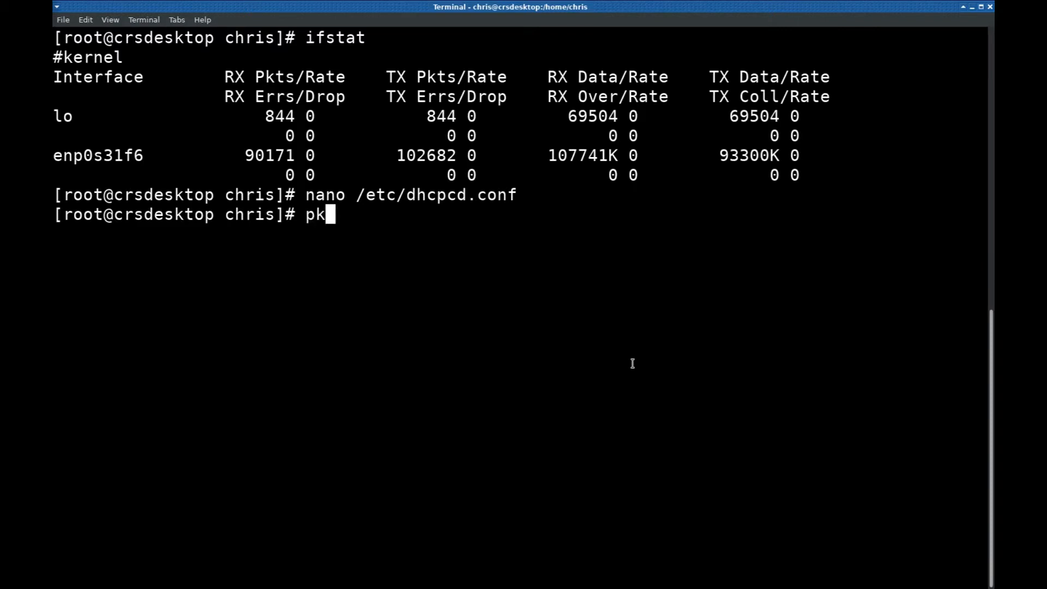
type("ill")
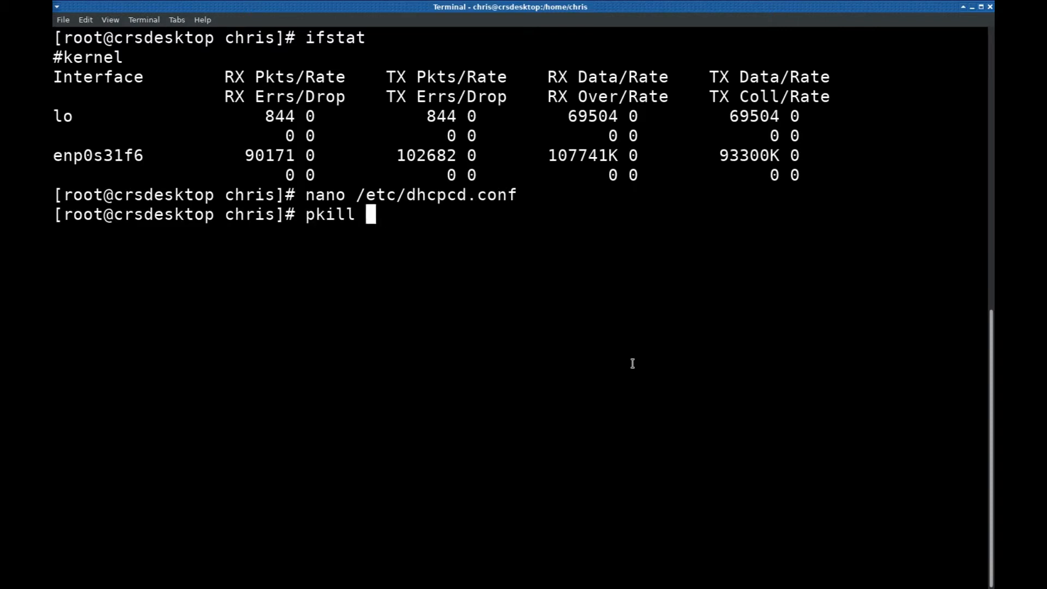
type("dhcpcd")
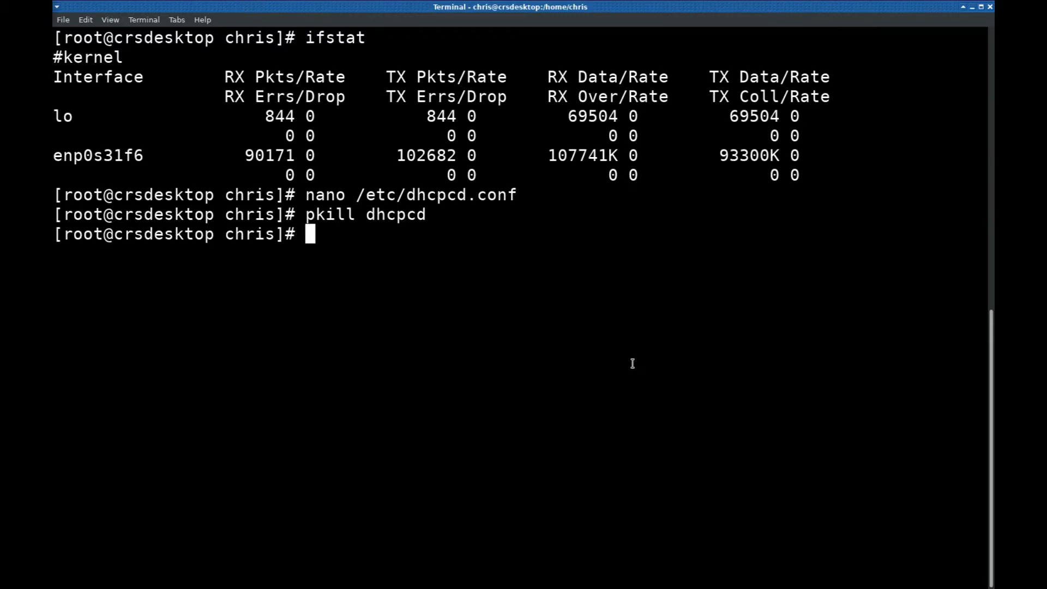
- Clear the screen and start dhcpcd on enp0s31f6 with the pasted interface name
type("clea")
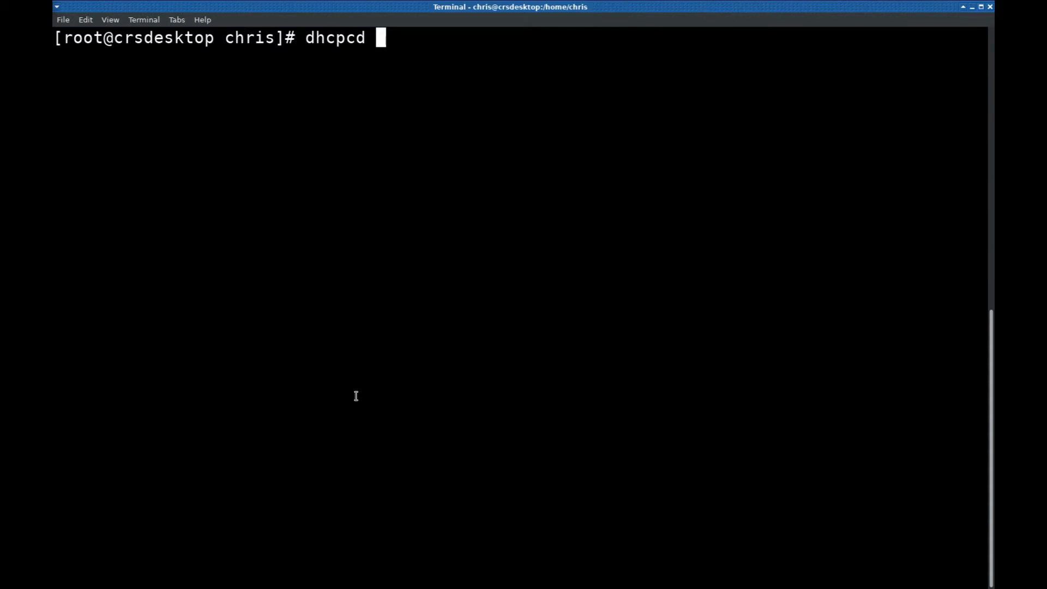
right_click(355, 394)
type(" enp0s31f6")
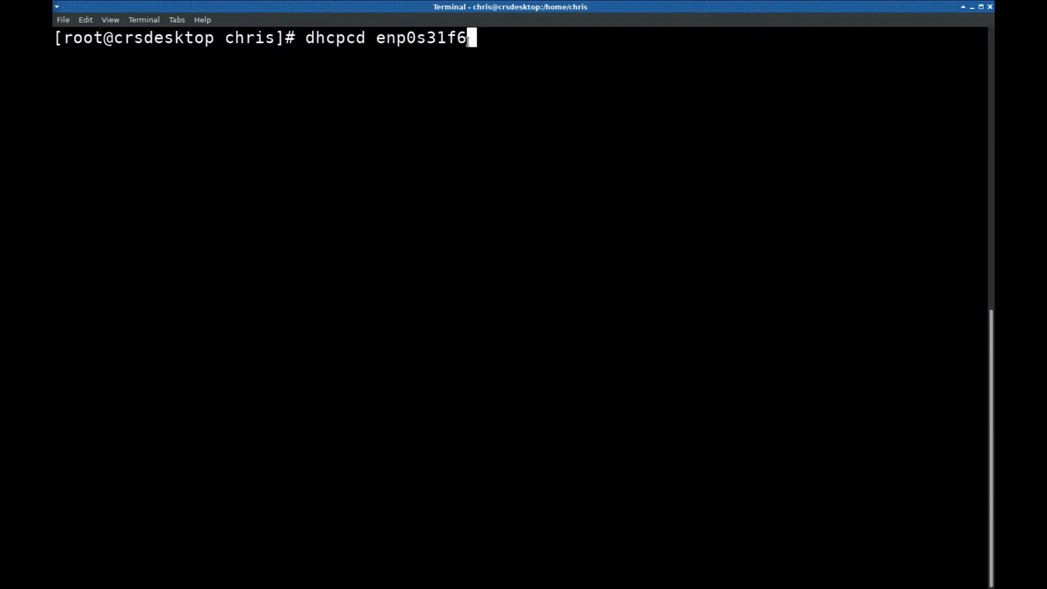
mouse_move(497, 42)
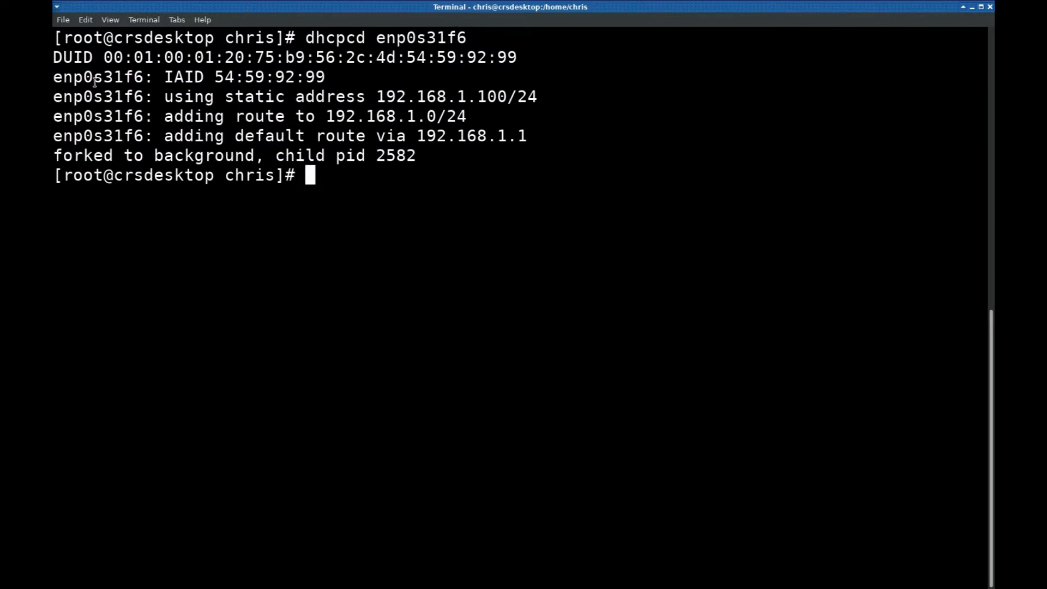
- Bring Firefox up full-screen on the failed 192.168.1.1 connection page
left_click_drag(233, 96, 358, 96)
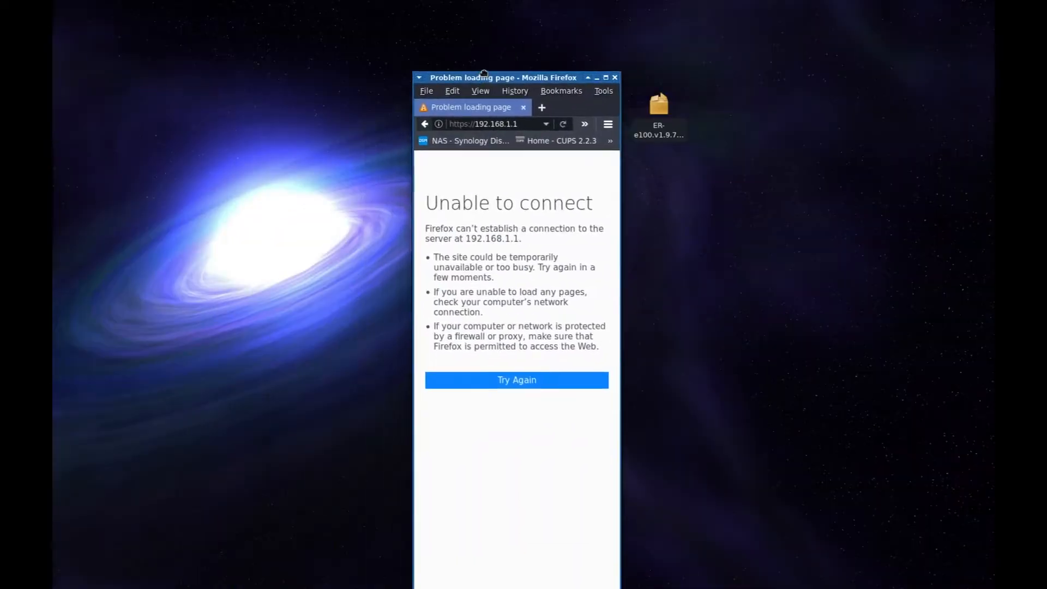
left_click(605, 77)
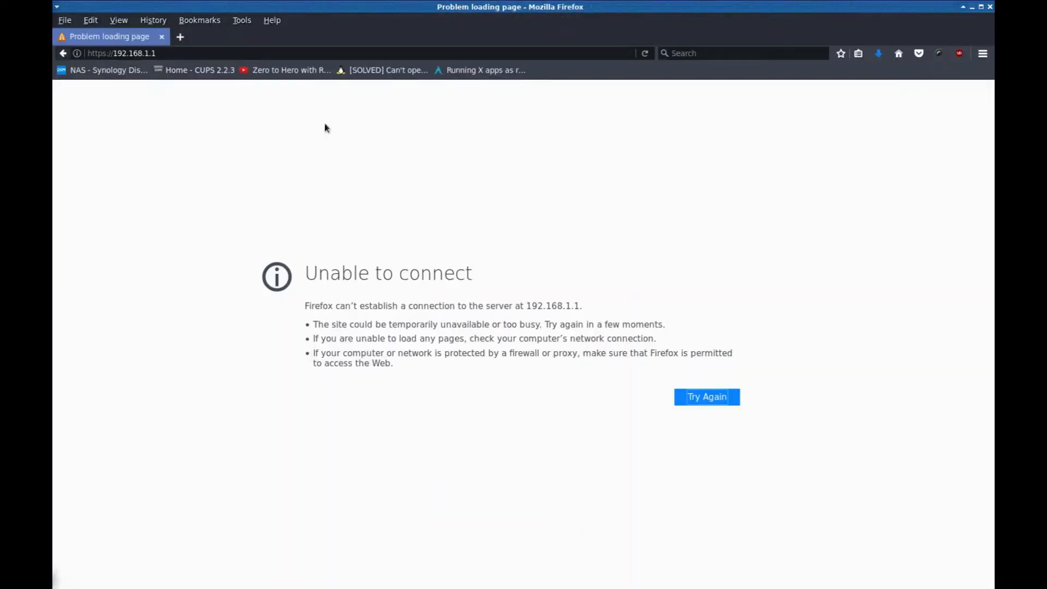
mouse_move(411, 150)
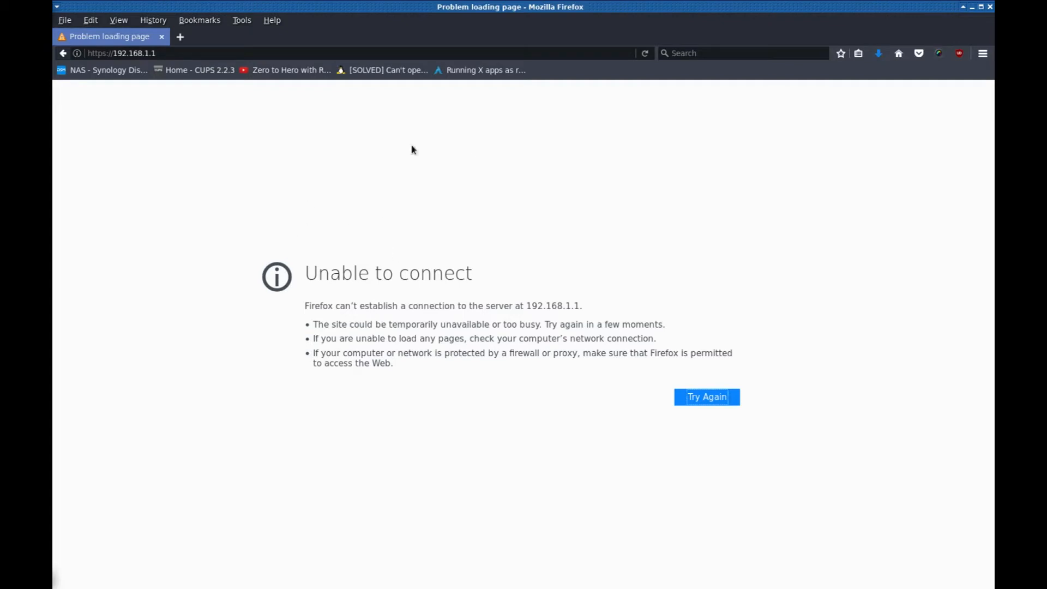
mouse_move(507, 8)
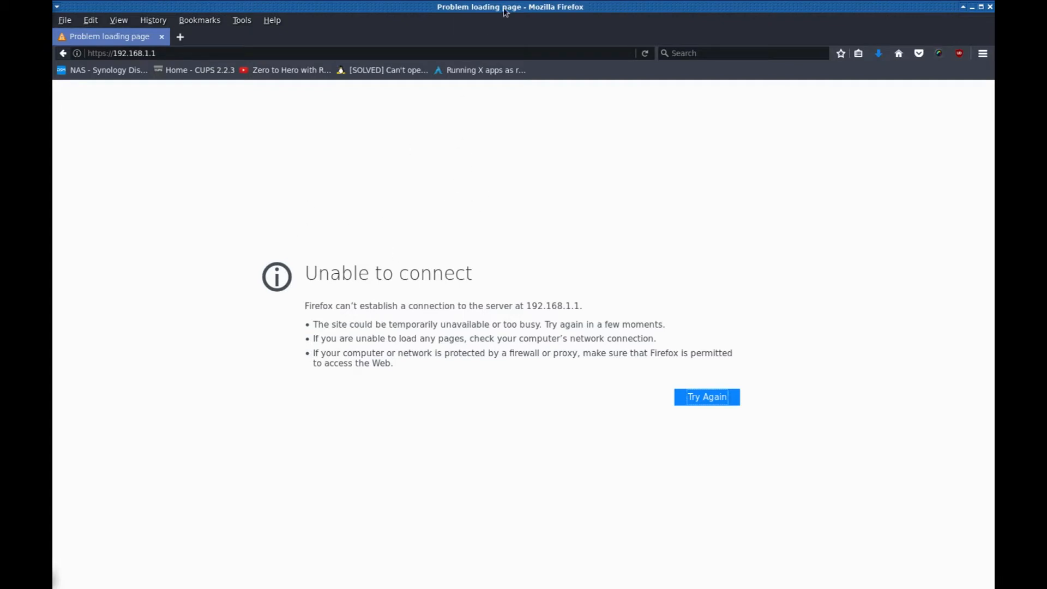
left_click(980, 7)
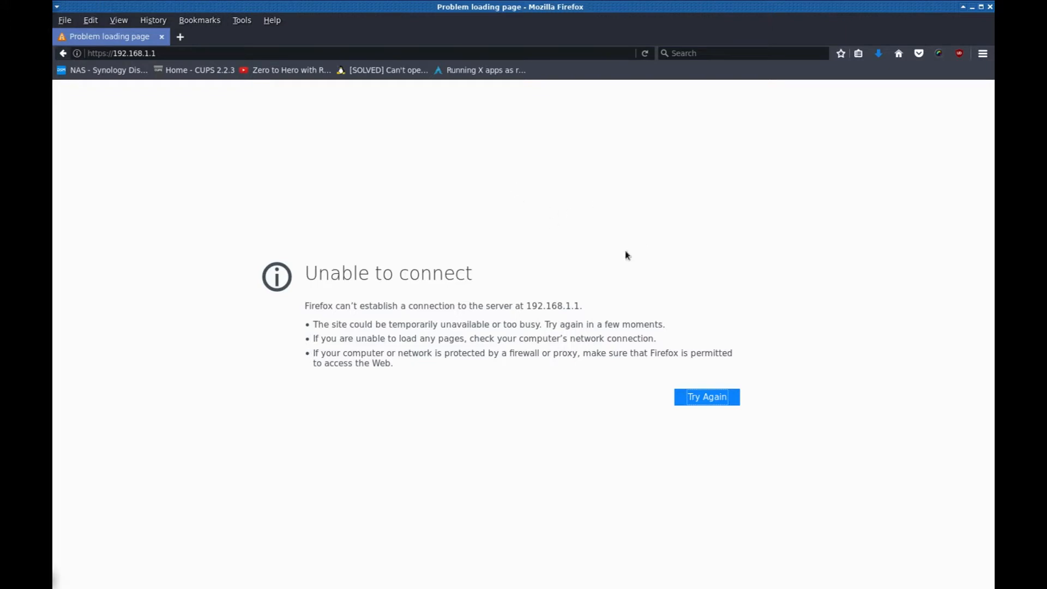
mouse_move(617, 229)
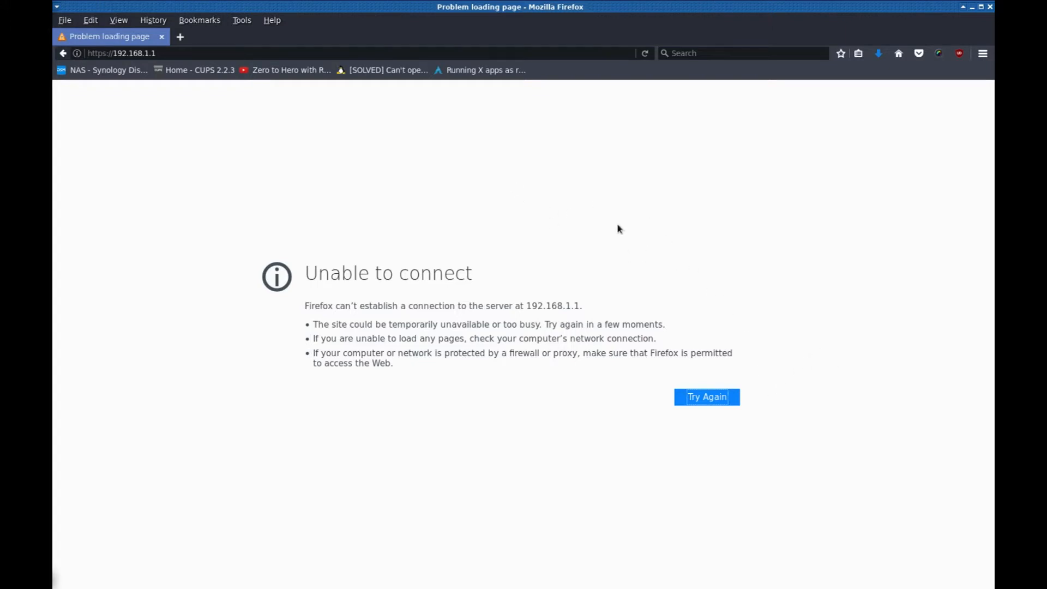
mouse_move(758, 216)
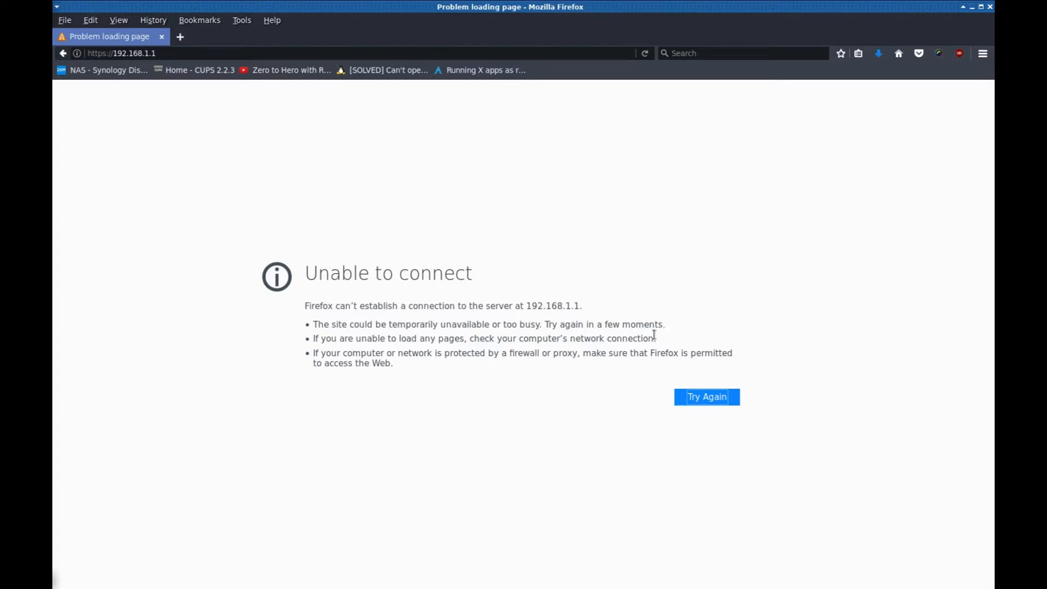
mouse_move(504, 198)
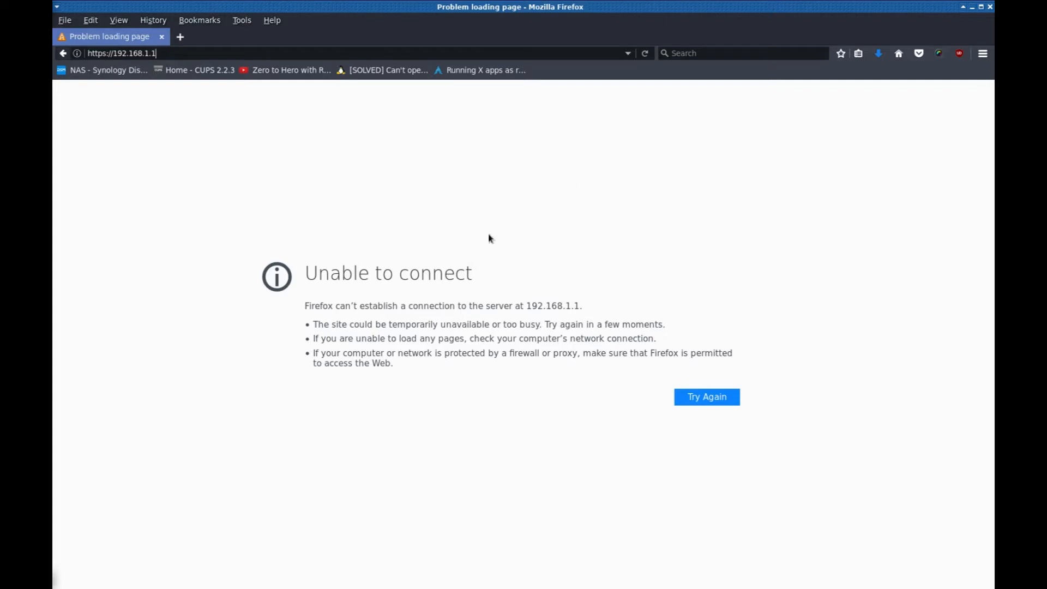
mouse_move(581, 420)
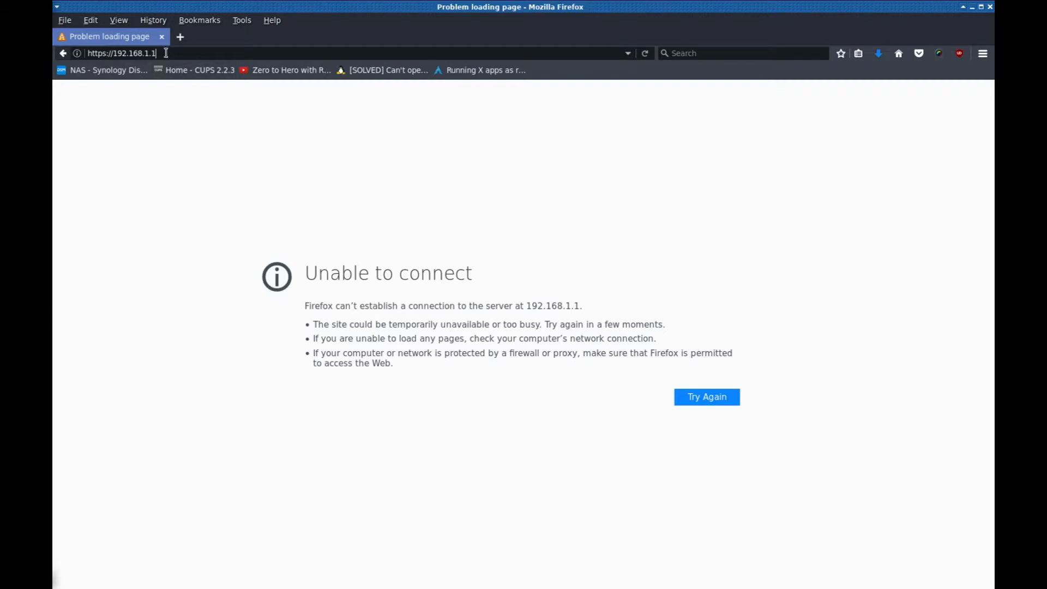
left_click(705, 397)
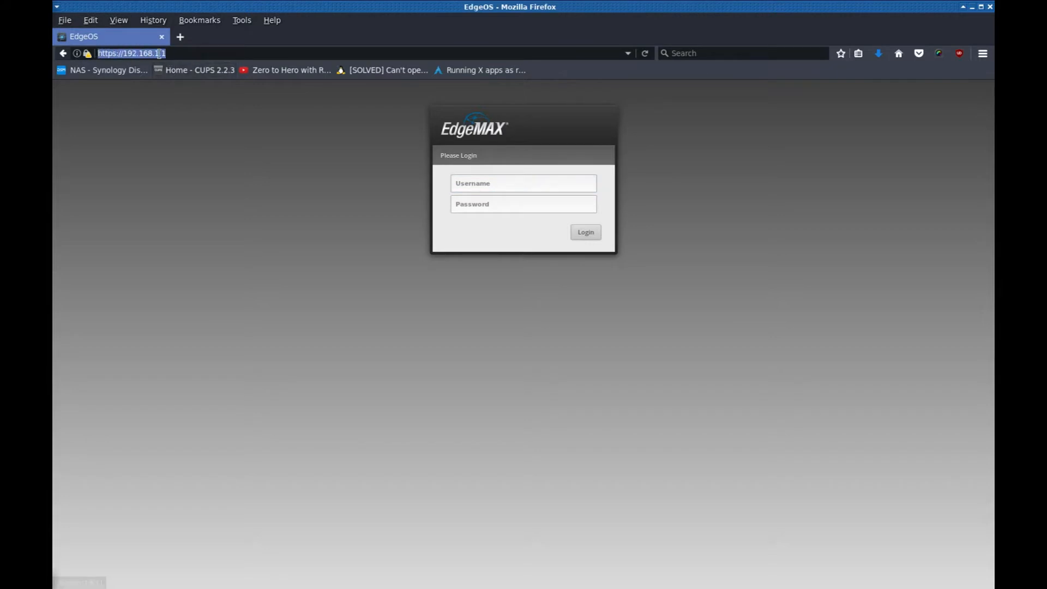
left_click(132, 53)
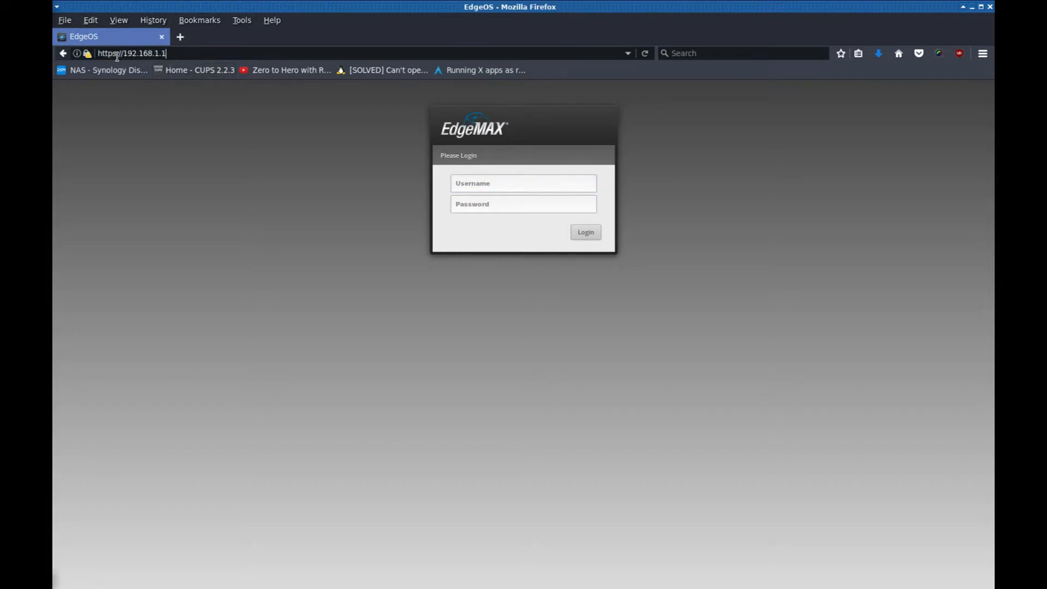
mouse_move(426, 208)
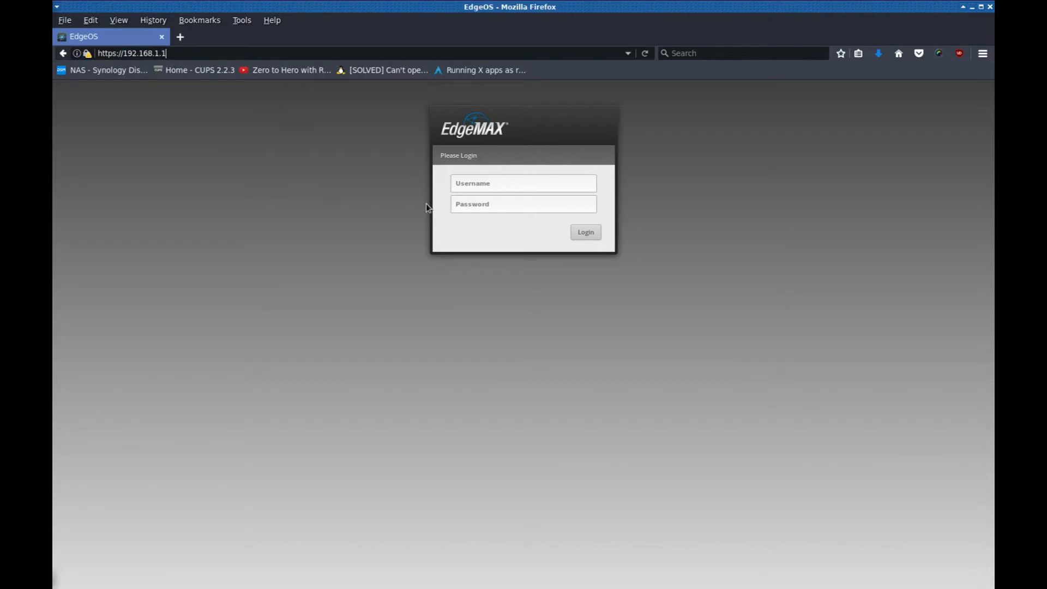
mouse_move(511, 326)
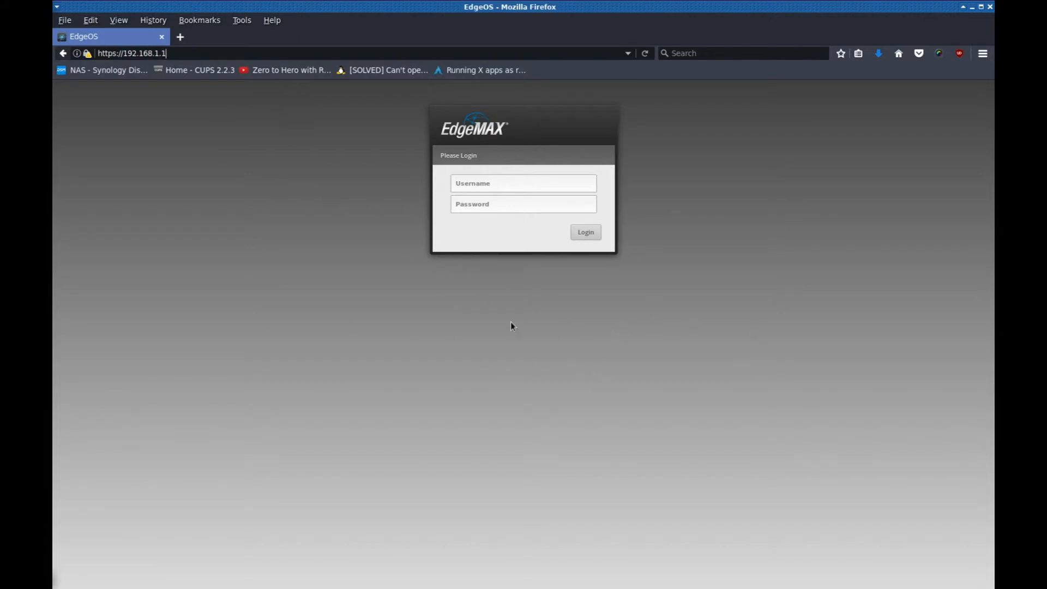
mouse_move(412, 141)
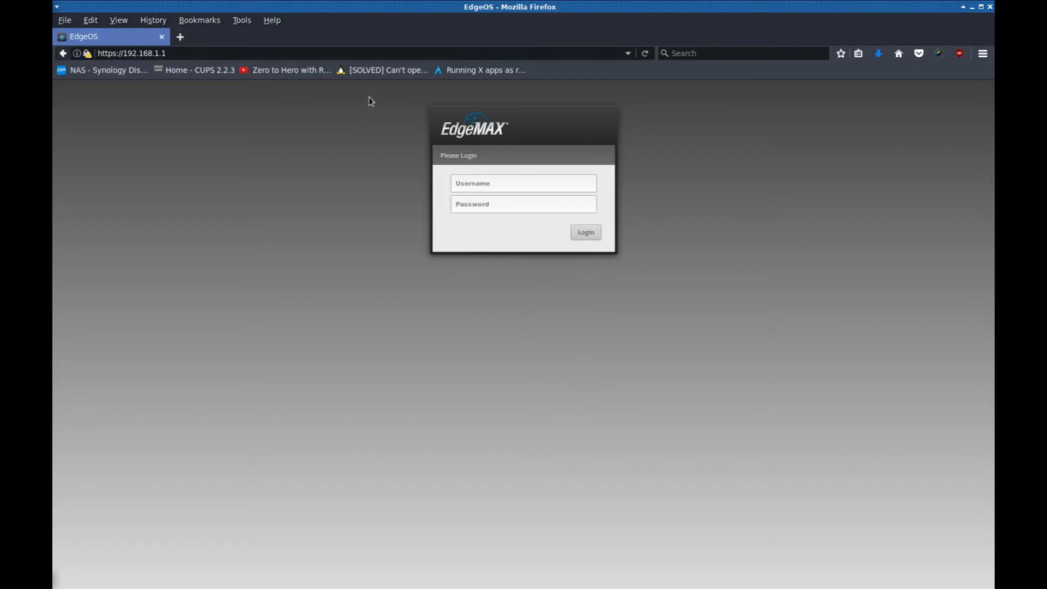
mouse_move(381, 172)
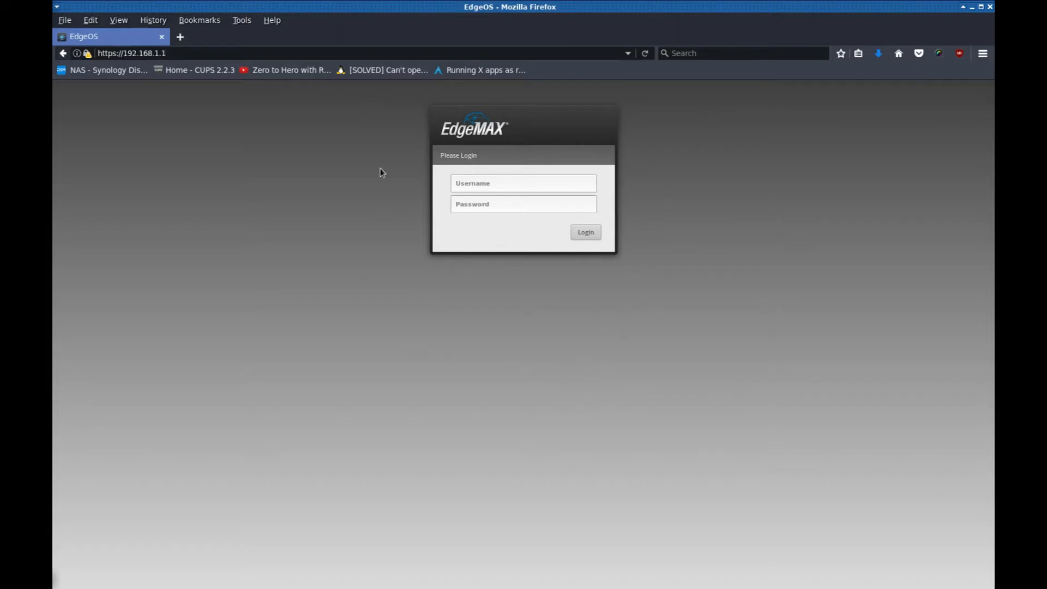
left_click(522, 183)
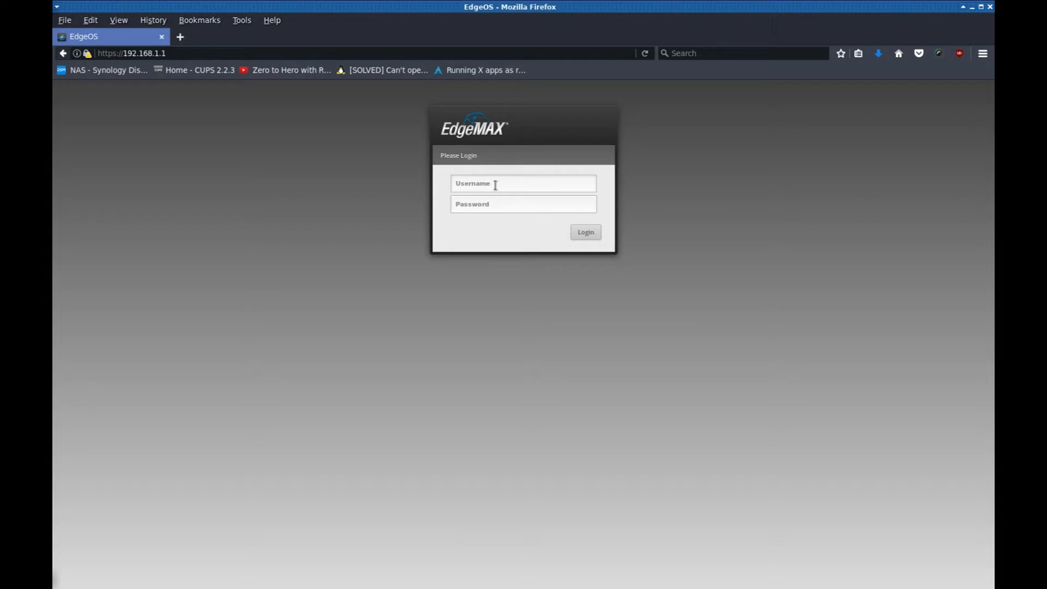
type("ubnt")
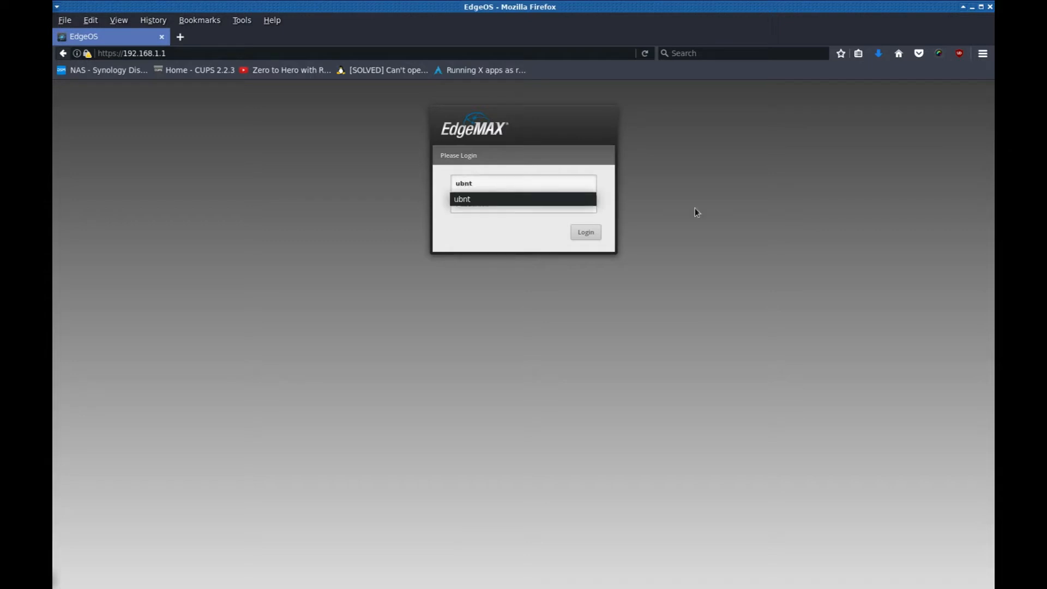
left_click(522, 204)
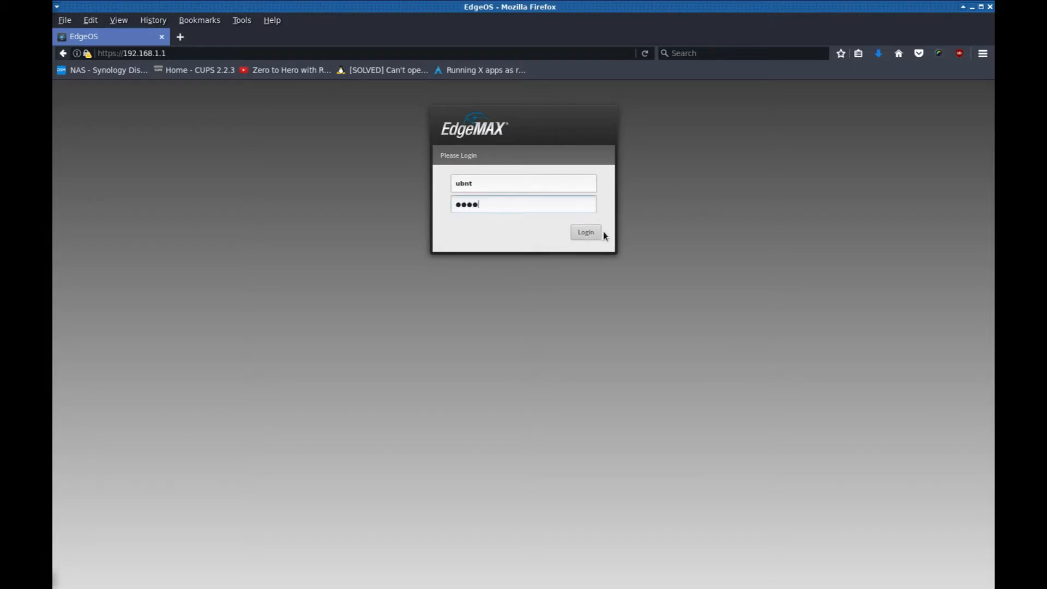
left_click(584, 232)
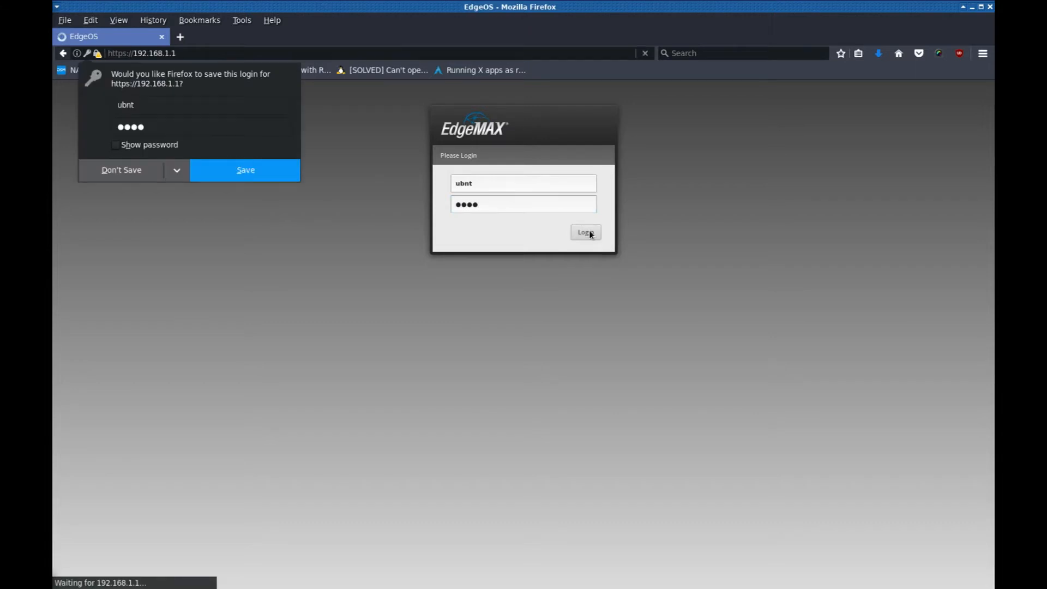
- Decline Firefox's offer to save the login so the EdgeOS dashboard loads
left_click(585, 231)
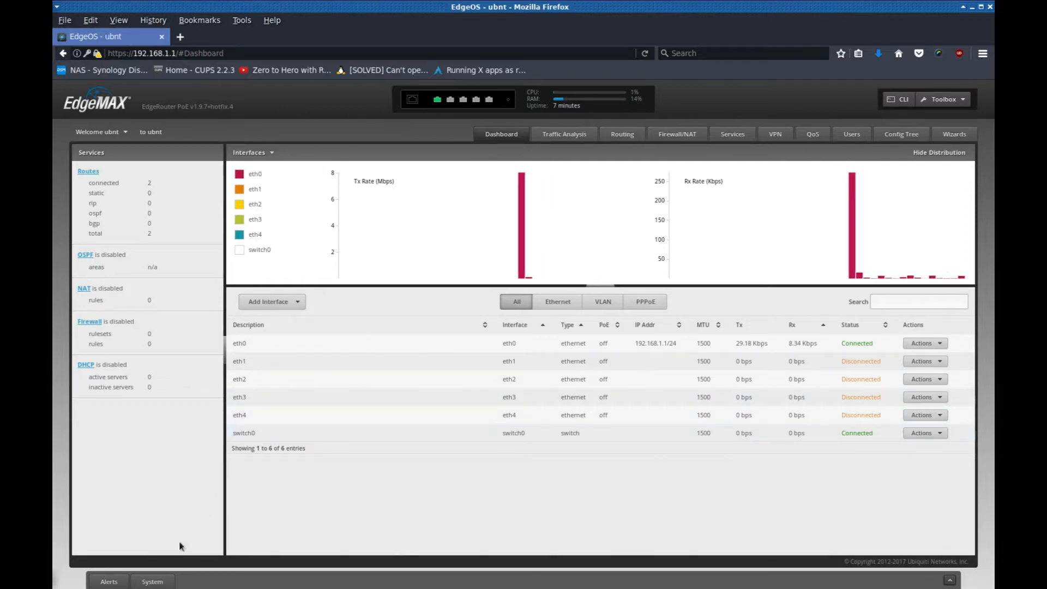
mouse_move(153, 581)
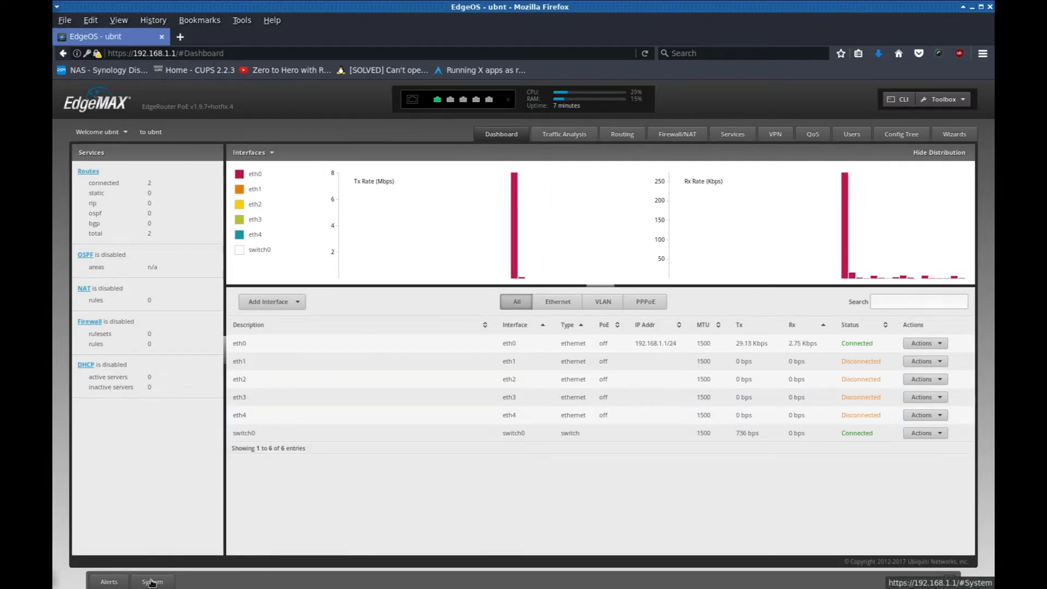
- Review and hide the System settings panel, then show the Wizards list
left_click(153, 581)
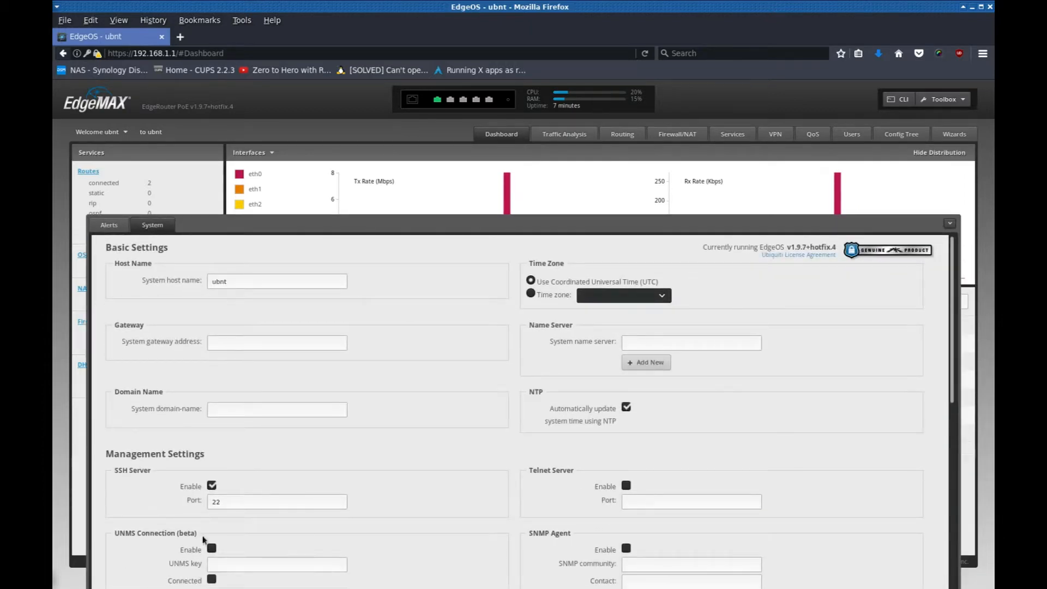
scroll("down", 3)
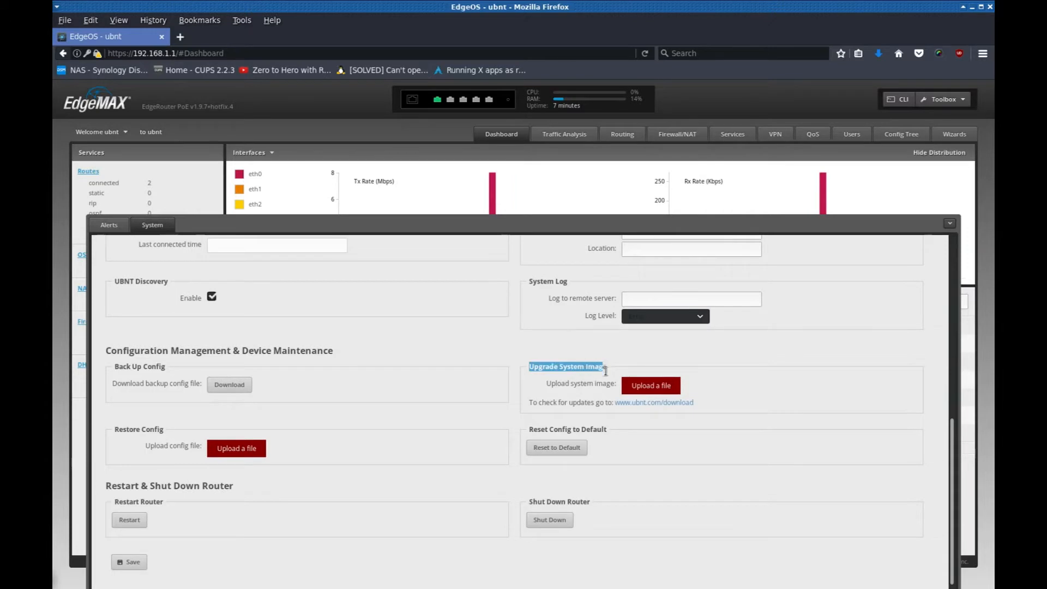
left_click(650, 385)
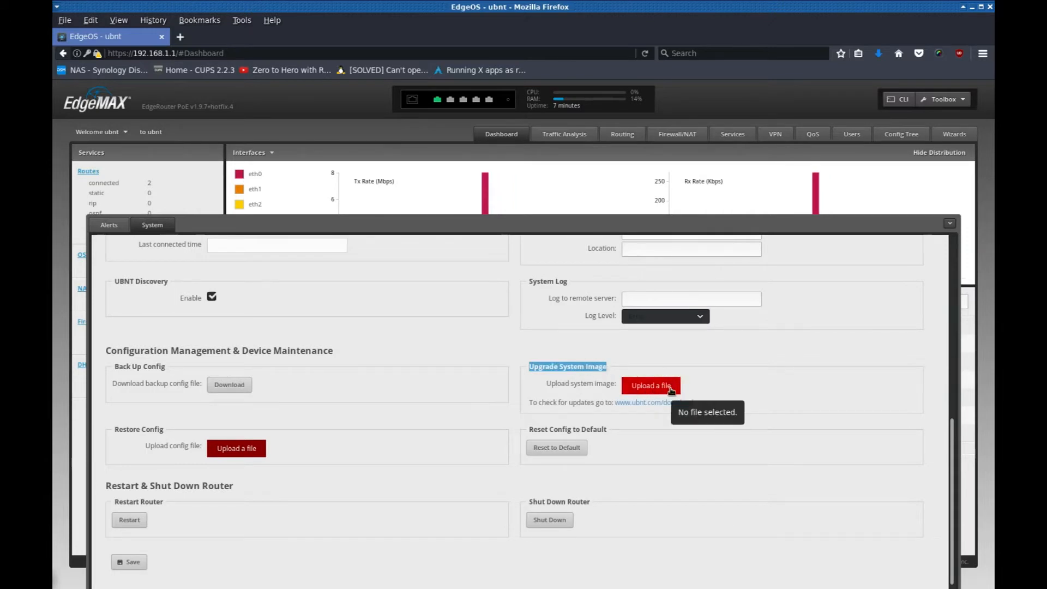
mouse_move(716, 327)
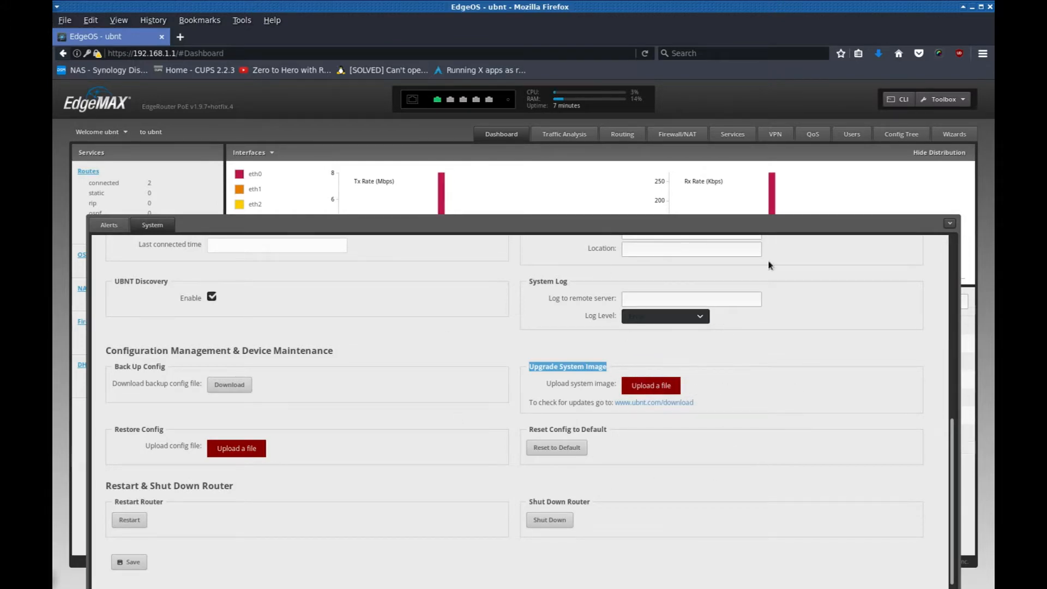
mouse_move(941, 235)
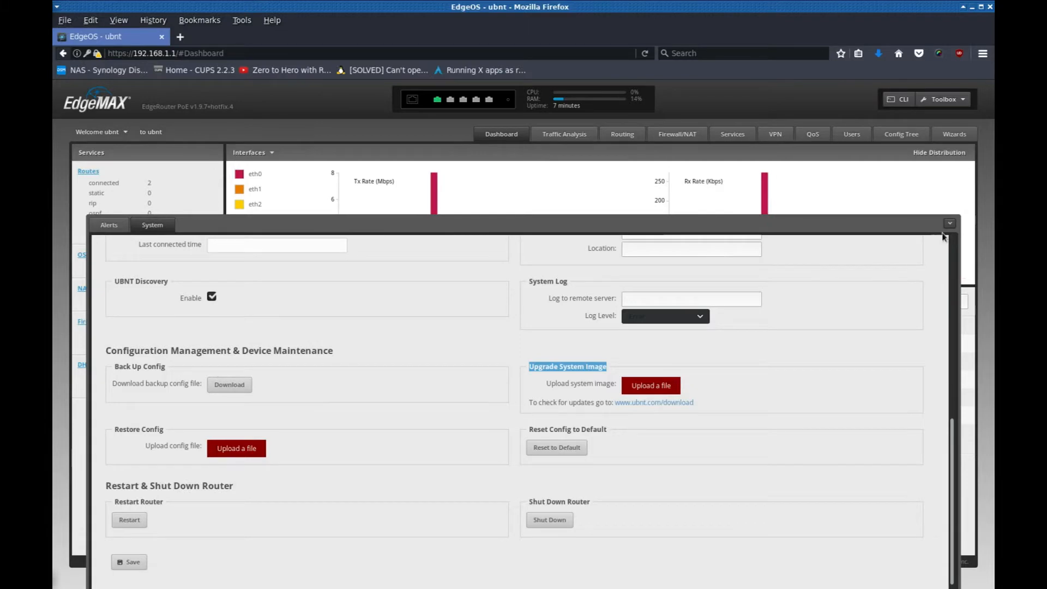
left_click(948, 224)
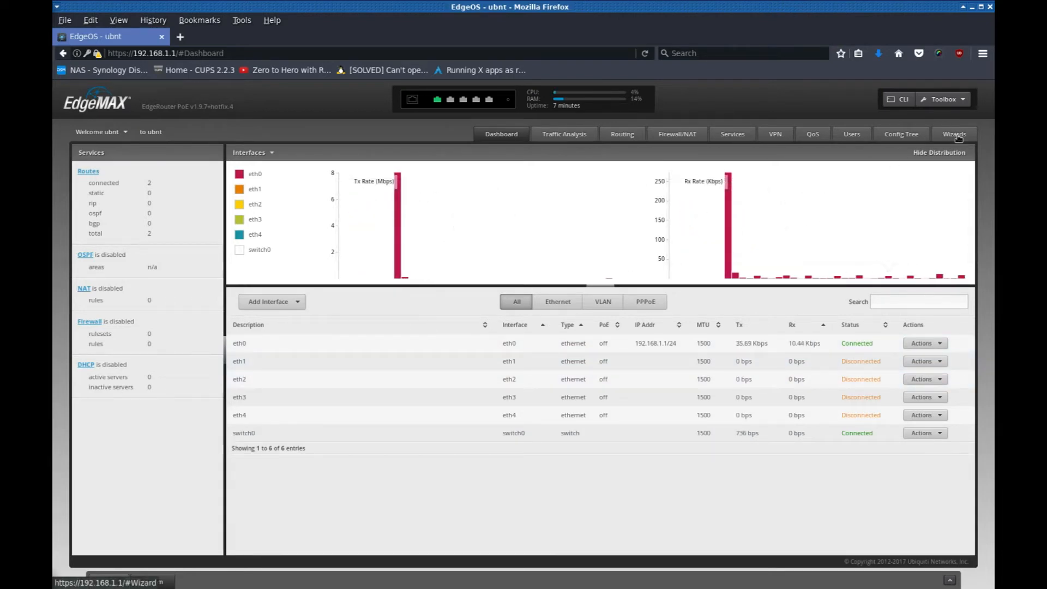
left_click(953, 133)
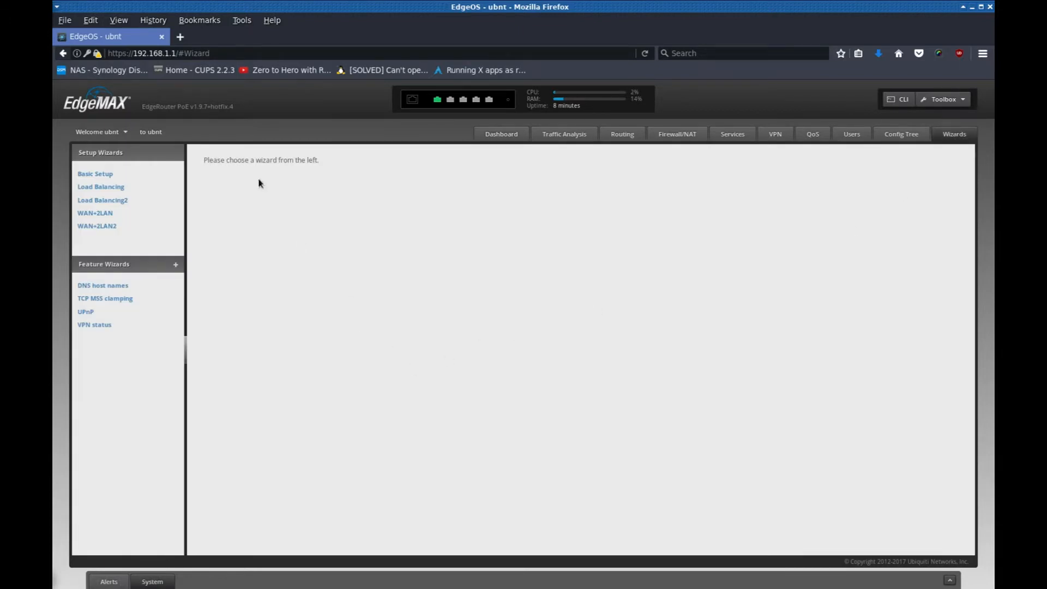
mouse_move(286, 160)
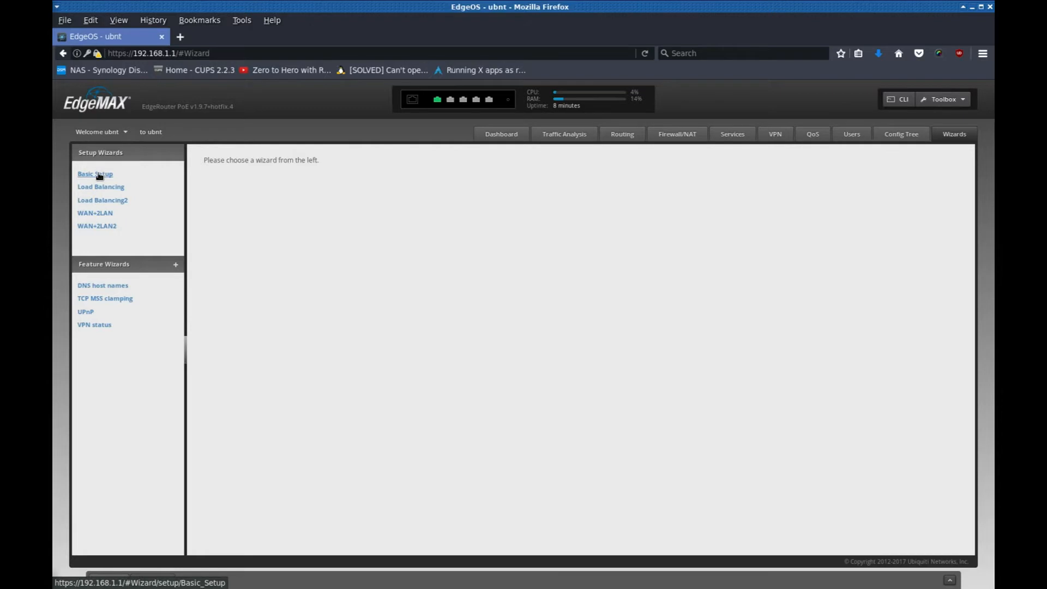
- Start the Basic Setup wizard and review its eth0 DHCP, firewall and default ubnt user options
left_click(94, 173)
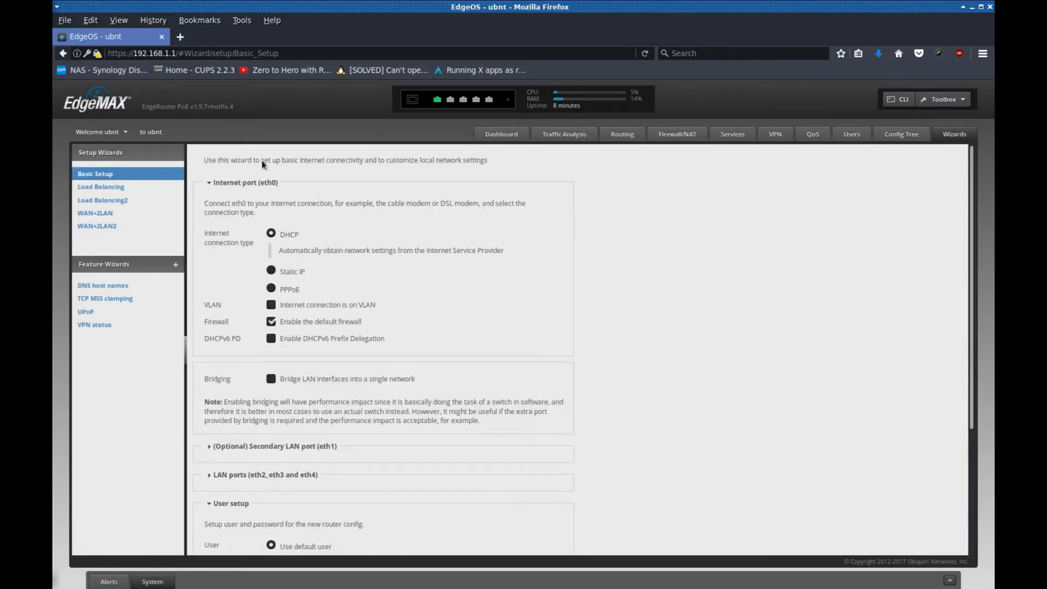
mouse_move(421, 172)
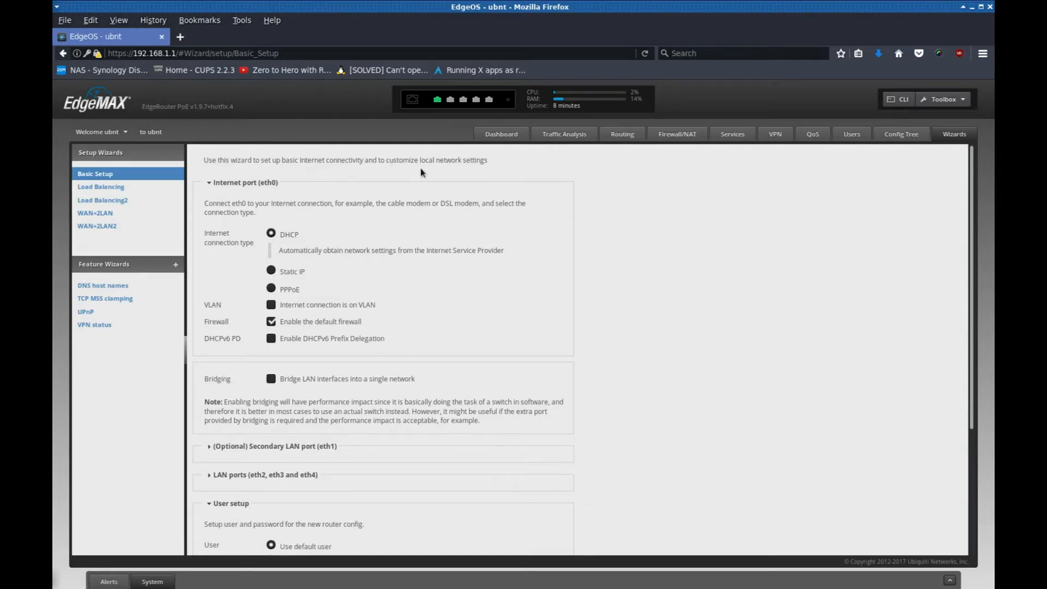
scroll("down", 3)
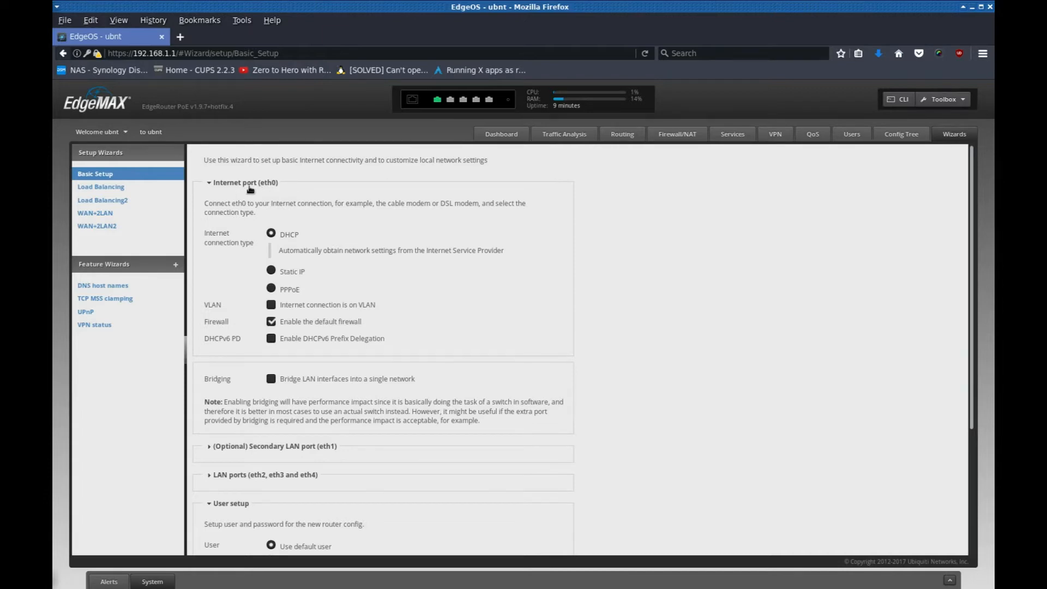
scroll("down", 3)
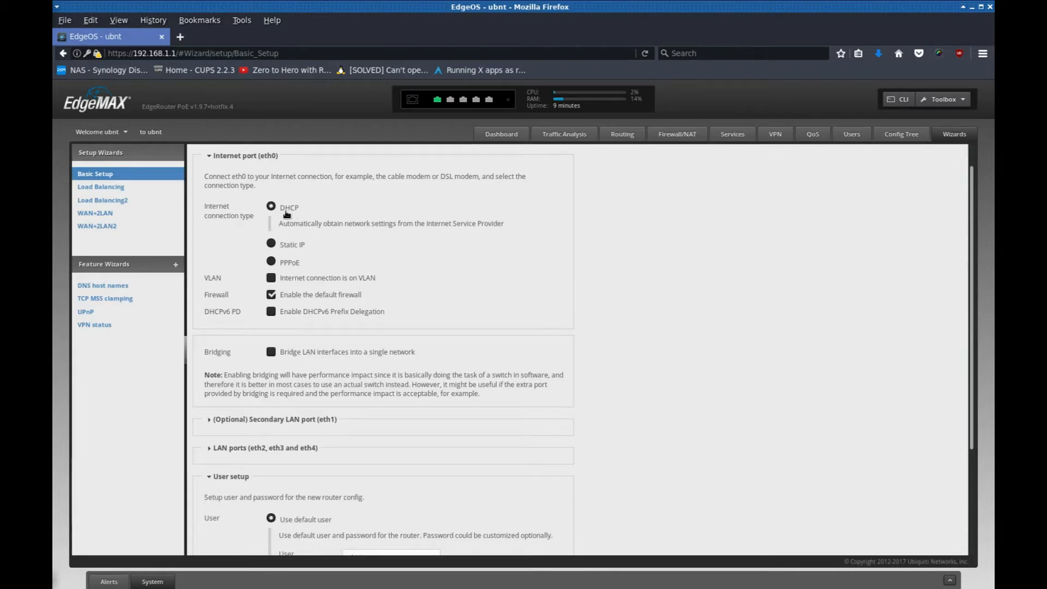
mouse_move(310, 215)
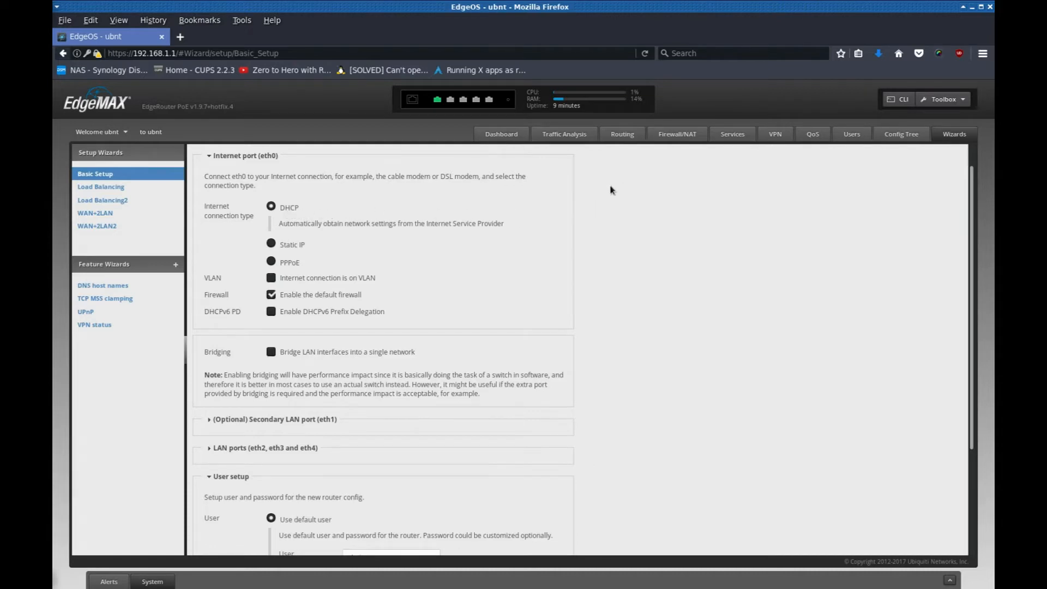
scroll("down", 3)
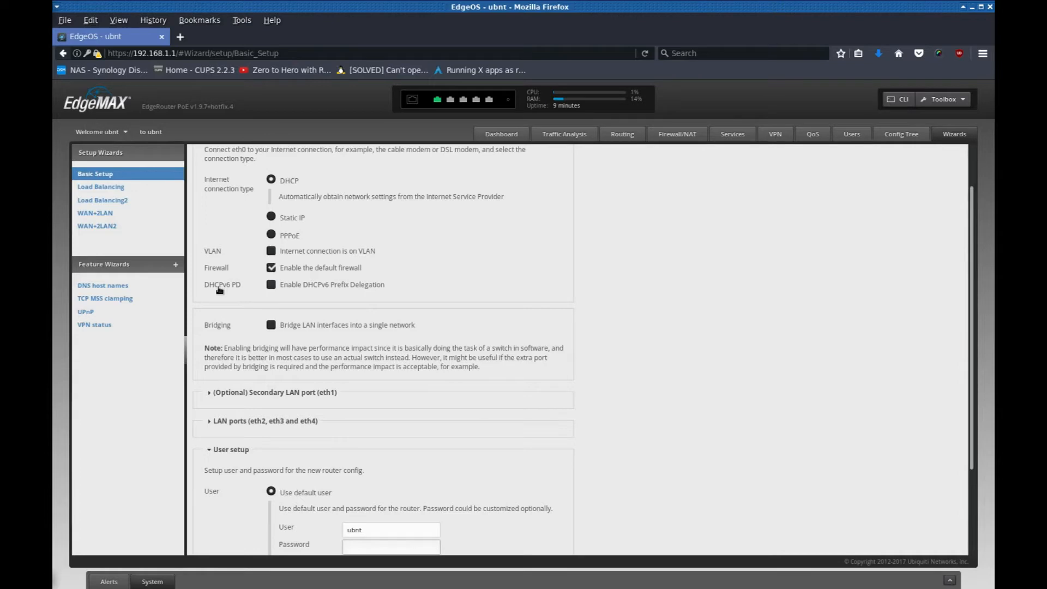
mouse_move(328, 289)
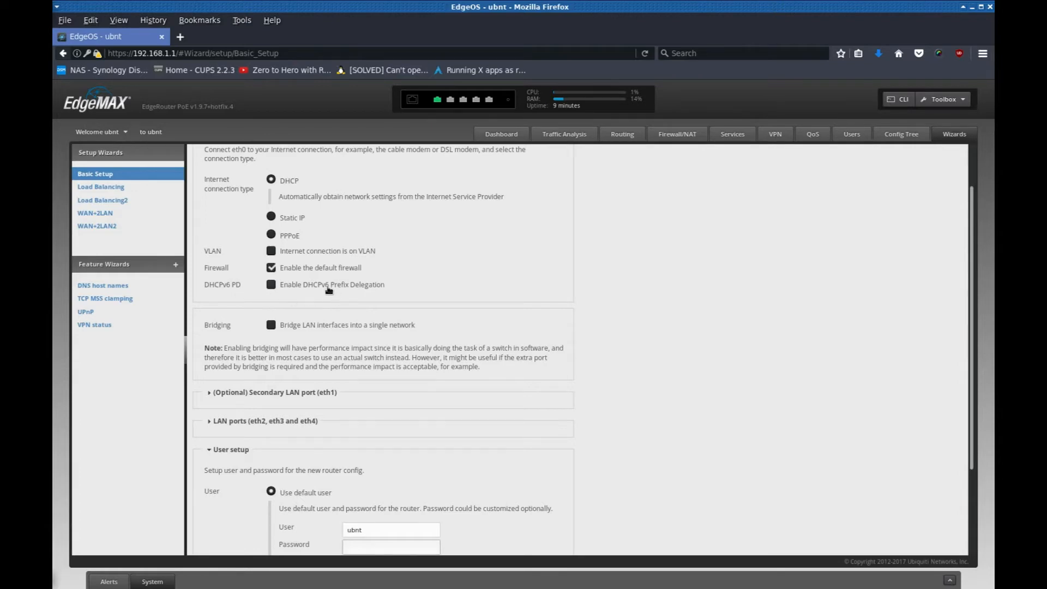
mouse_move(391, 266)
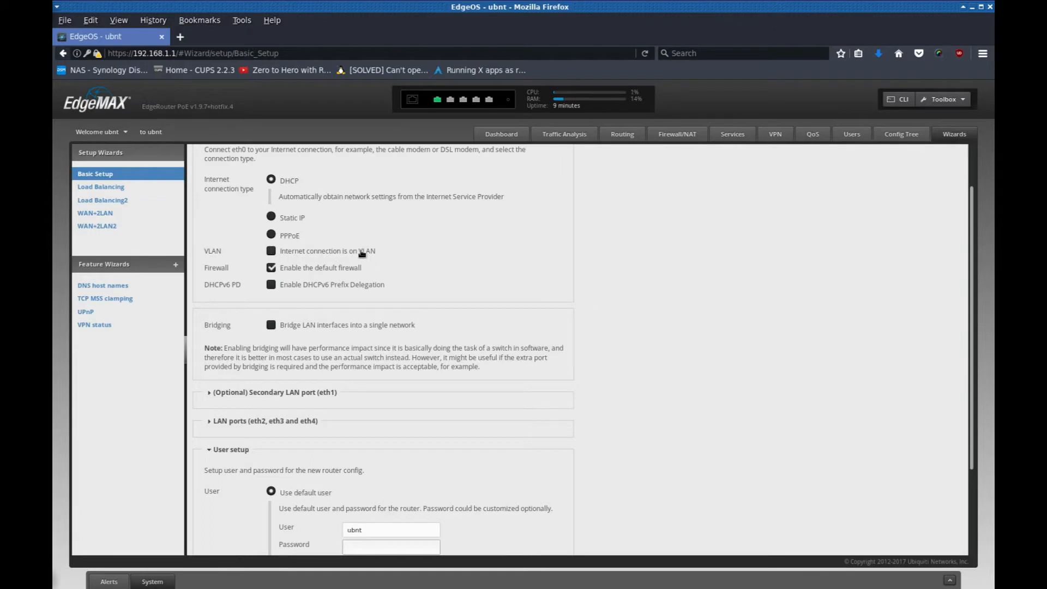
scroll("down", 3)
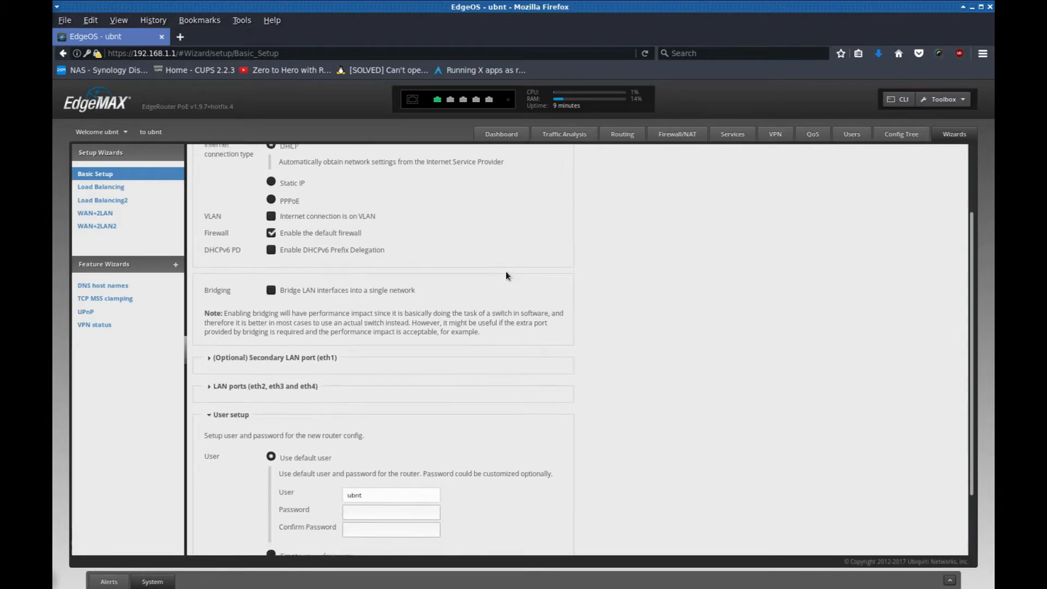
scroll("down", 3)
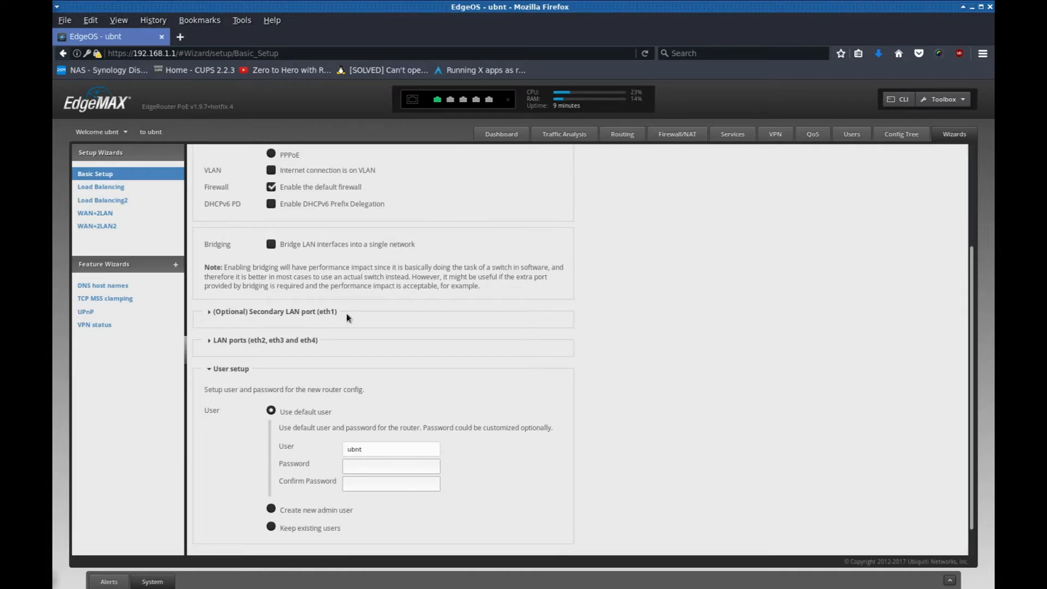
scroll("down", 3)
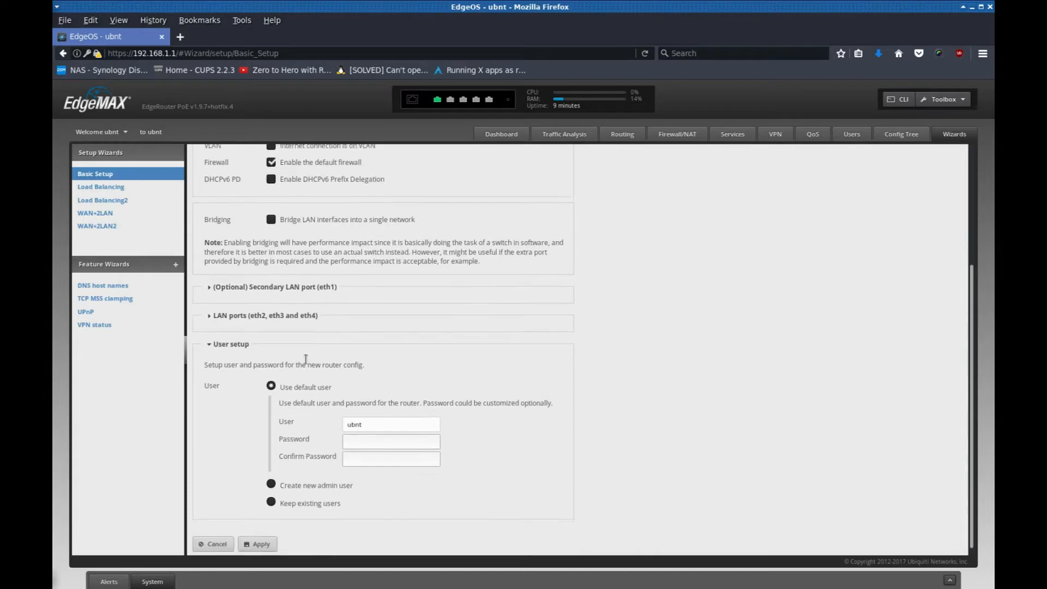
scroll("down", 3)
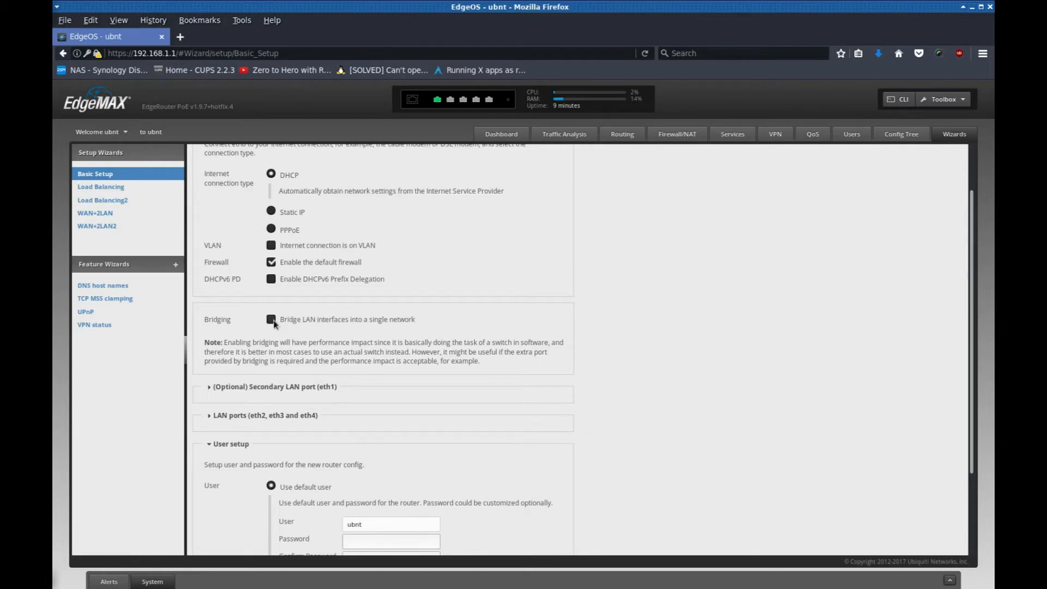
- Enable 'Bridge LAN interfaces into a single network' so eth1–eth4 become LAN ports
left_click(271, 319)
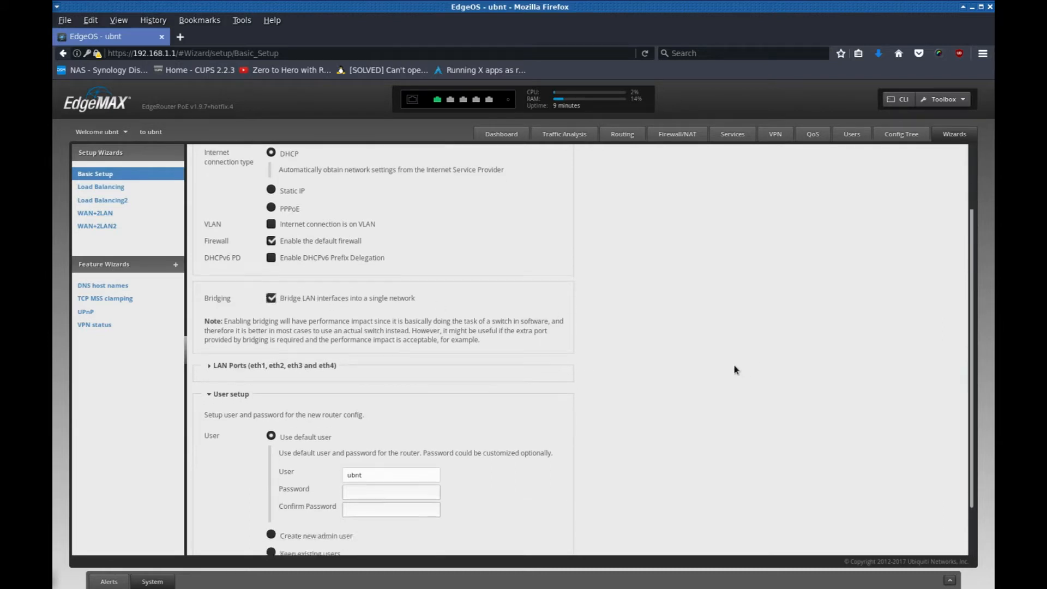
scroll("down", 3)
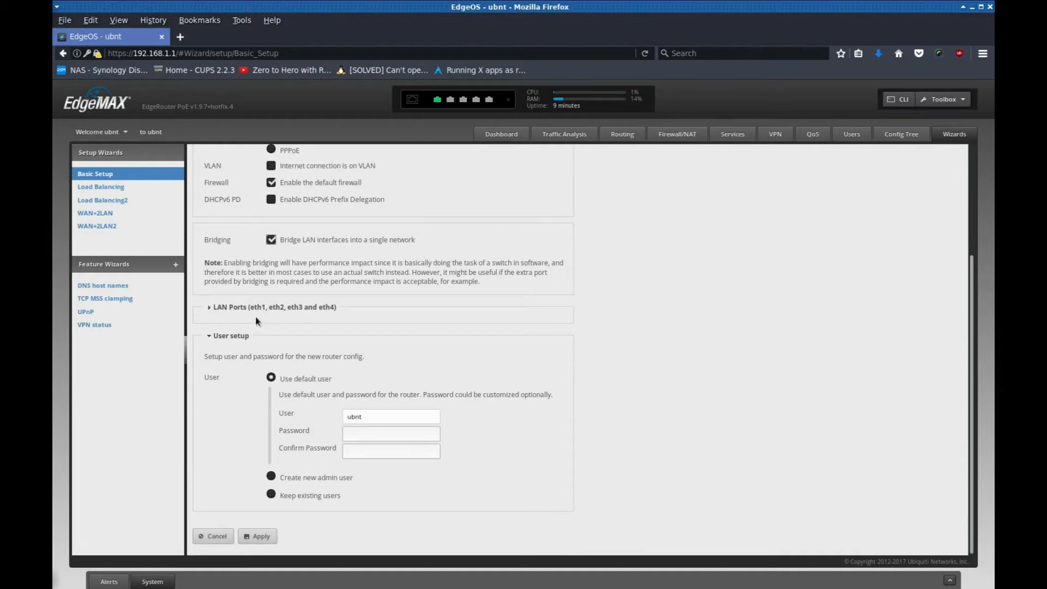
mouse_move(308, 311)
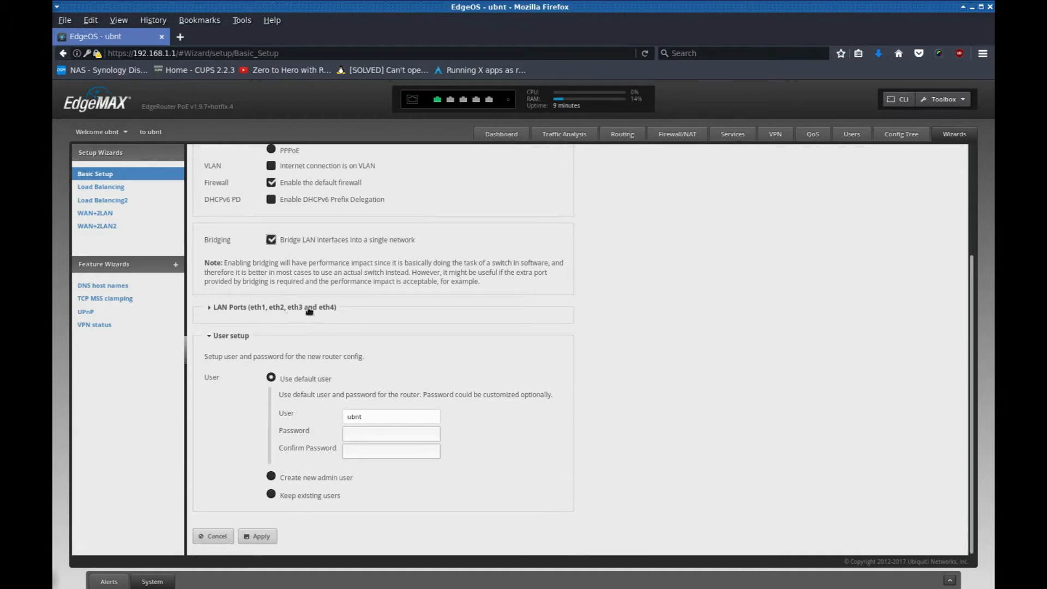
mouse_move(312, 298)
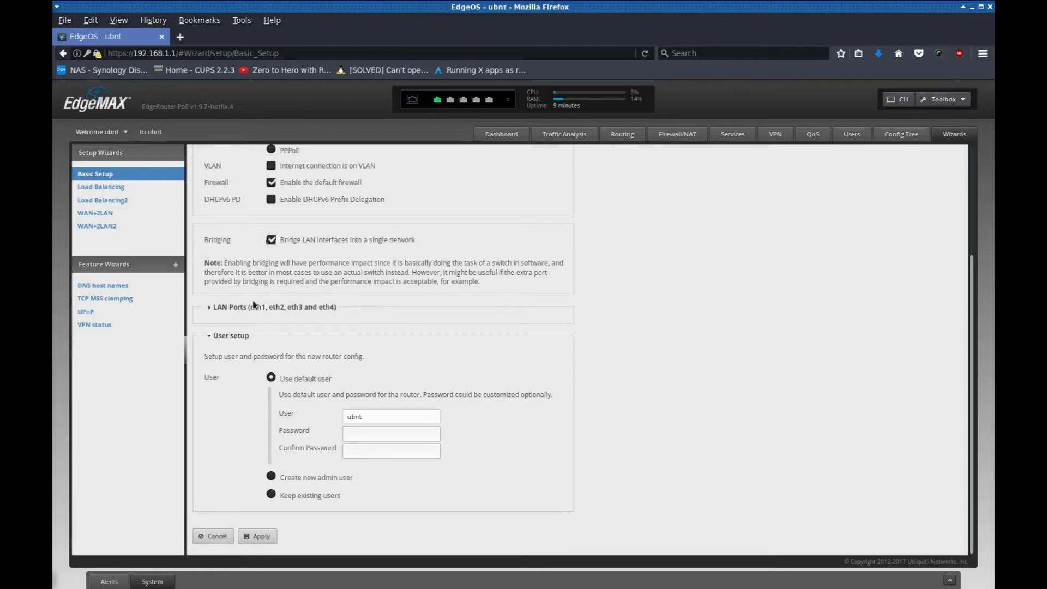
mouse_move(260, 313)
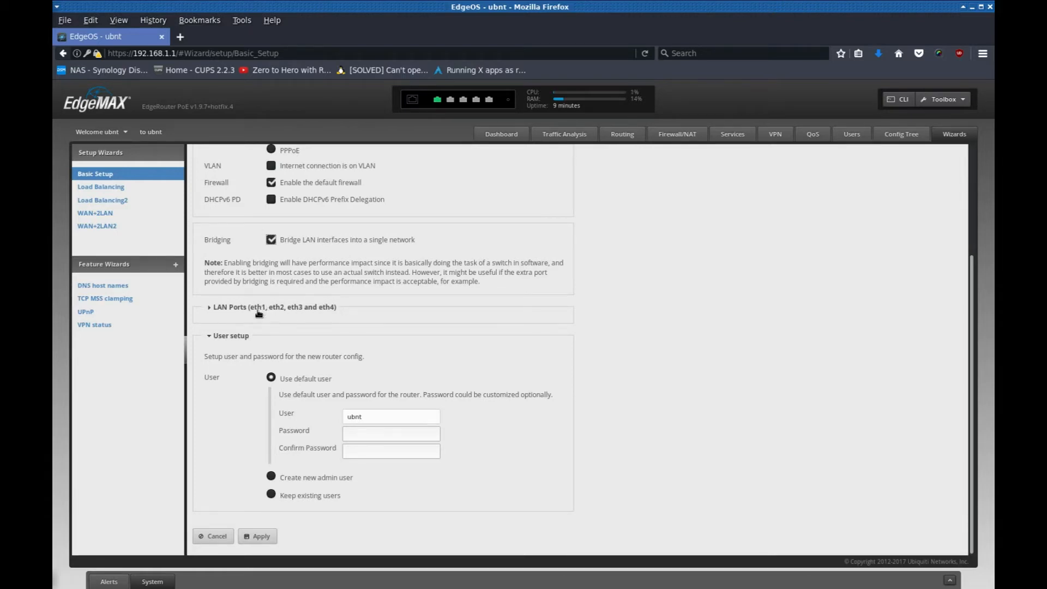
mouse_move(218, 370)
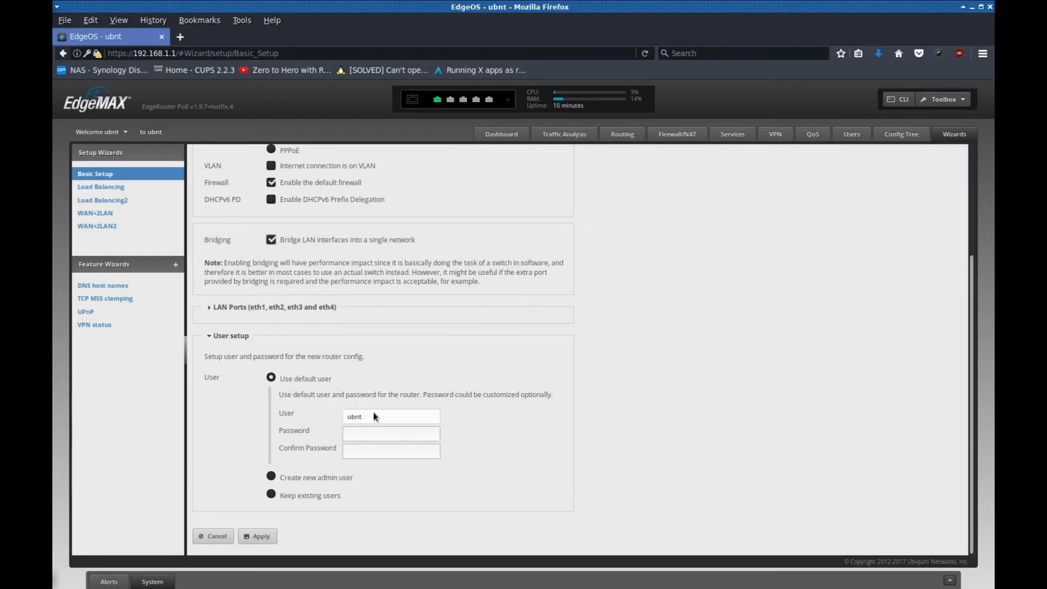
mouse_move(439, 350)
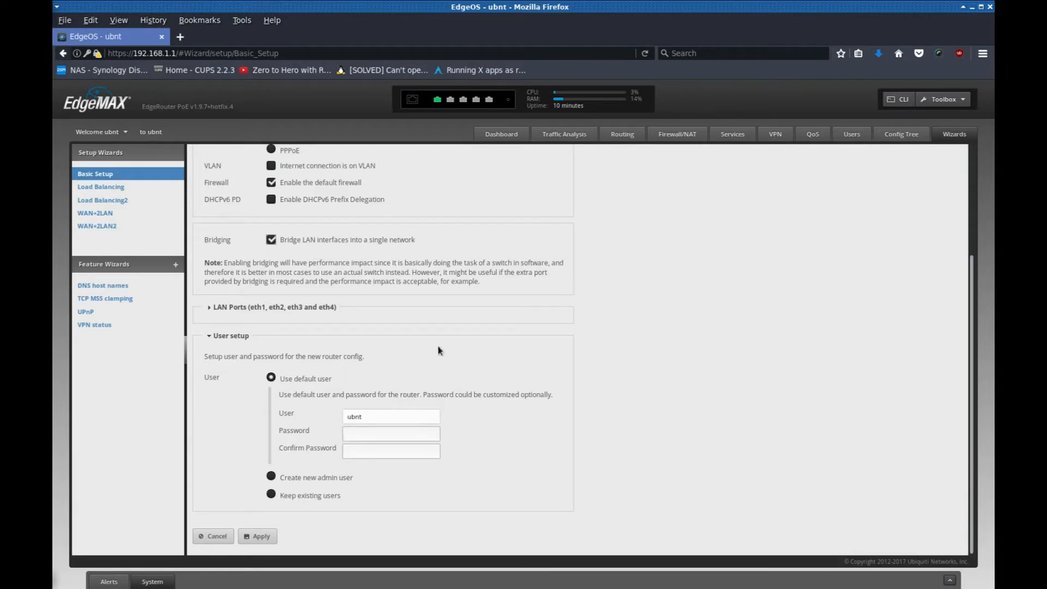
mouse_move(352, 519)
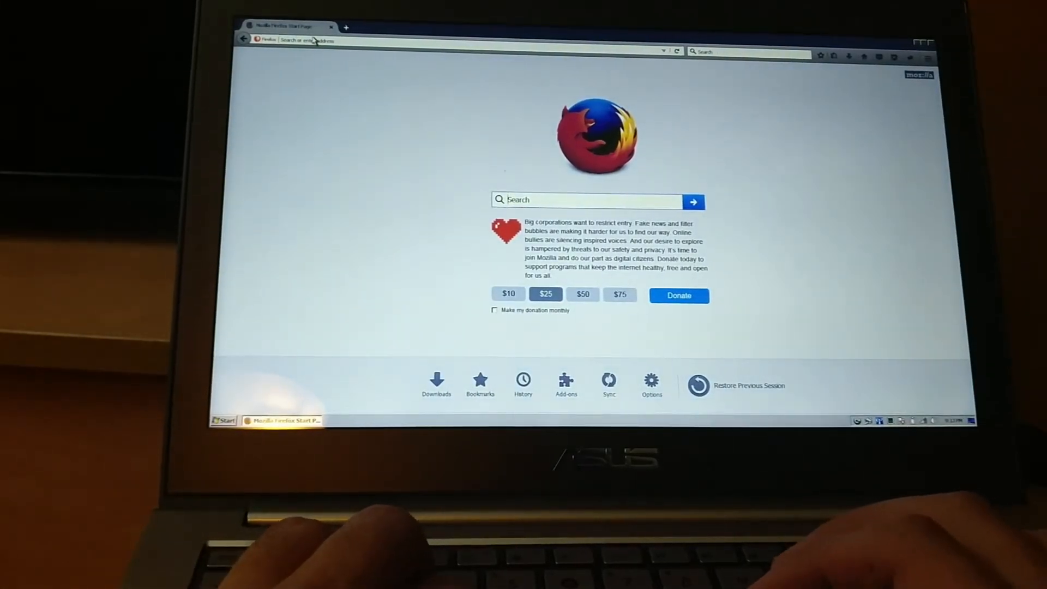
- Load google.com in Firefox and enter a test search 'asdf' to confirm internet access
type("google.com")
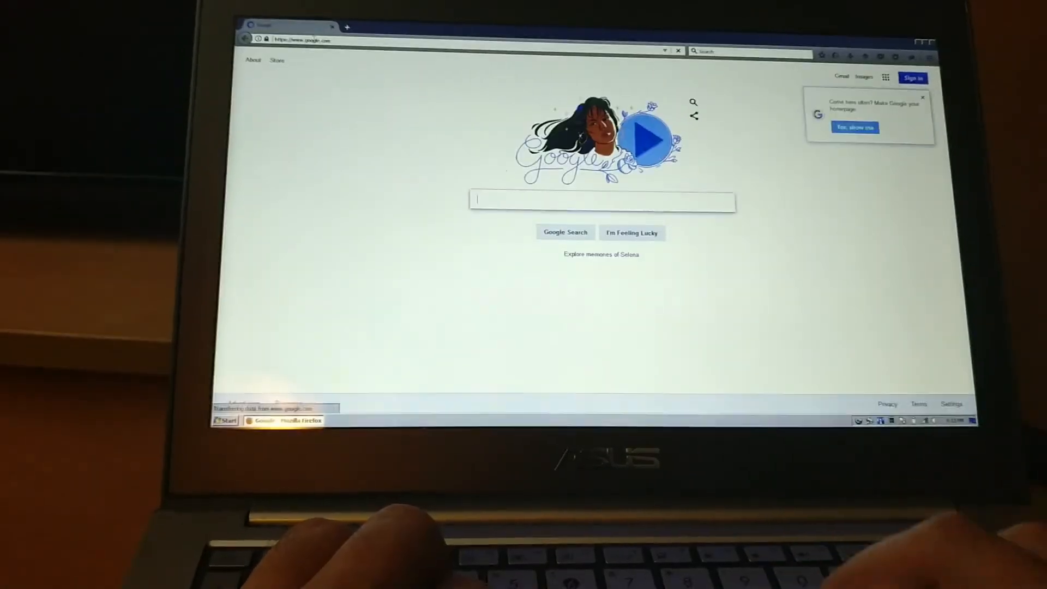
type("asdf")
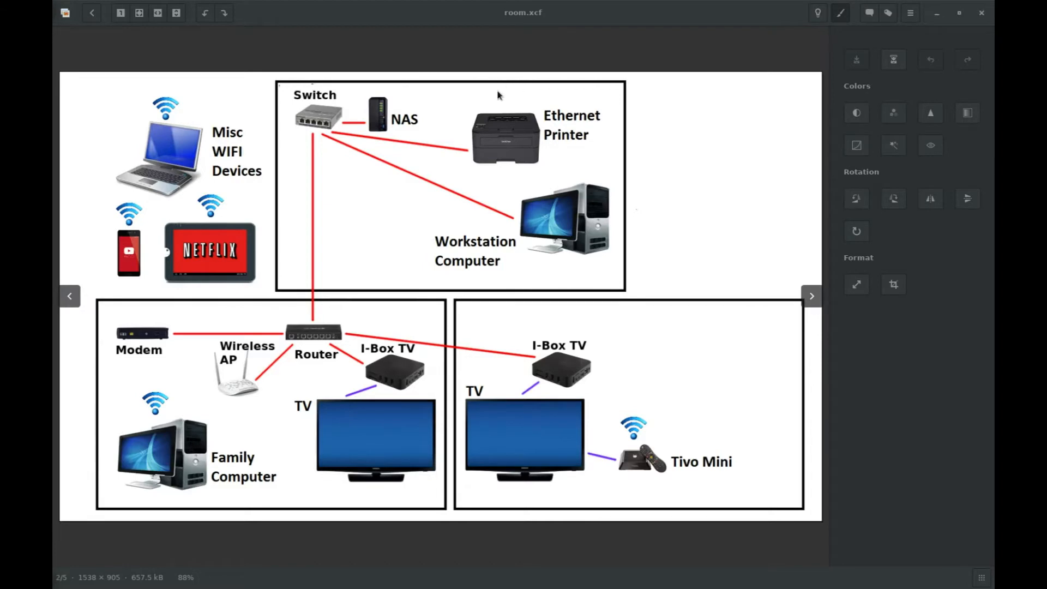
mouse_move(455, 169)
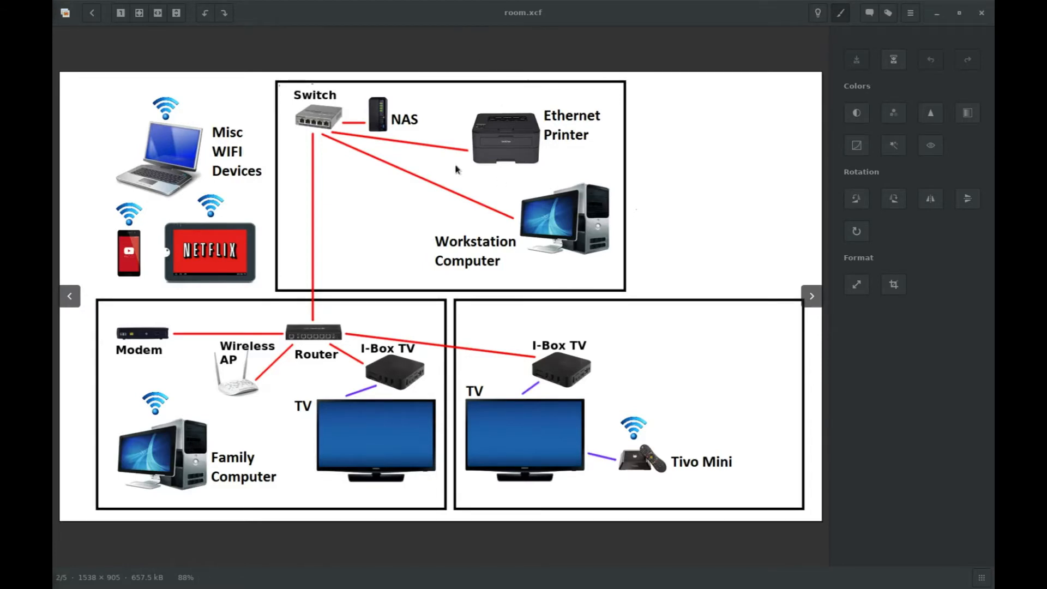
mouse_move(477, 222)
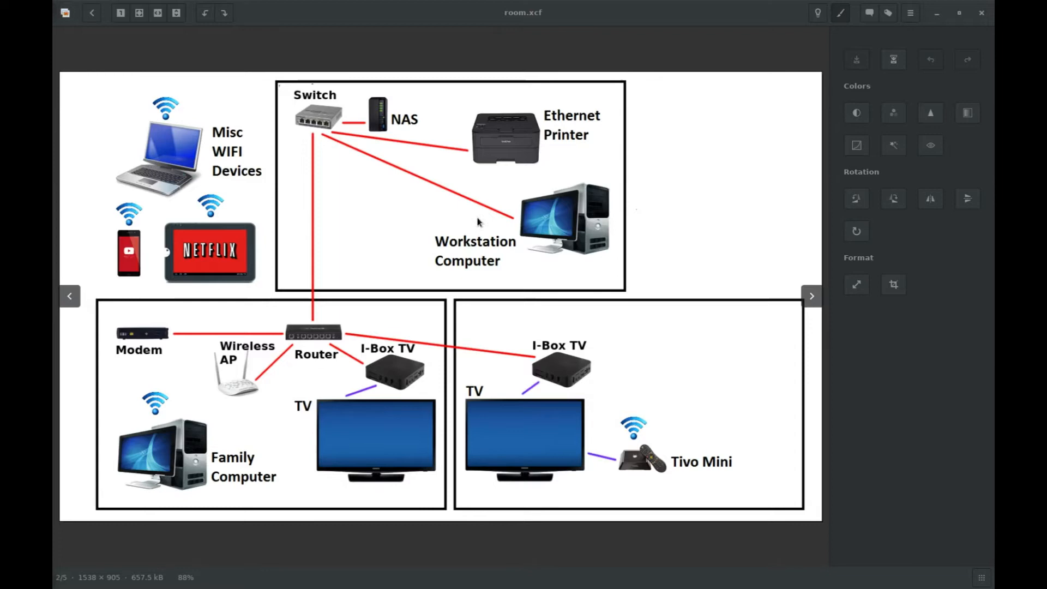
mouse_move(402, 274)
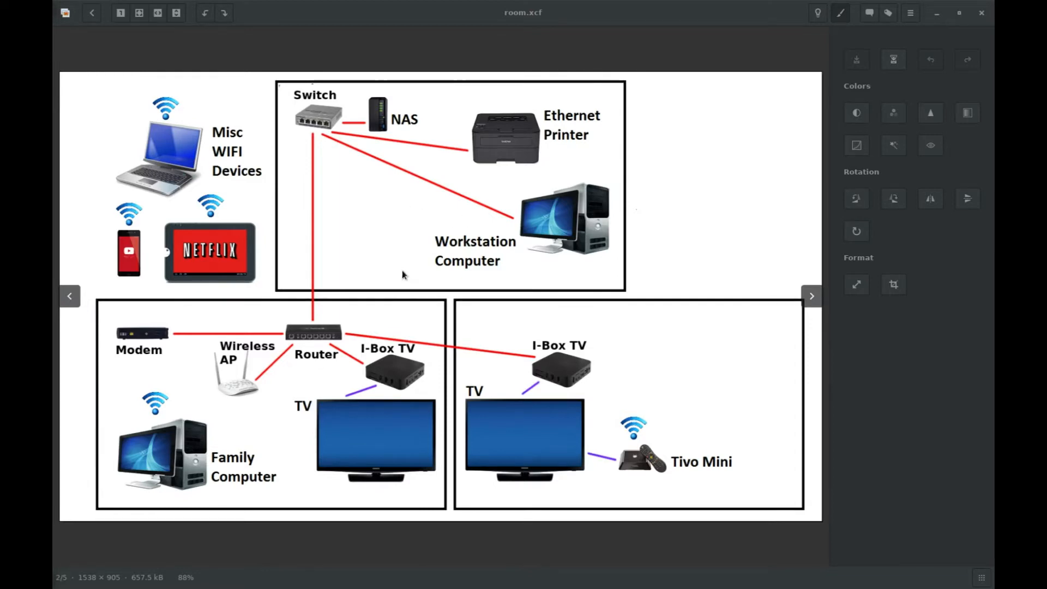
mouse_move(345, 322)
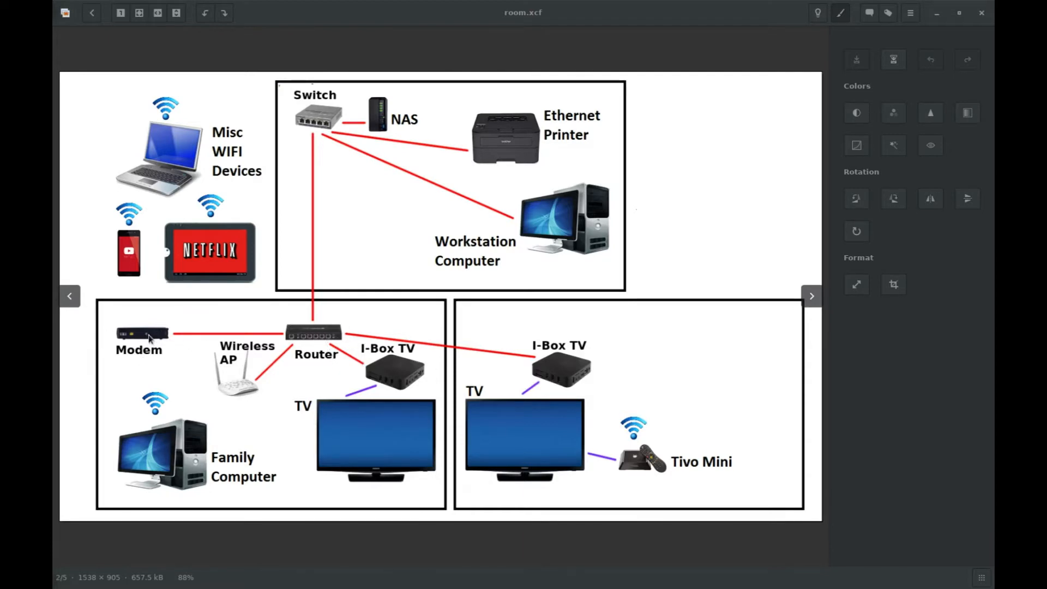
mouse_move(154, 333)
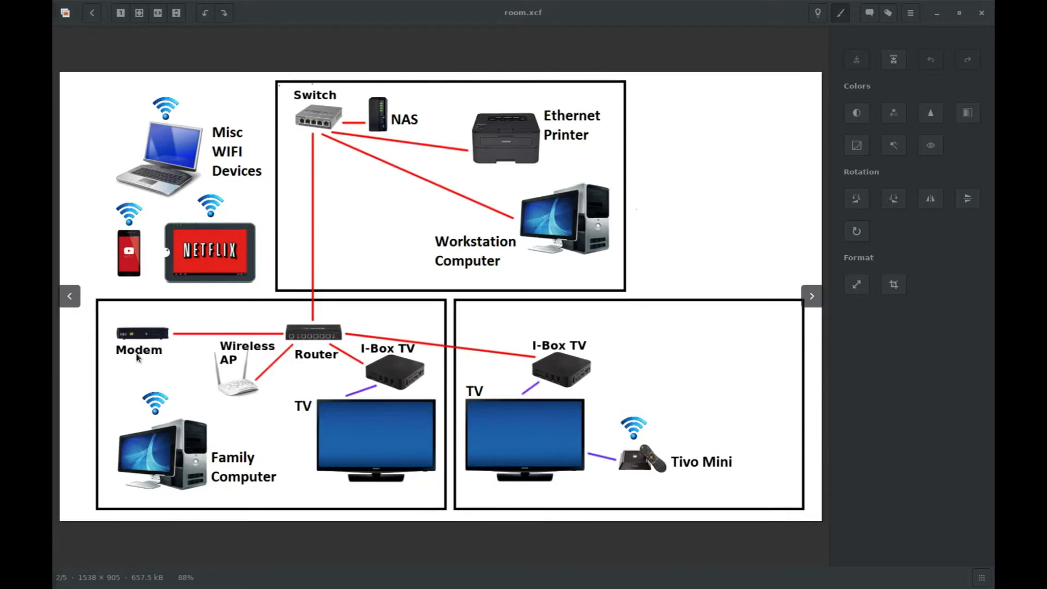
mouse_move(141, 327)
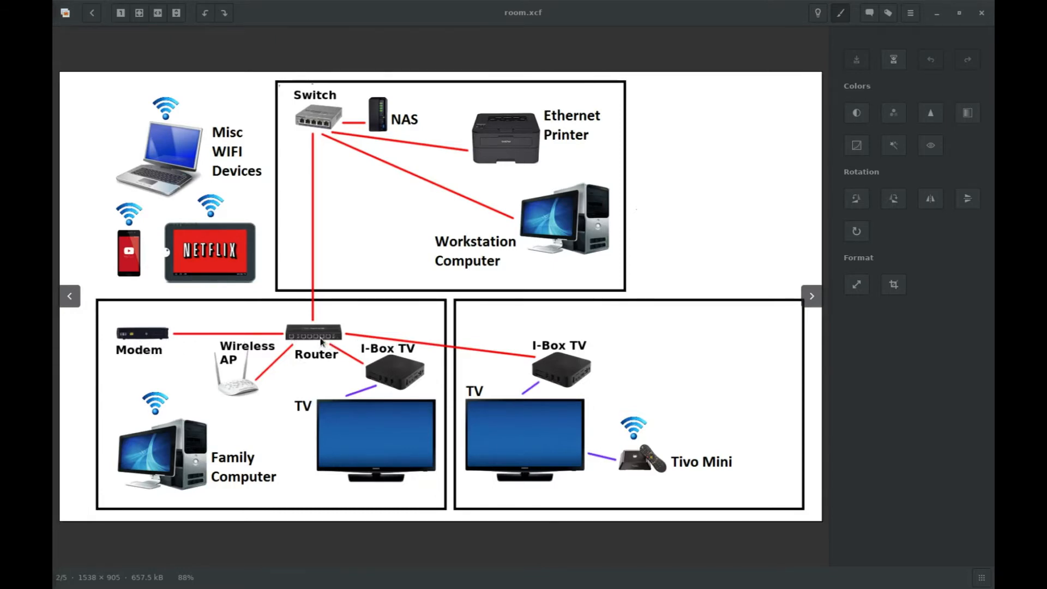
mouse_move(252, 380)
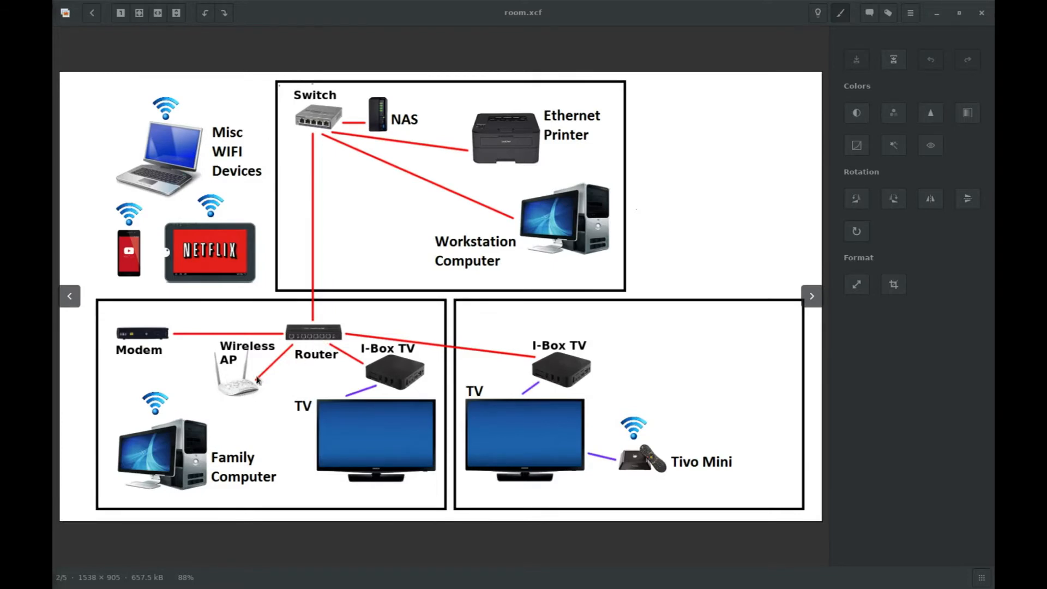
mouse_move(312, 342)
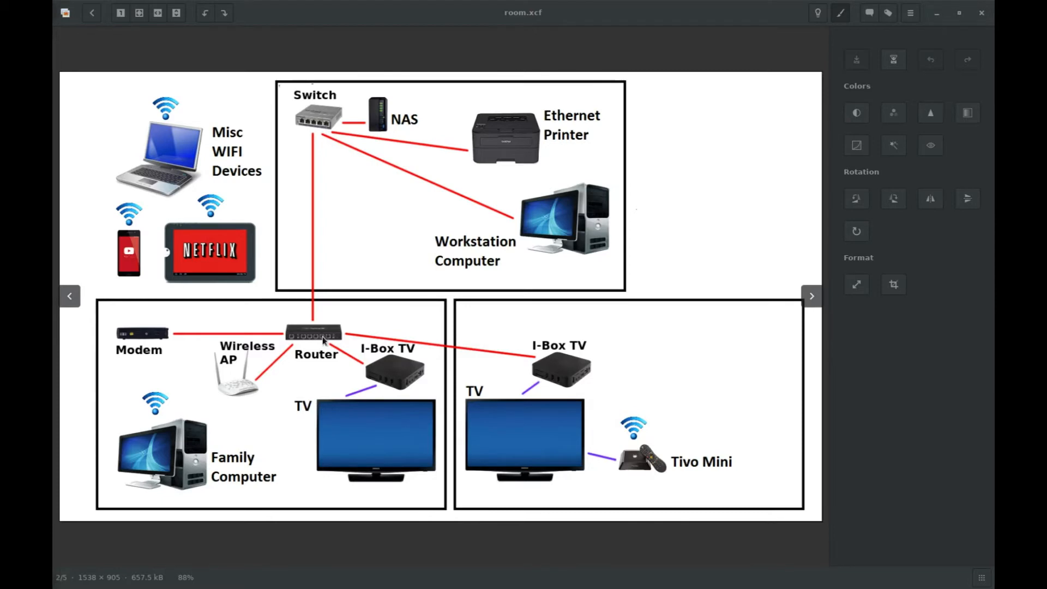
mouse_move(541, 365)
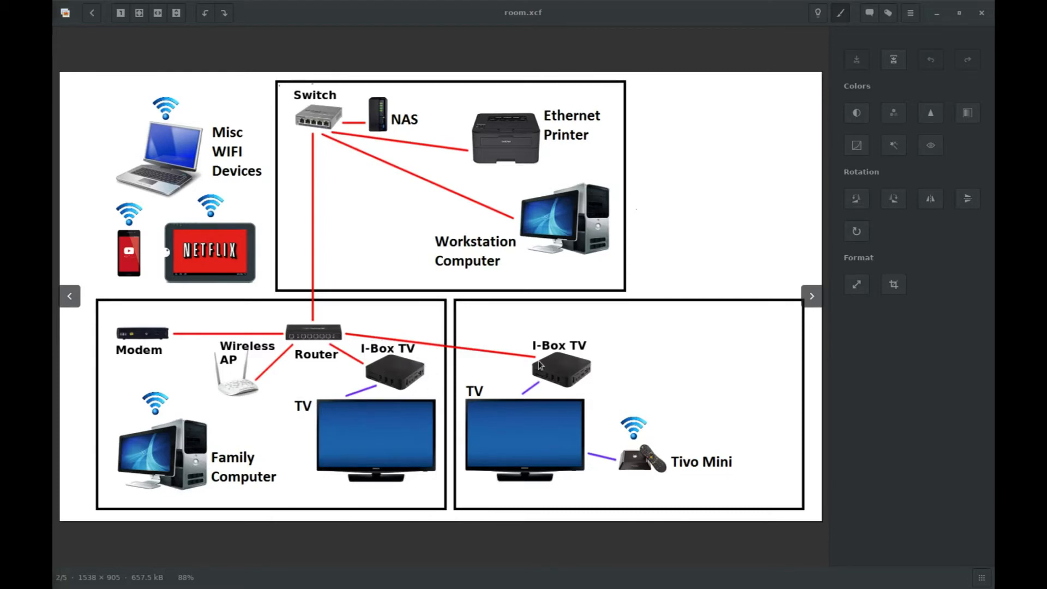
mouse_move(364, 382)
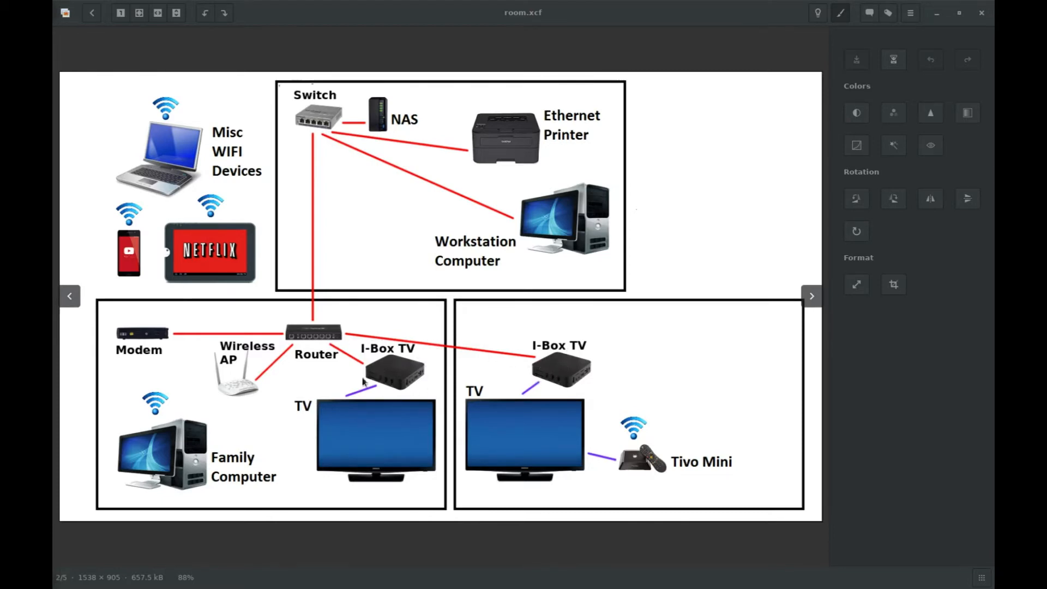
mouse_move(534, 376)
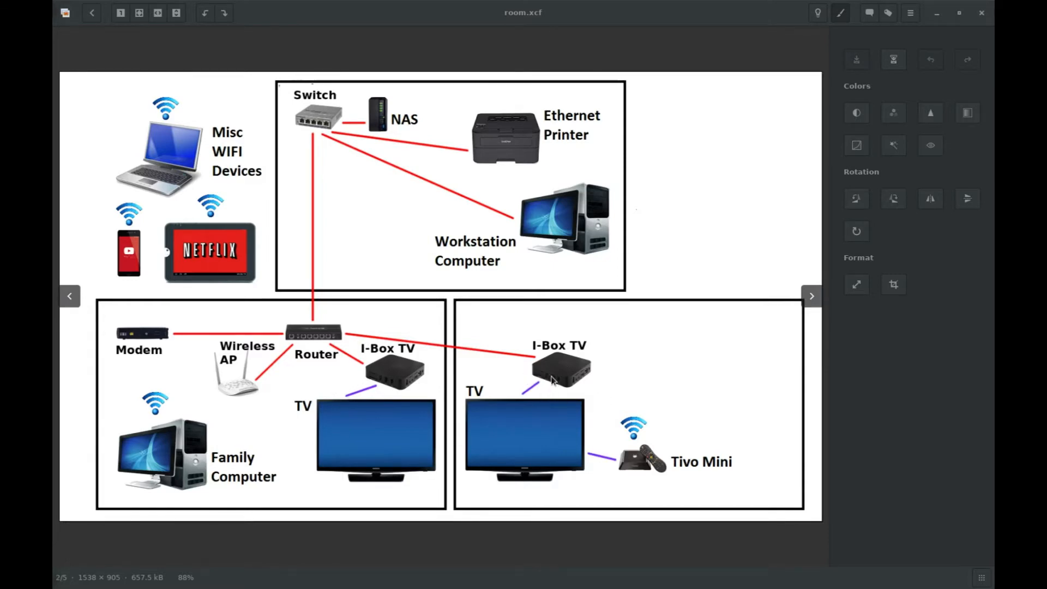
mouse_move(539, 384)
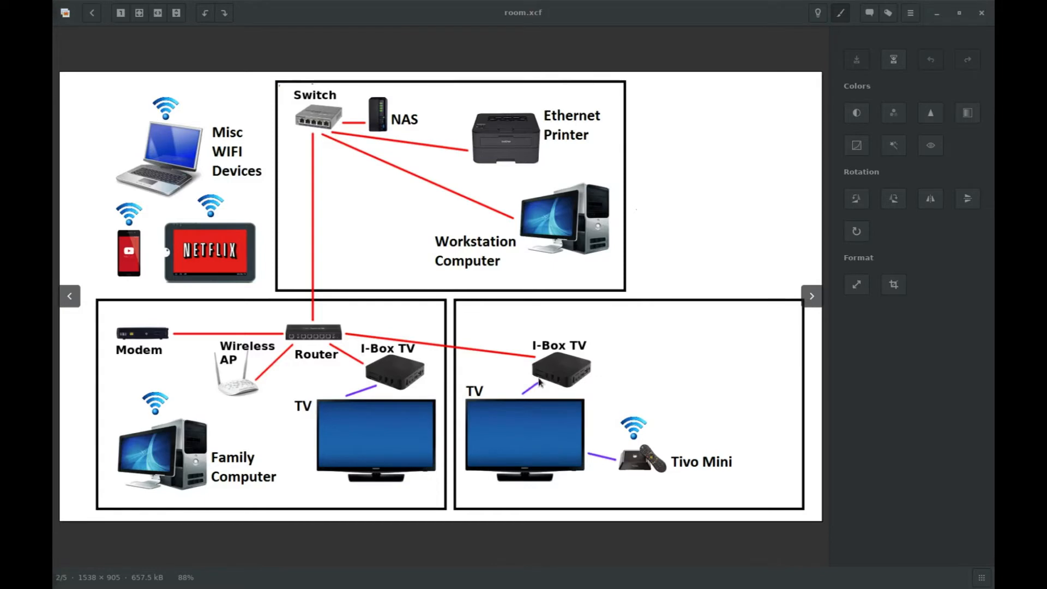
mouse_move(541, 377)
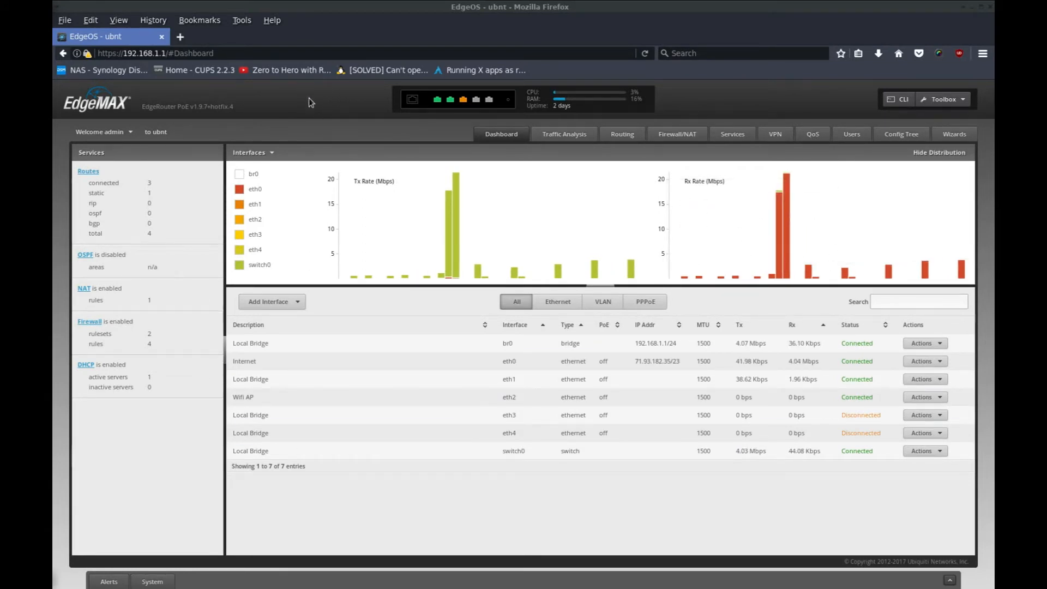
mouse_move(359, 112)
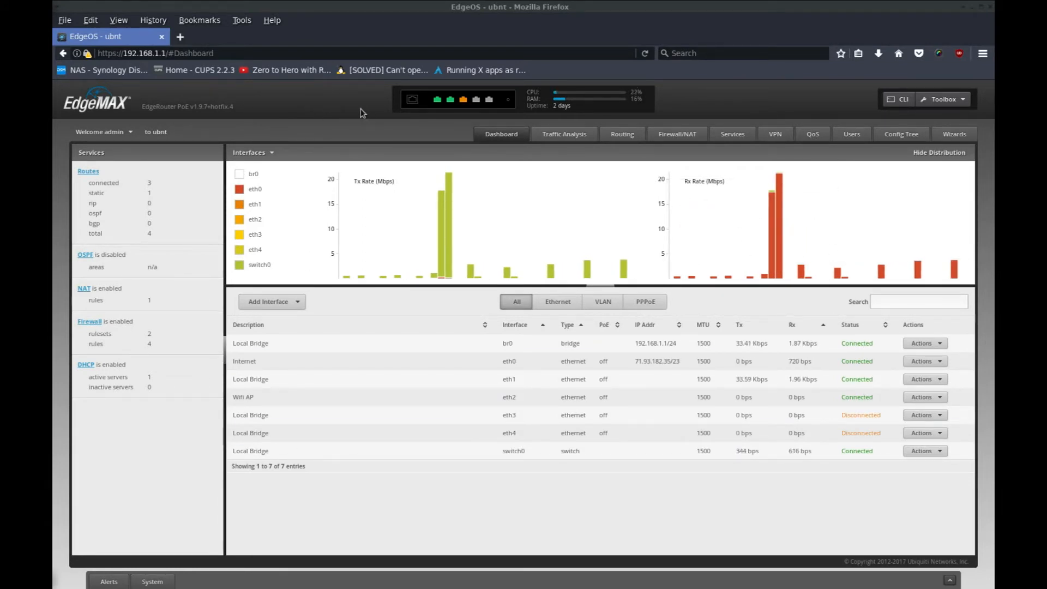
mouse_move(437, 99)
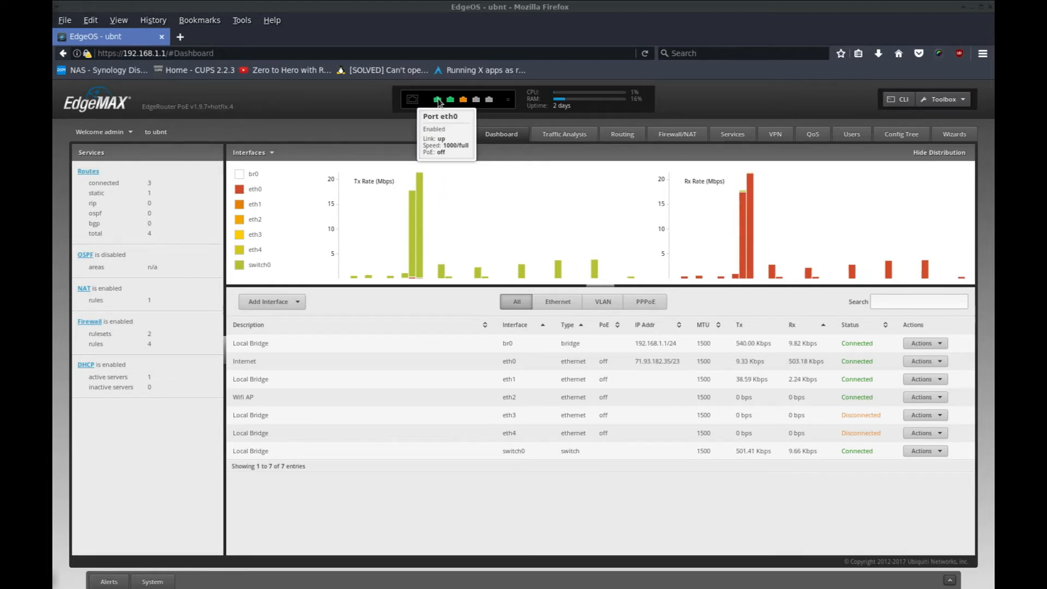
mouse_move(450, 99)
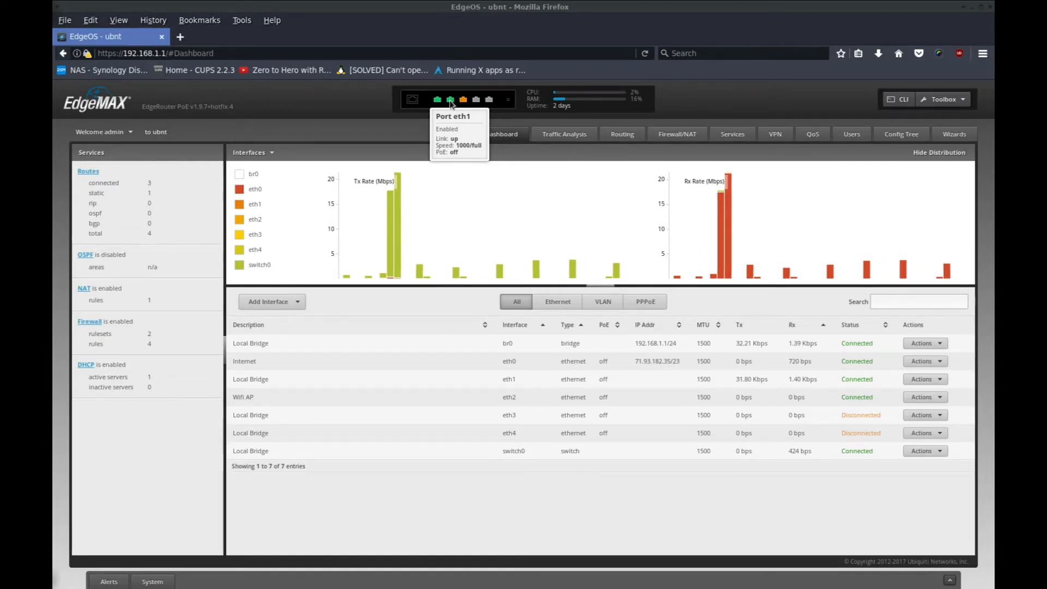
mouse_move(462, 99)
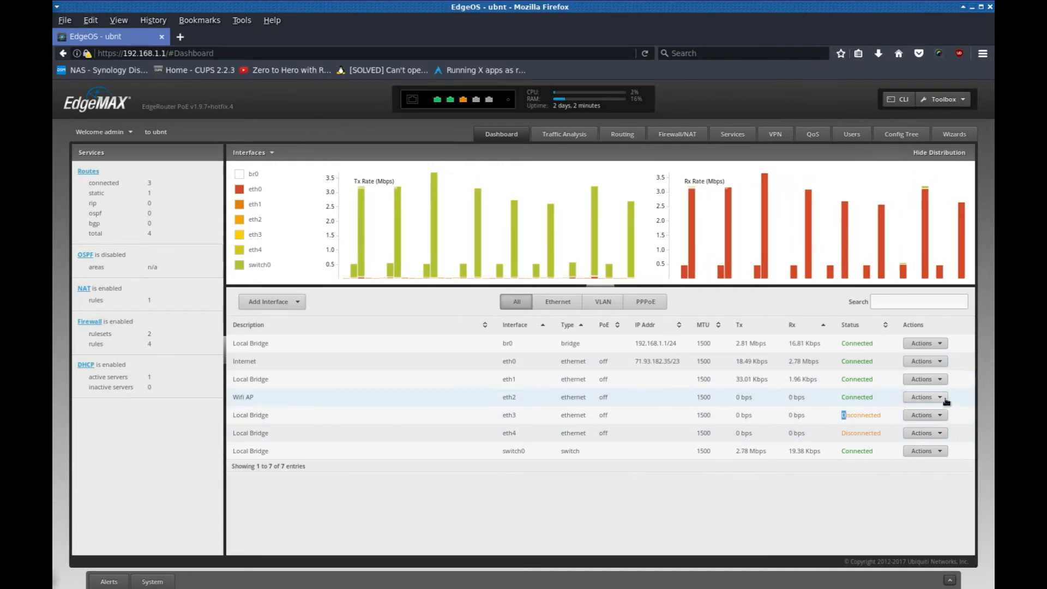
left_click(925, 397)
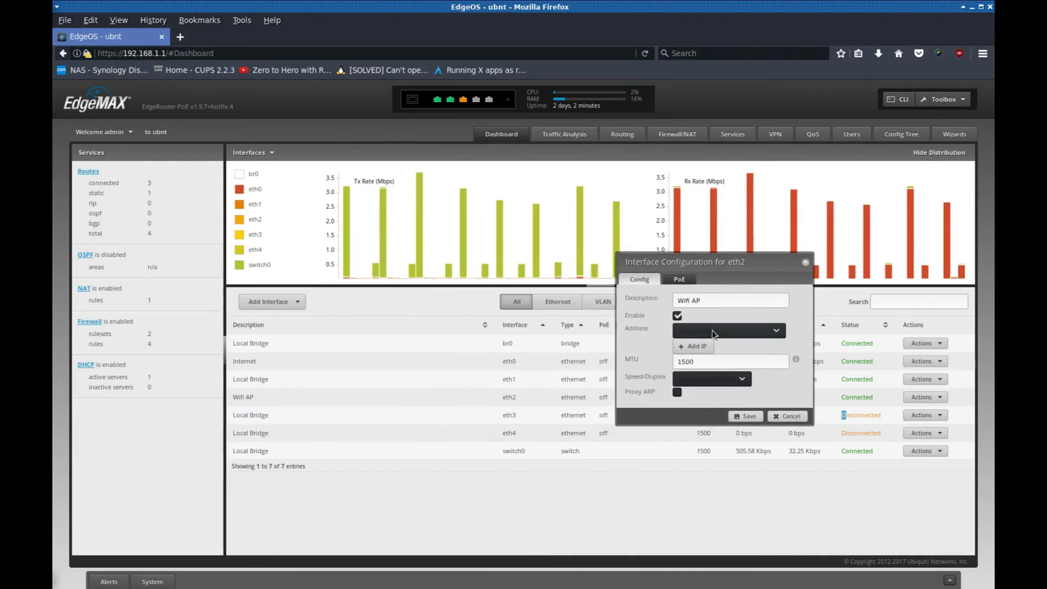
left_click(729, 300)
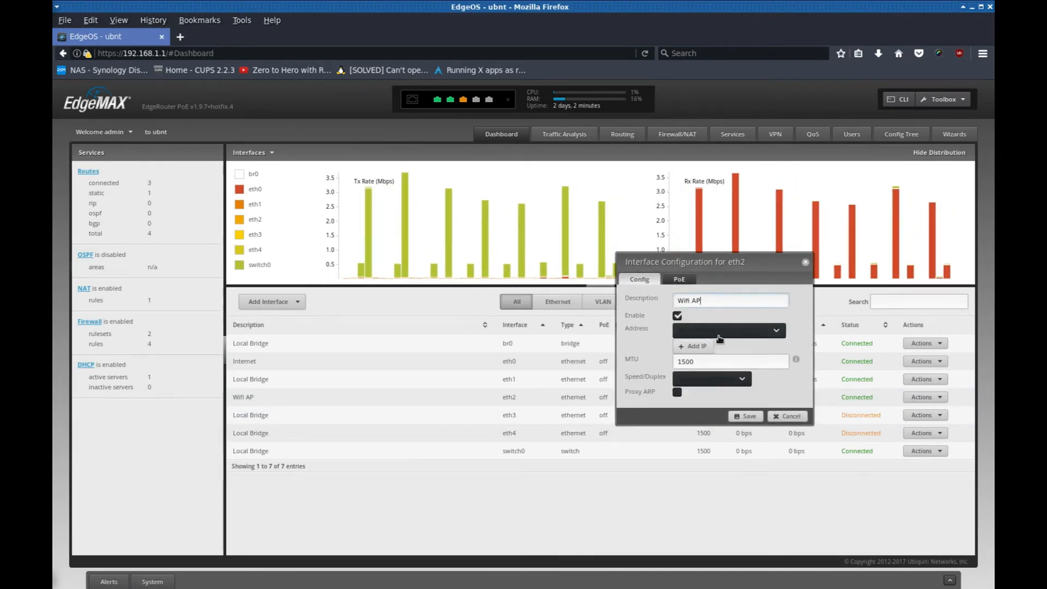
left_click(728, 329)
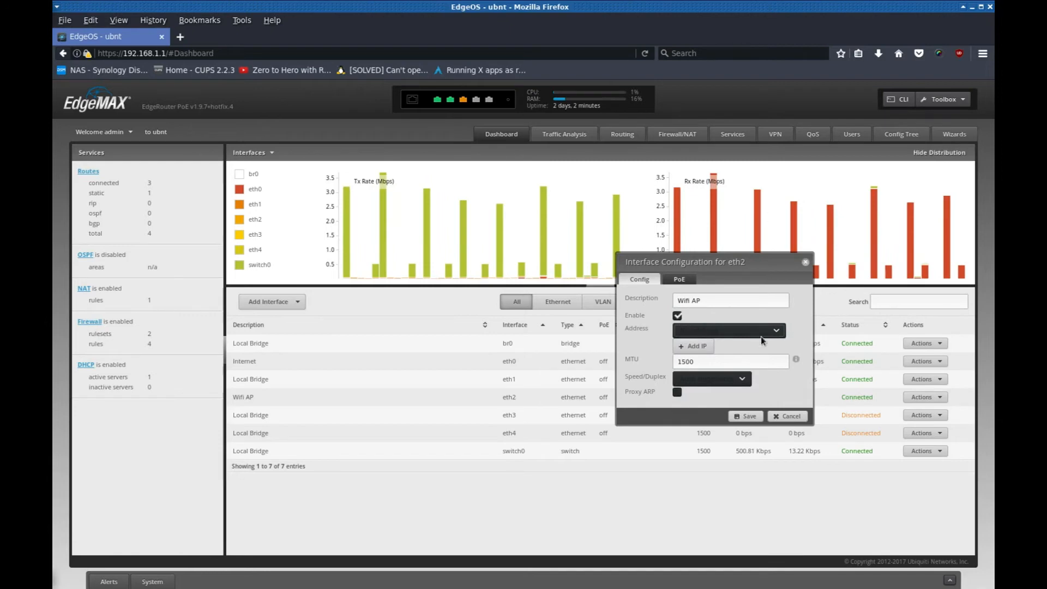
mouse_move(814, 379)
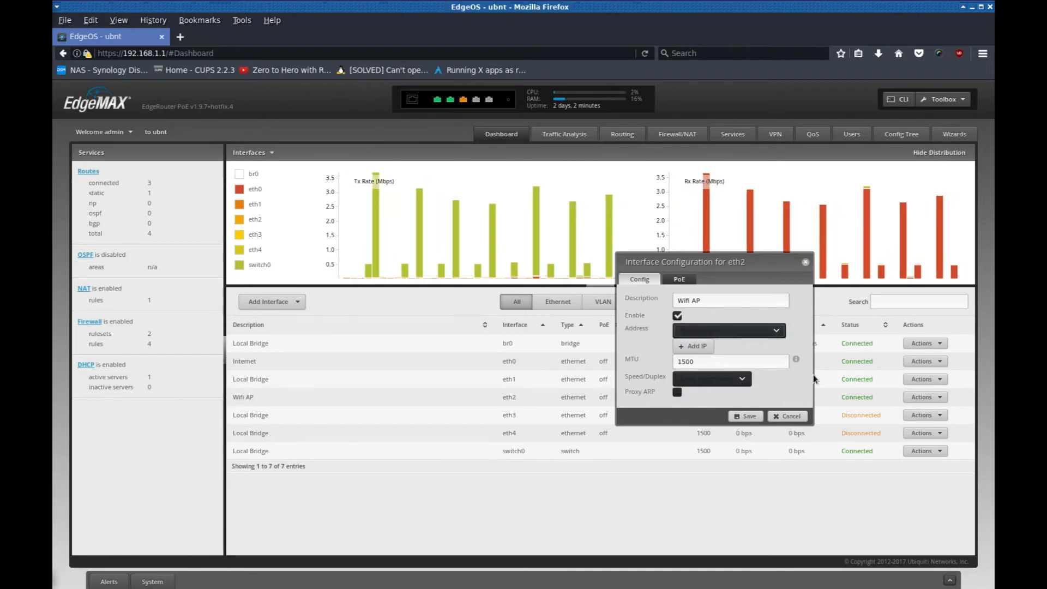
mouse_move(701, 399)
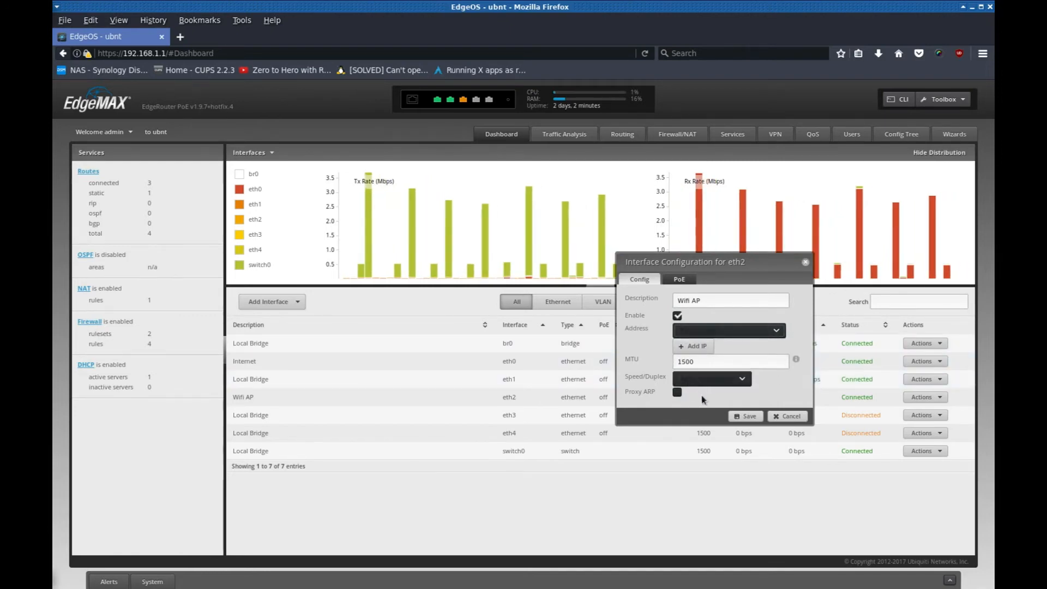
left_click(678, 279)
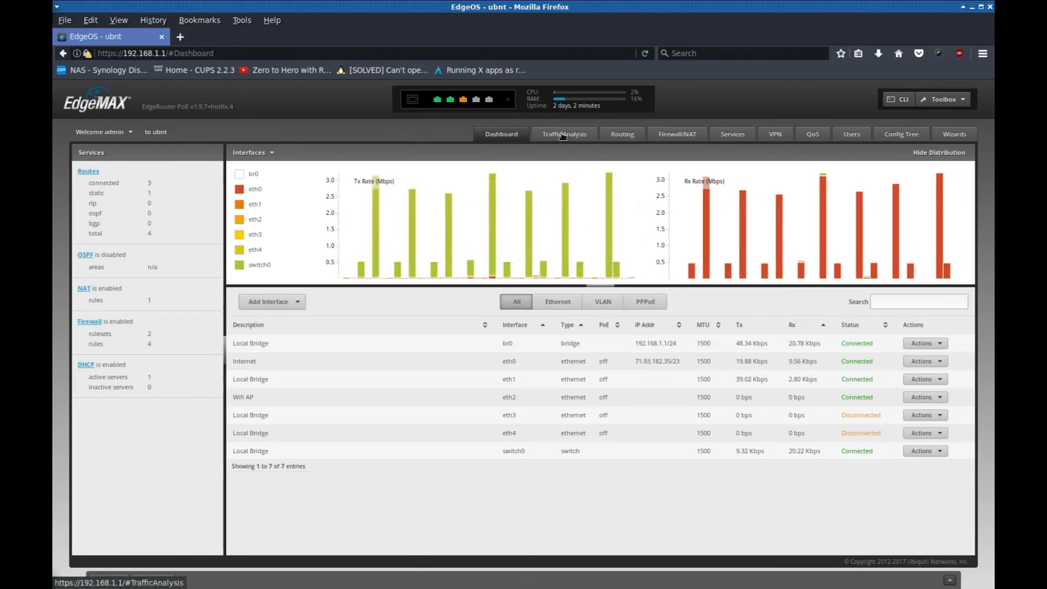
- Show the Traffic Analysis page with per-host byte totals
left_click(564, 134)
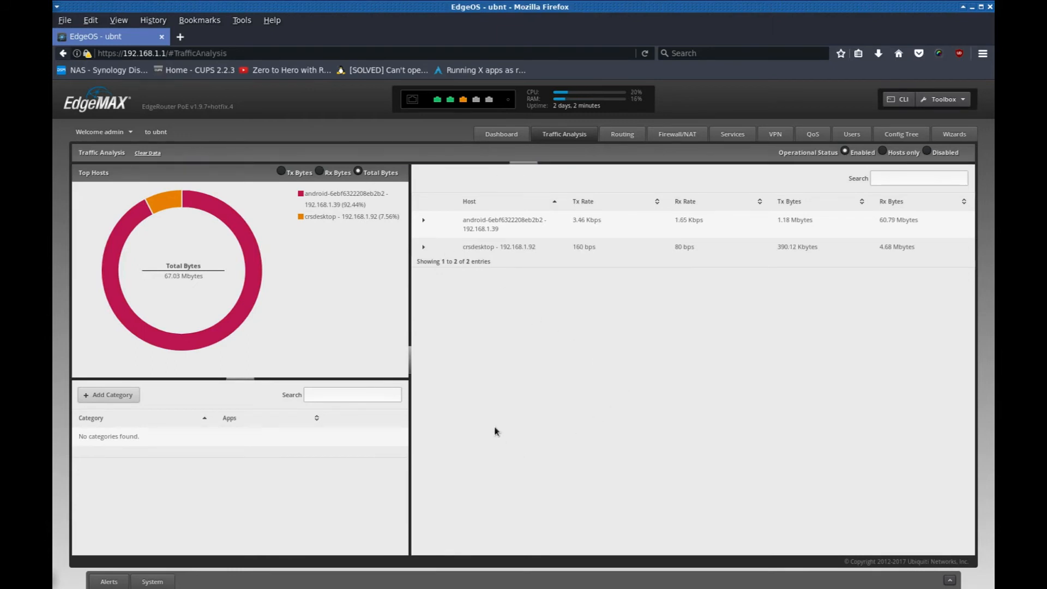
mouse_move(673, 350)
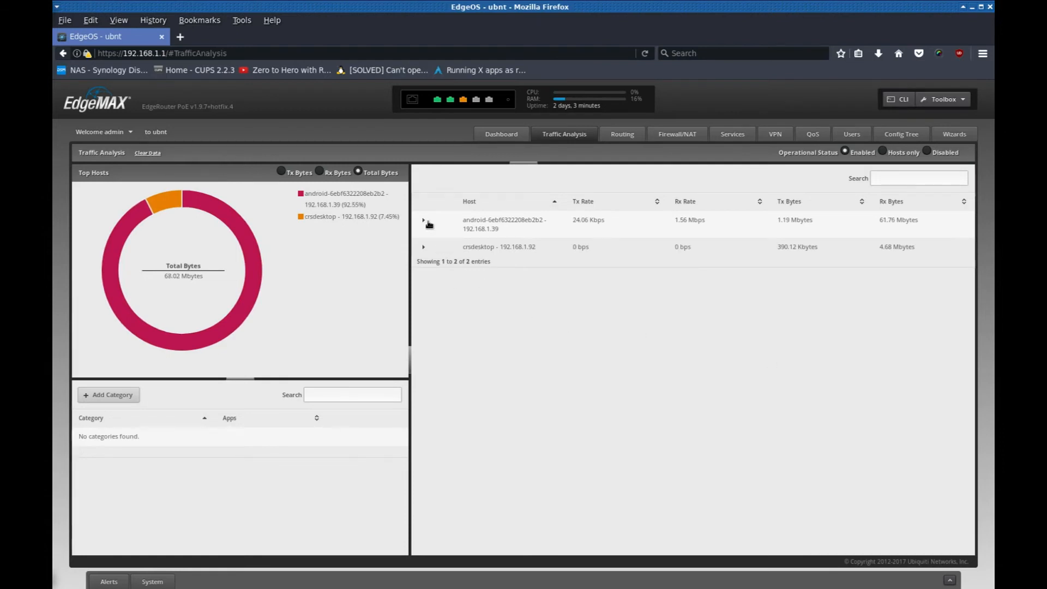
- Expand the Android host and crsdesktop rows to see each one's top apps
left_click(423, 220)
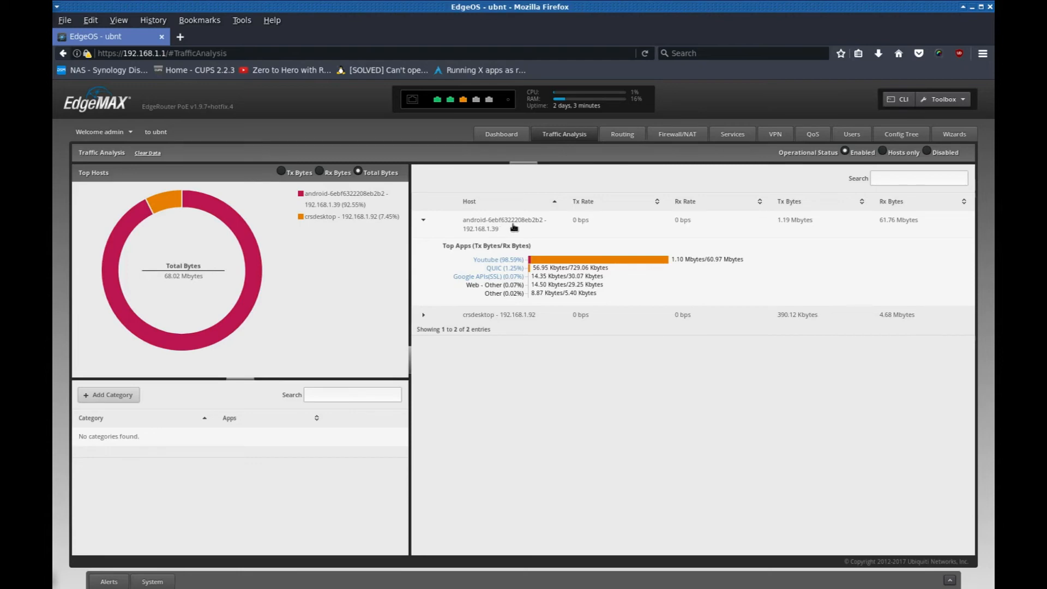
mouse_move(491, 259)
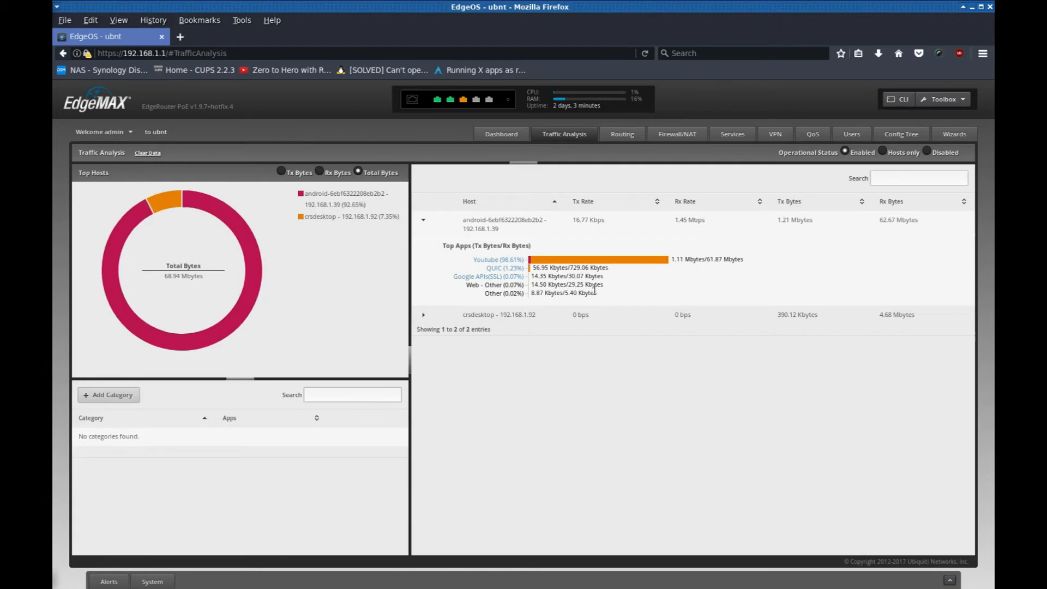
mouse_move(484, 260)
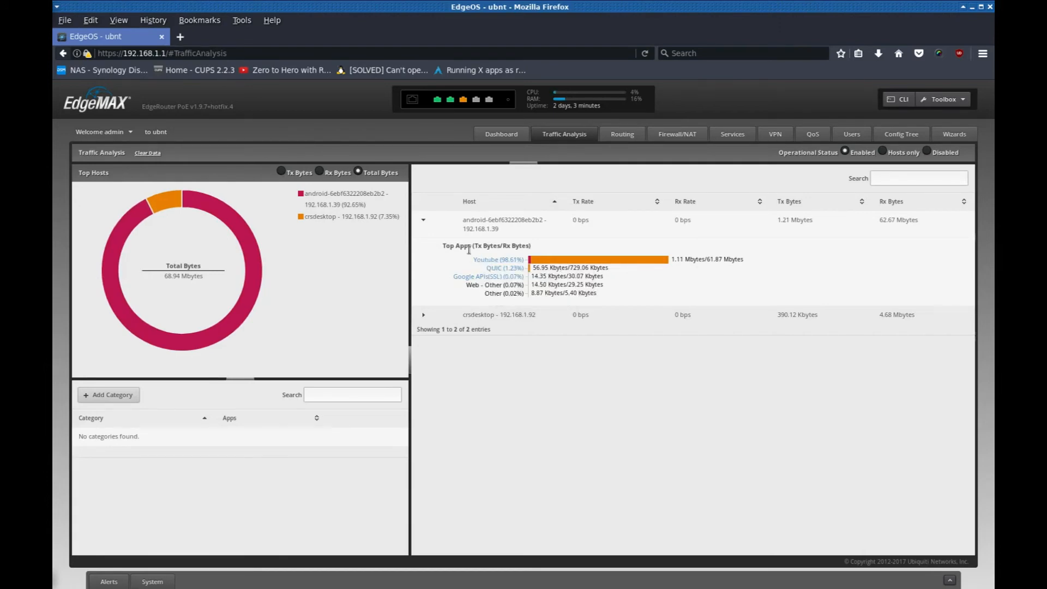
left_click(423, 219)
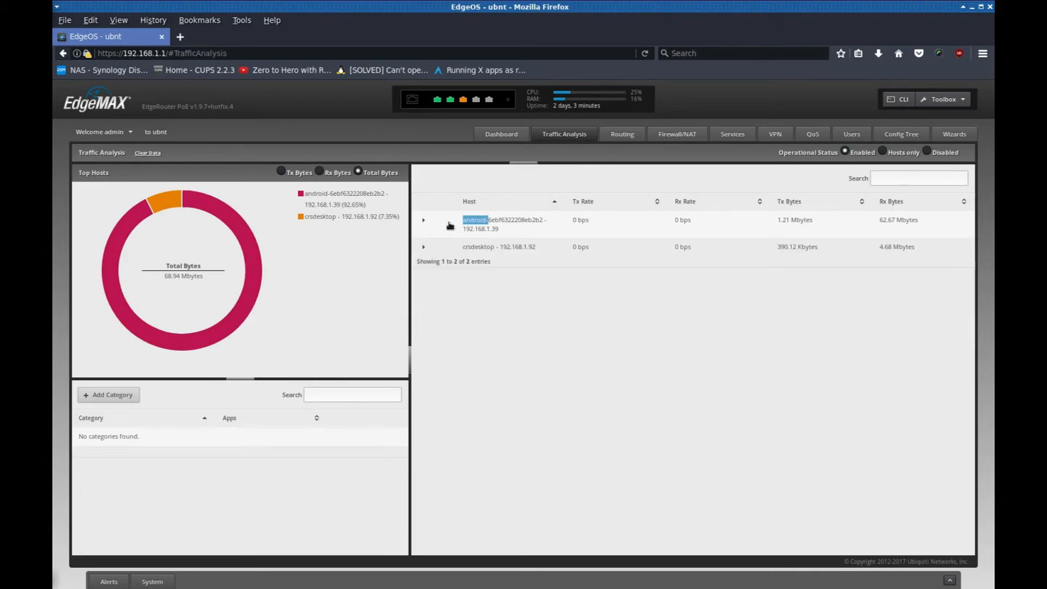
left_click(423, 220)
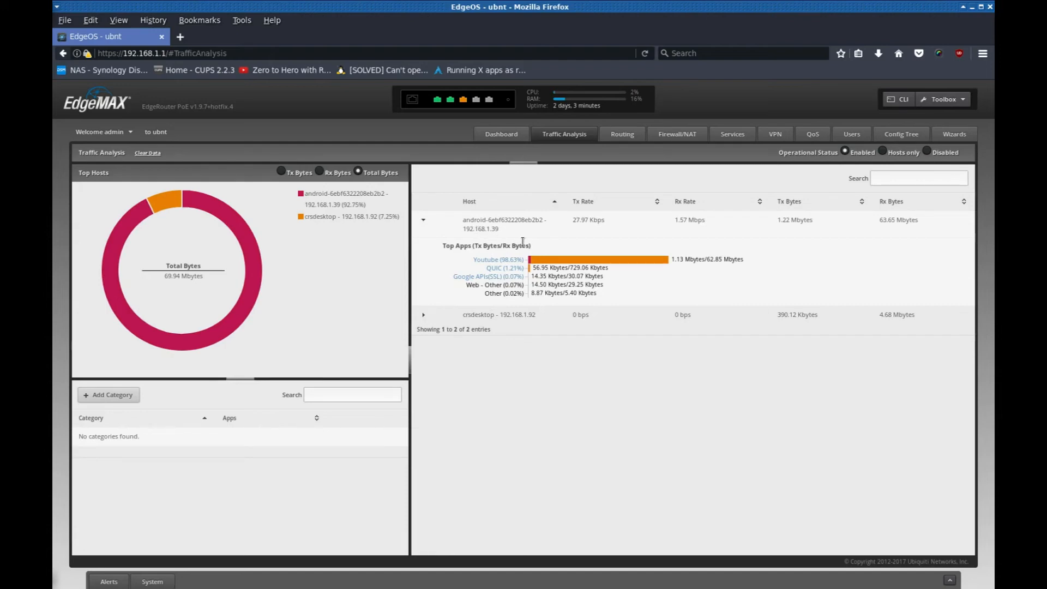
mouse_move(485, 260)
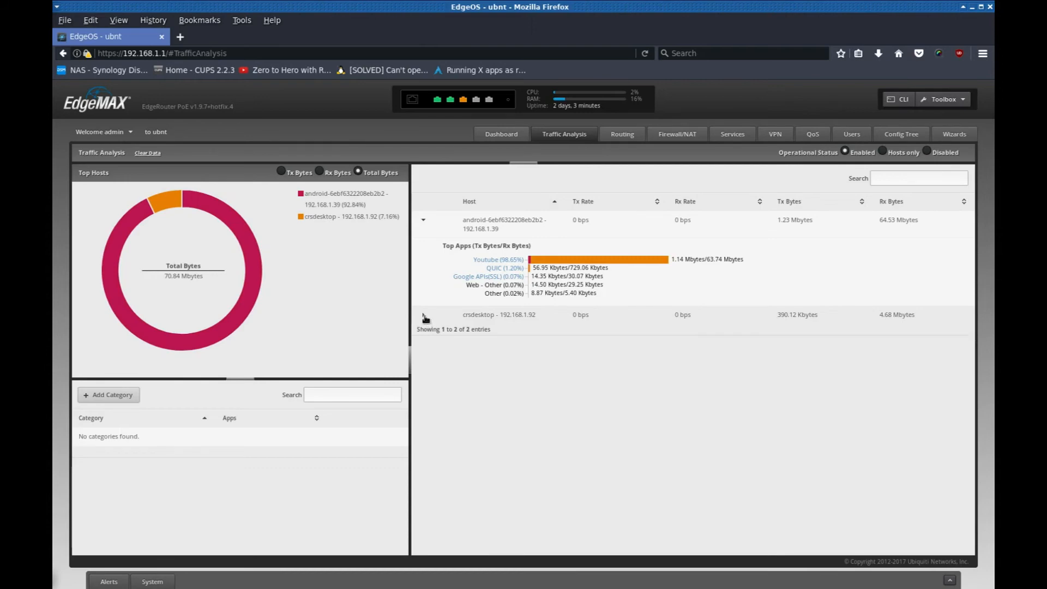
left_click(423, 314)
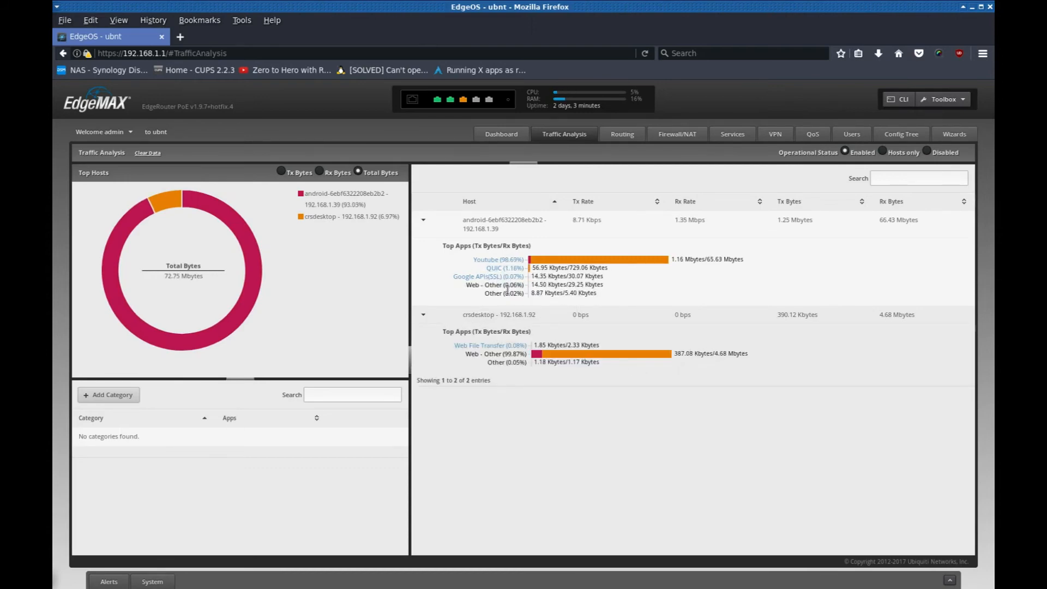
mouse_move(486, 260)
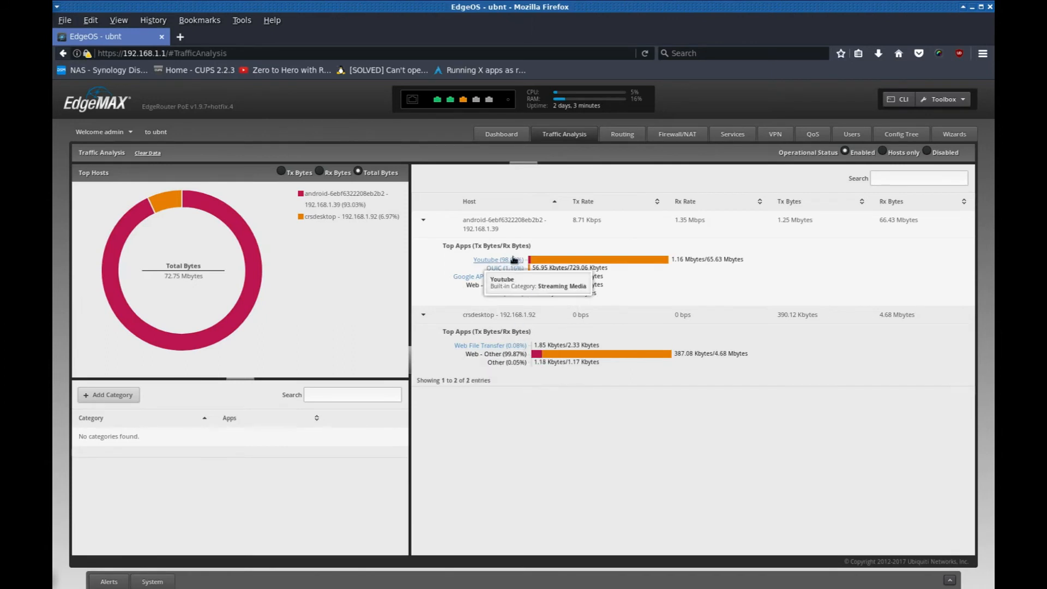
mouse_move(534, 255)
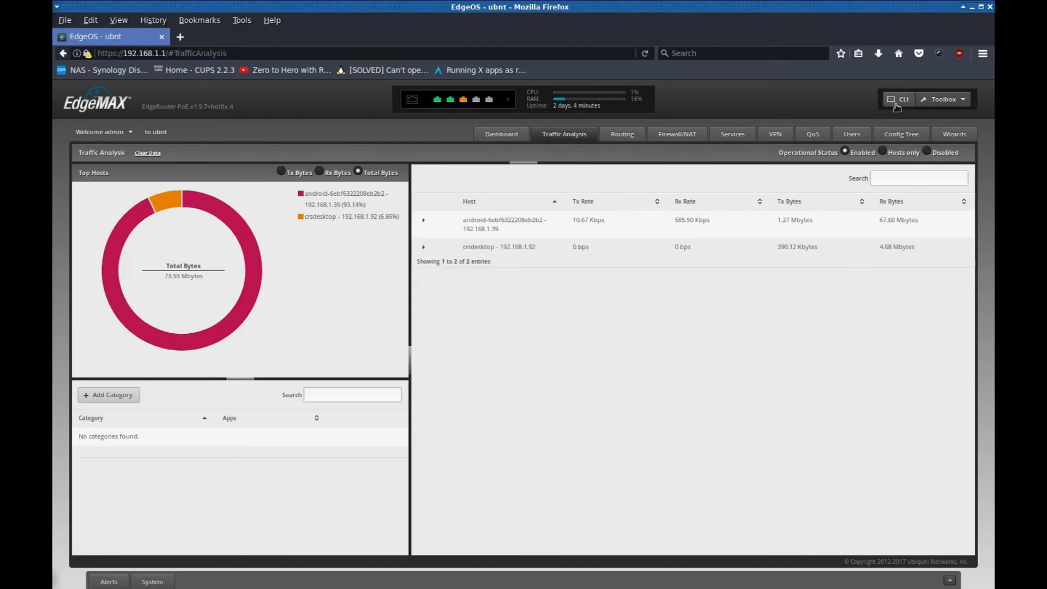
- Launch the web CLI console and log in as admin to reach the shell prompt
left_click(899, 99)
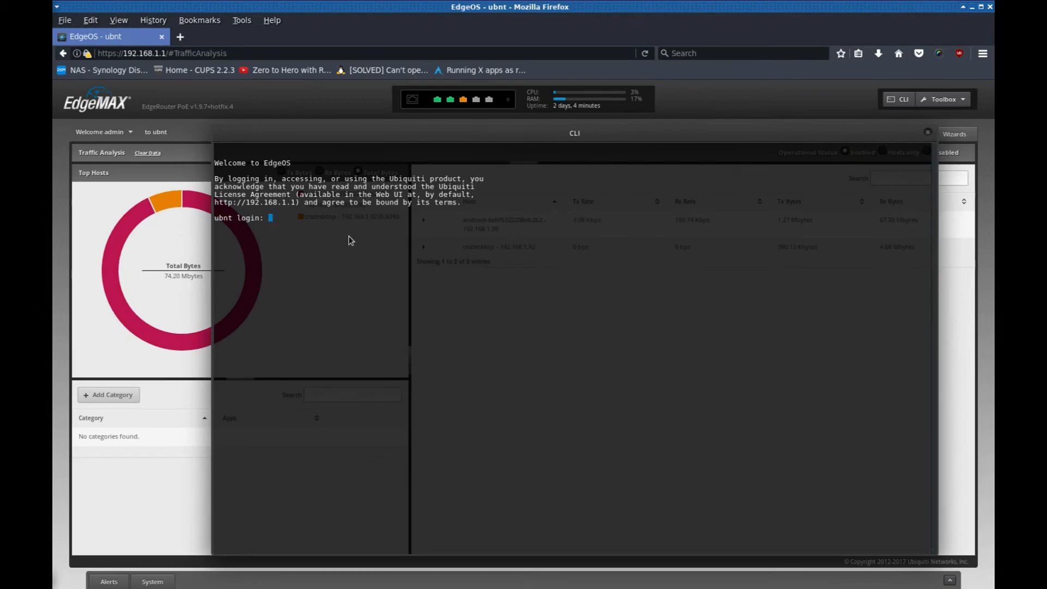
type("a")
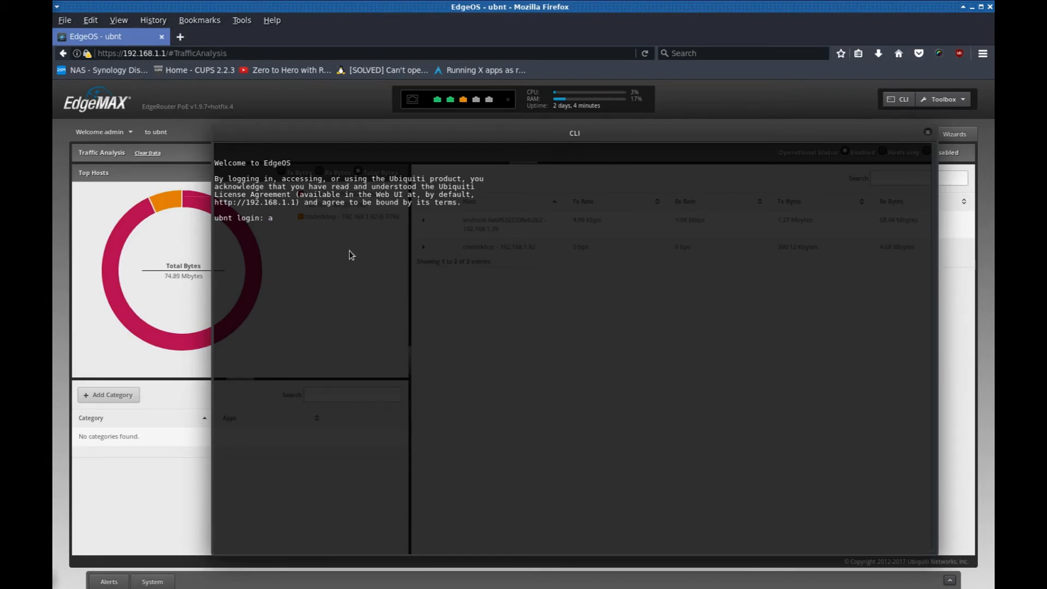
type("dmin")
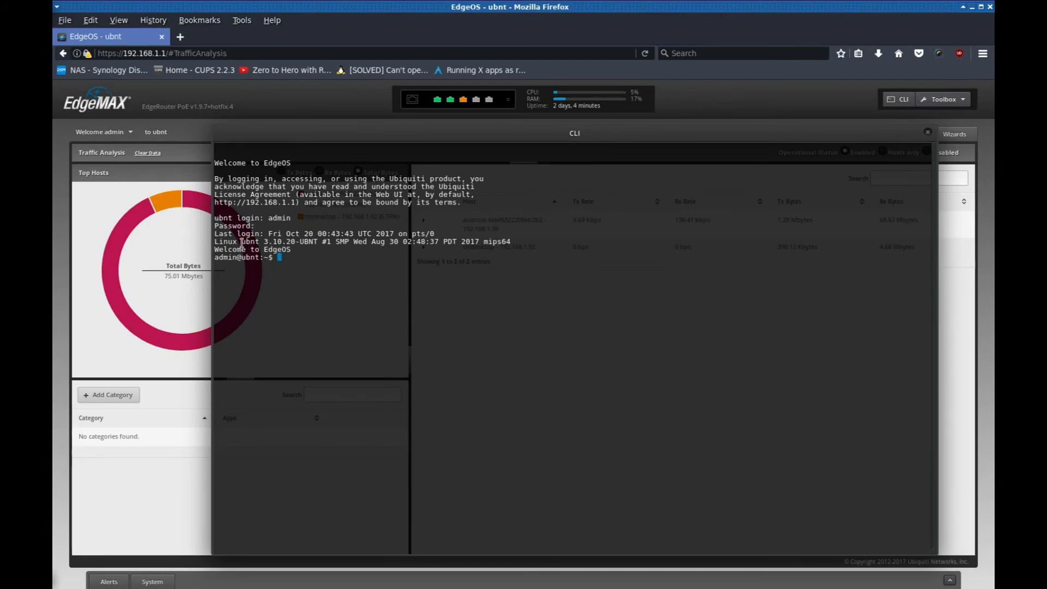
double_click(224, 241)
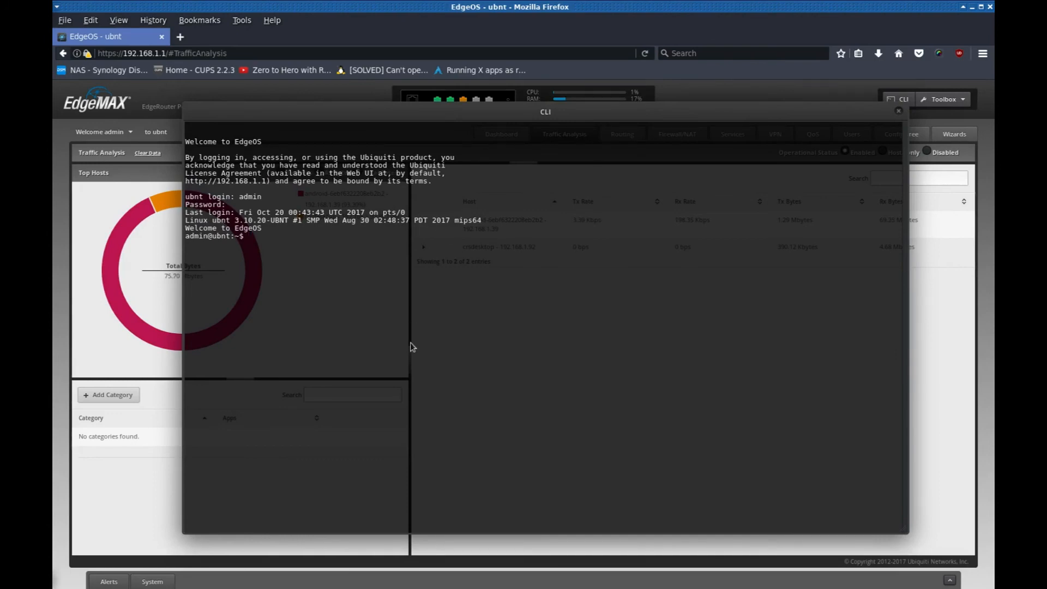
- Run cd and ps -e to list running processes, then become root with sudo su
type("cd ..")
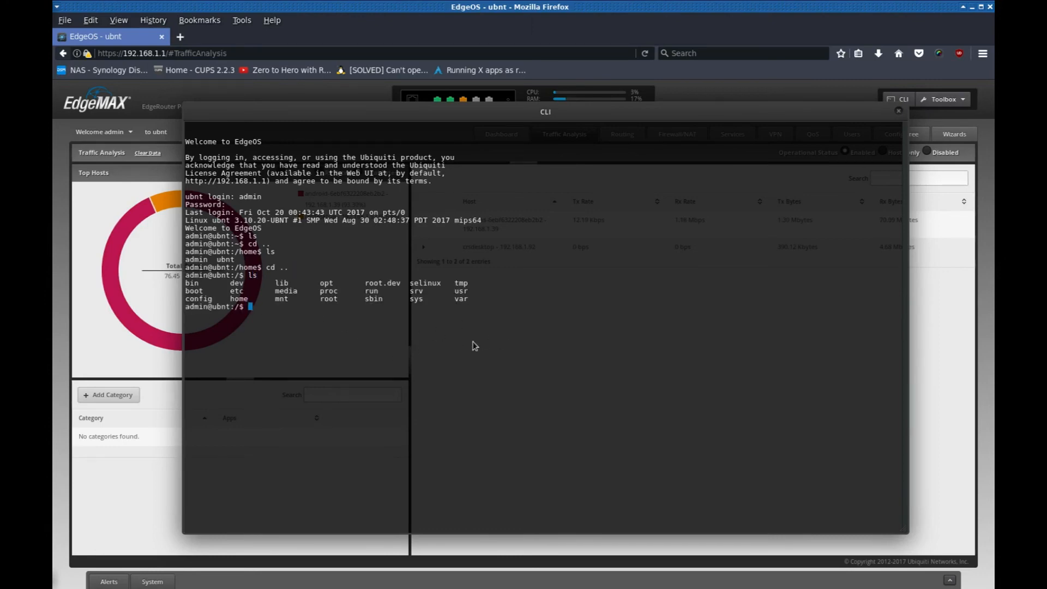
type("ps -e")
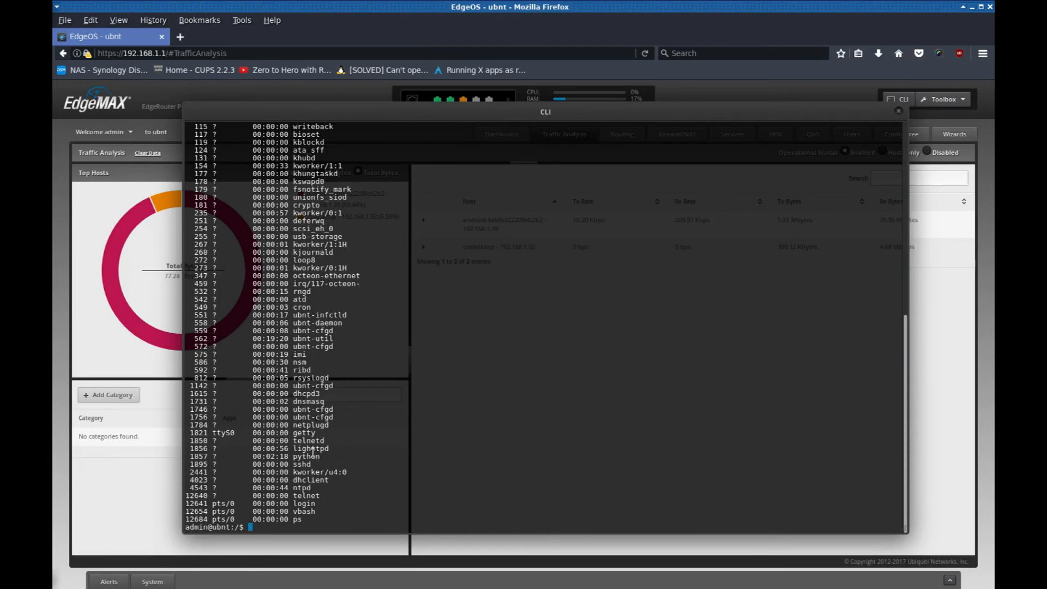
mouse_move(340, 421)
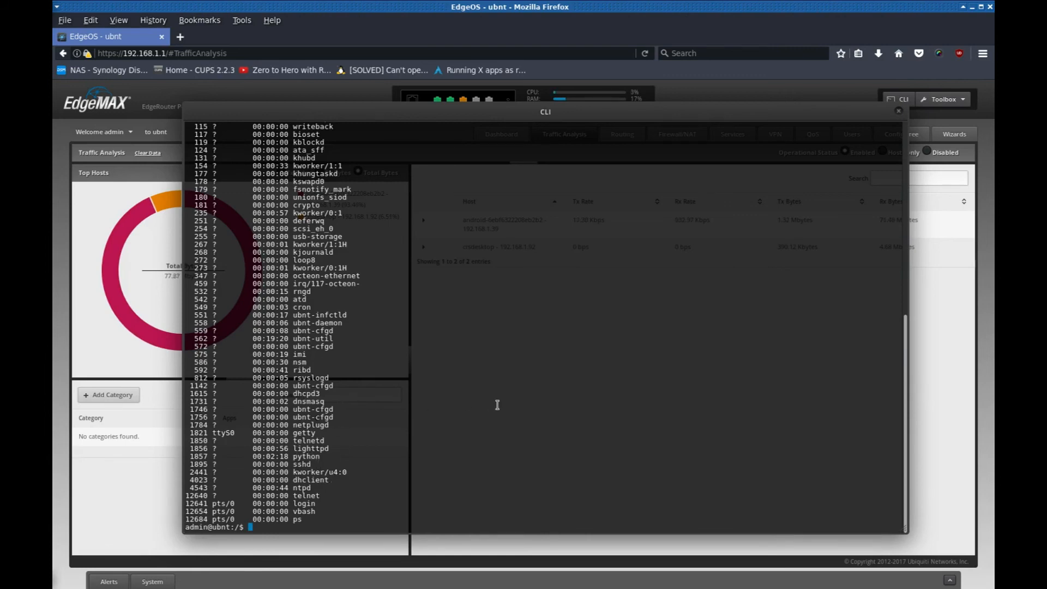
type("sudo su")
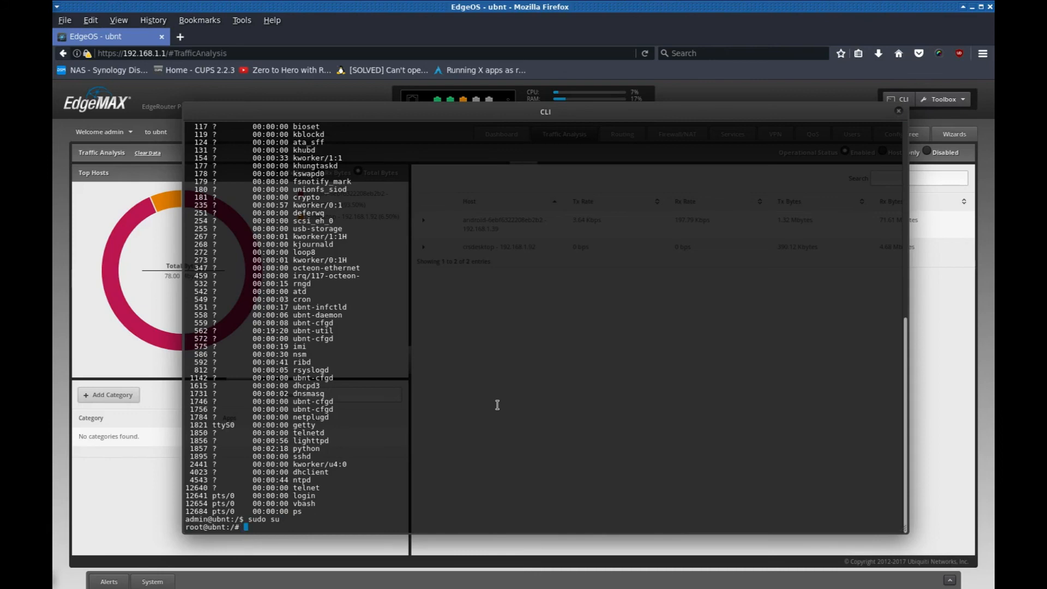
- Run ifstat, ping google.com and stop it, then enter the sbin directory
type("ifstat")
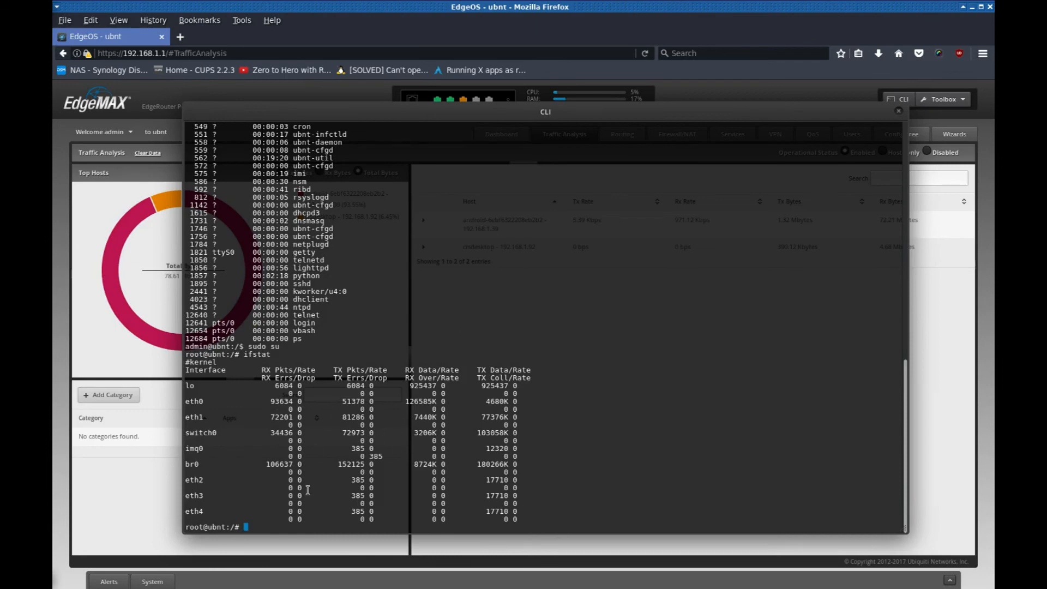
mouse_move(632, 472)
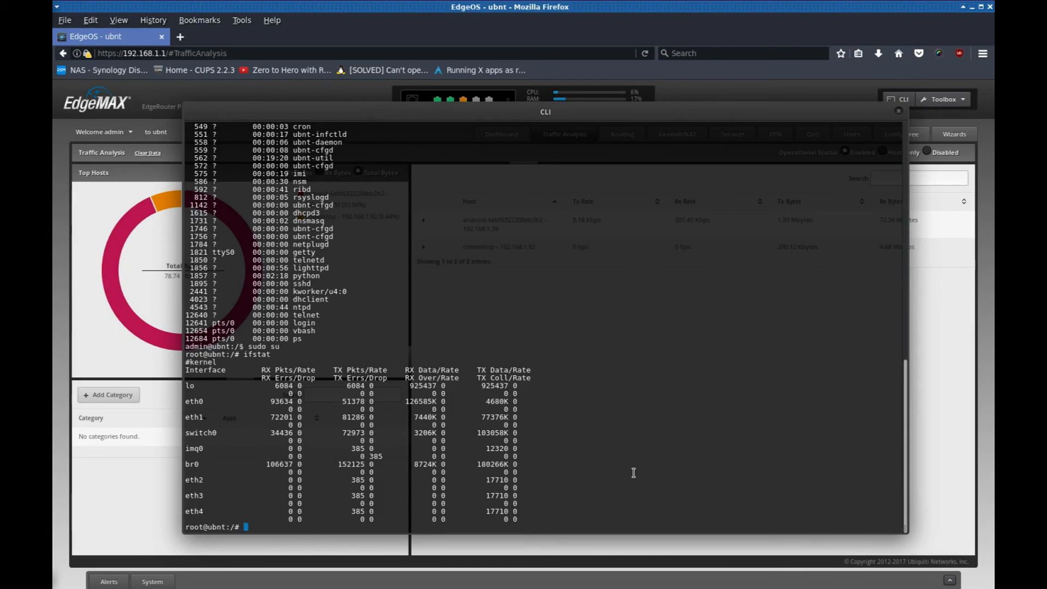
type("ping")
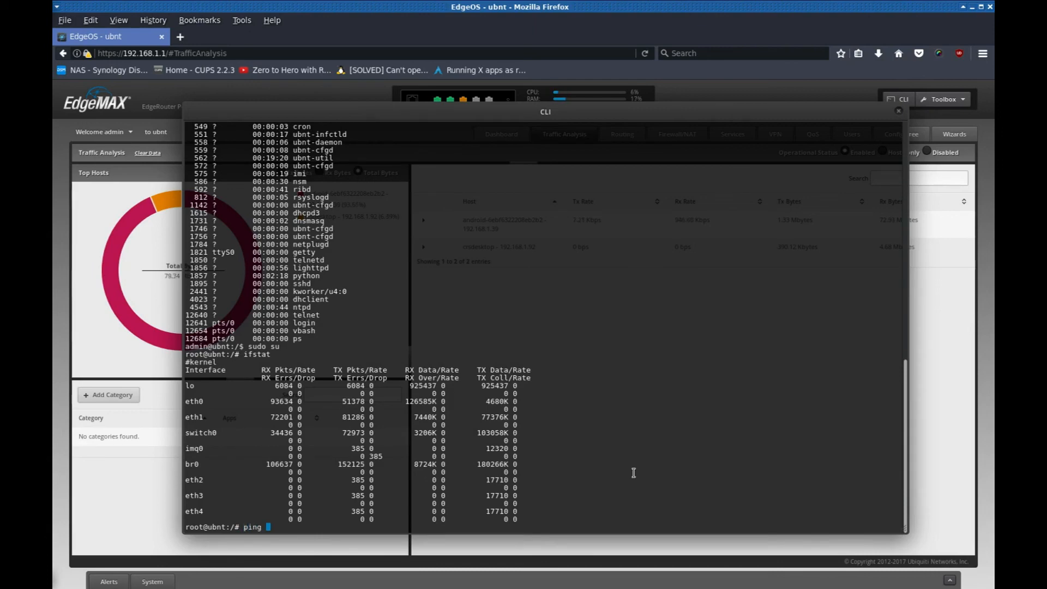
type("google.com")
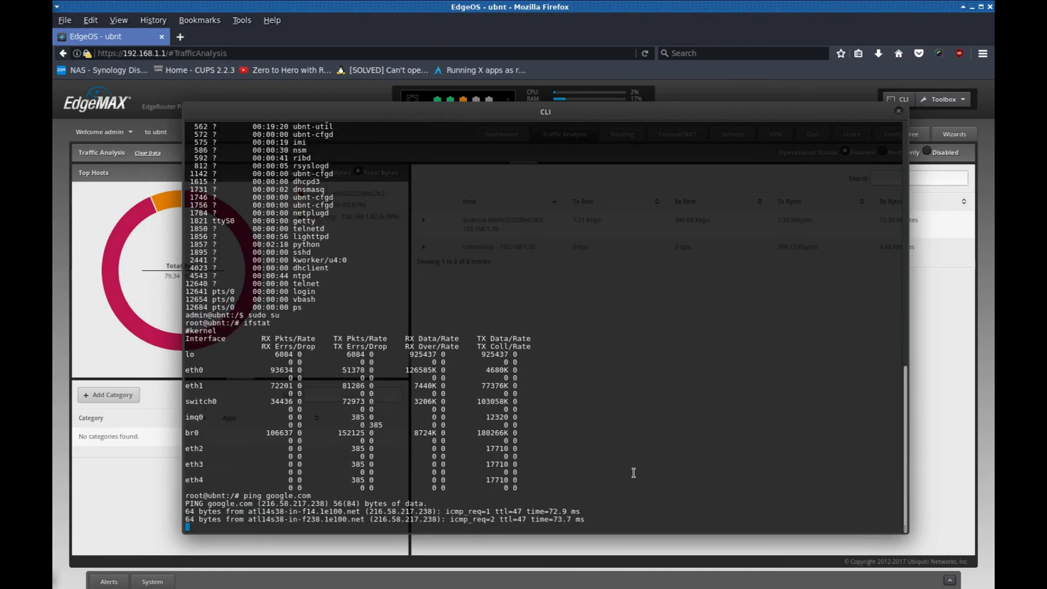
key("ctrl+c")
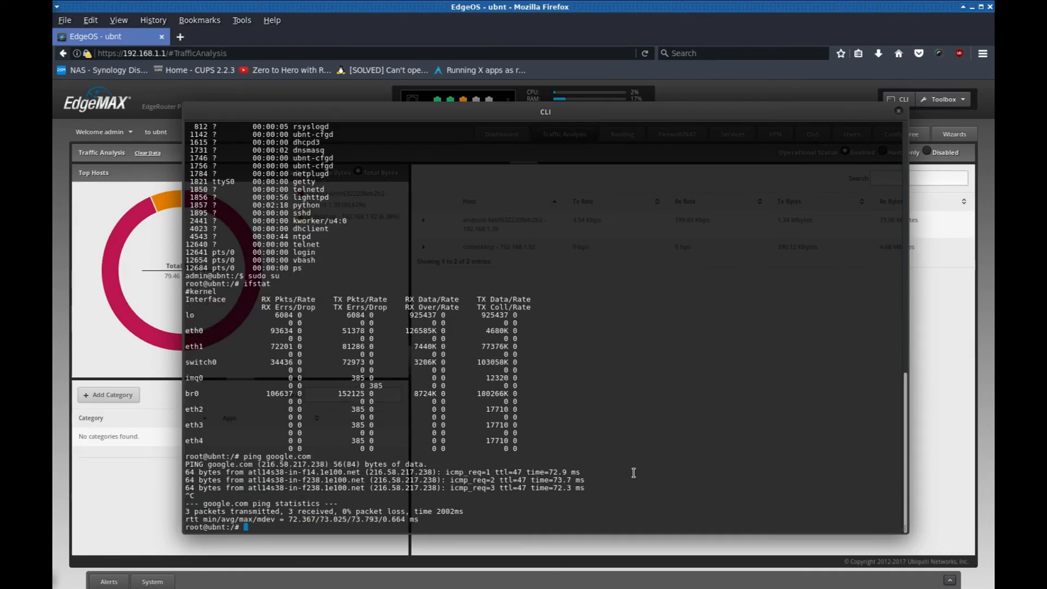
mouse_move(327, 454)
type("cd s")
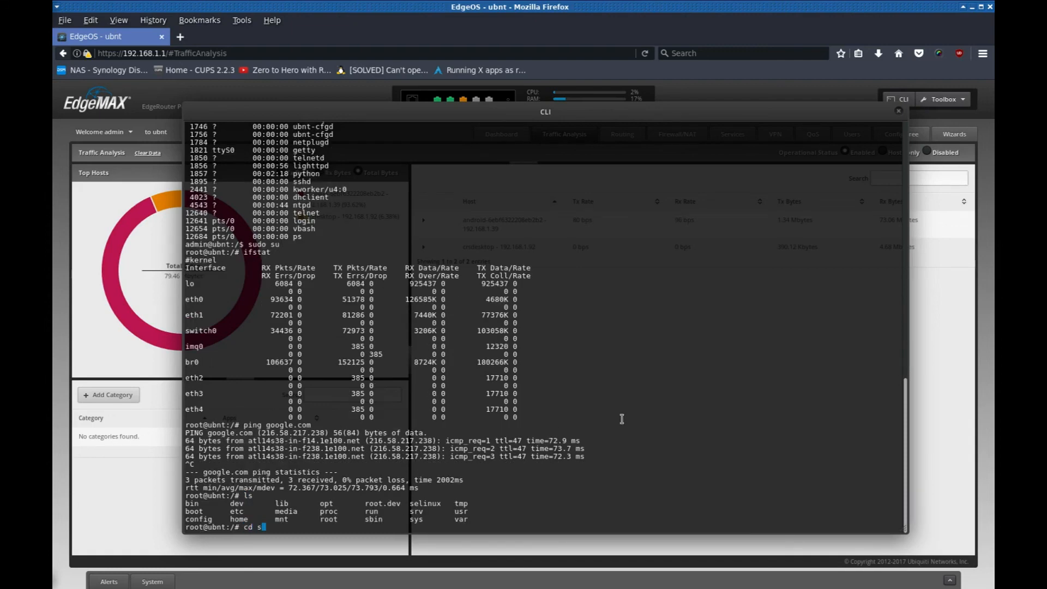
key("Return")
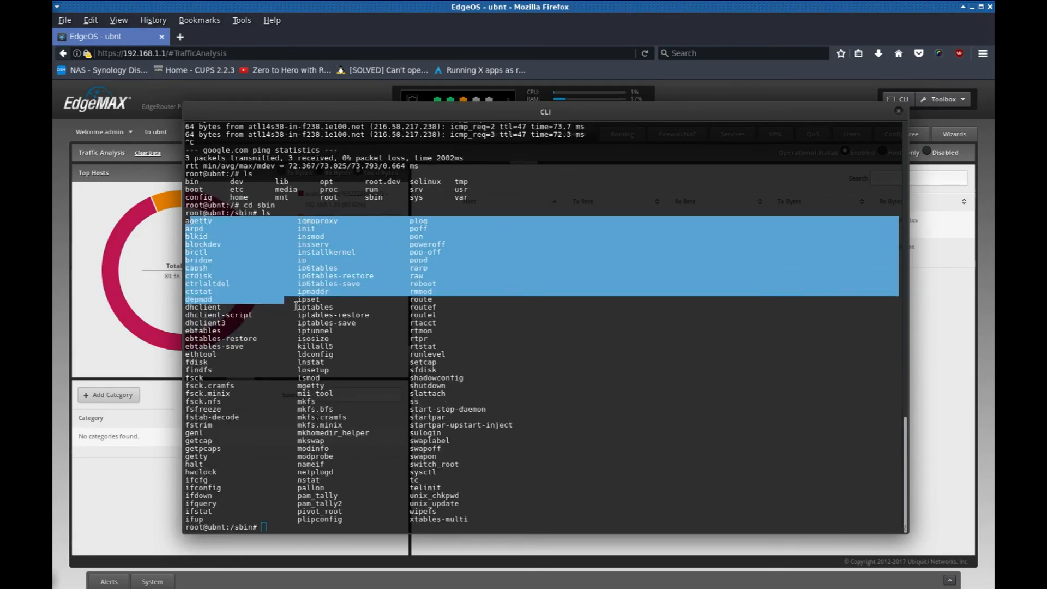
- Close the CLI console and briefly show the Toolbox list, returning to Traffic Analysis
left_click(898, 110)
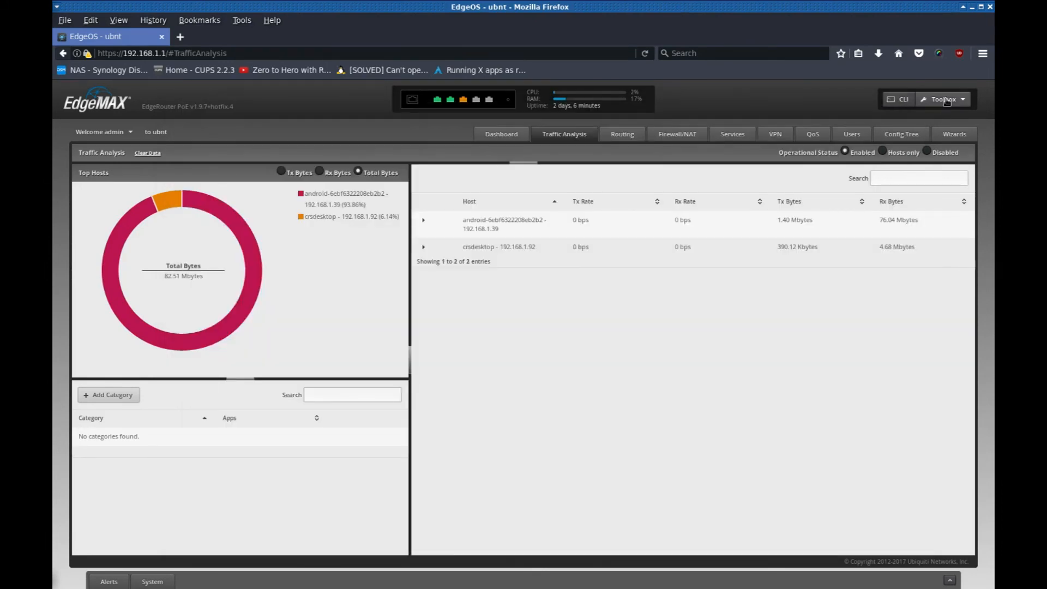
left_click(942, 100)
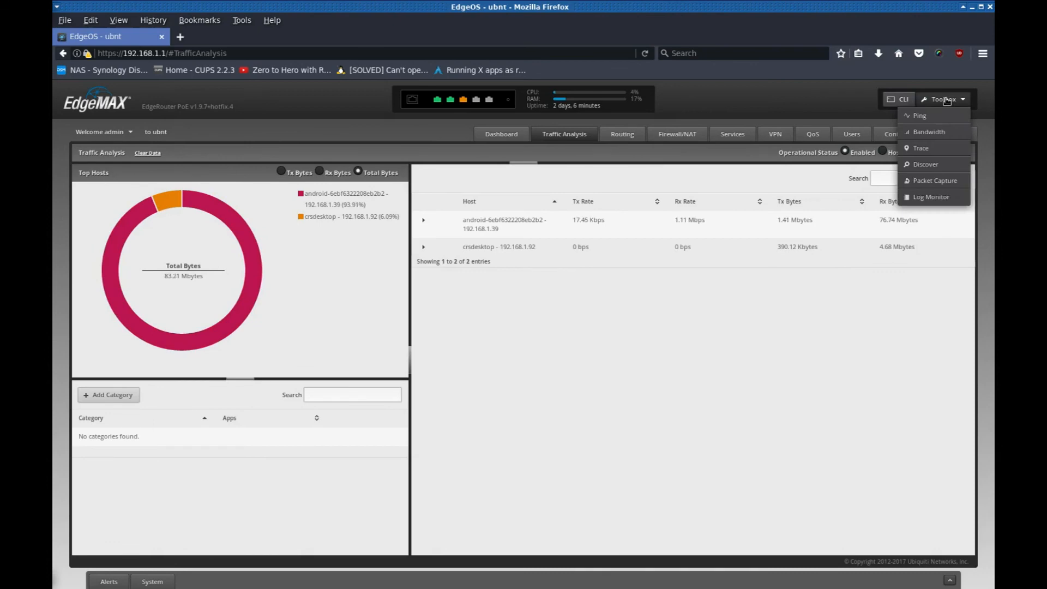
mouse_move(941, 180)
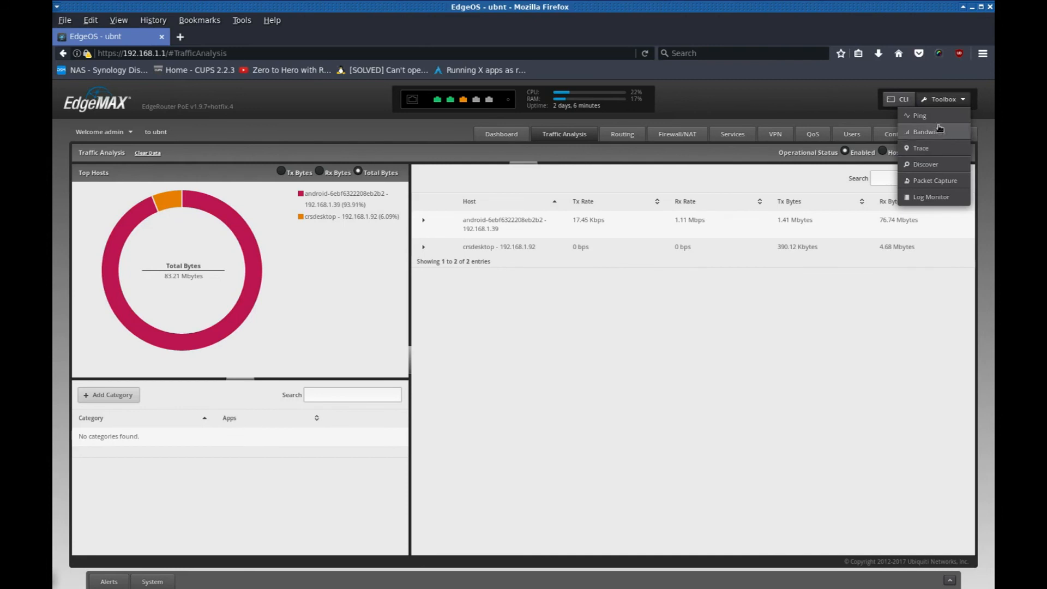
left_click(942, 99)
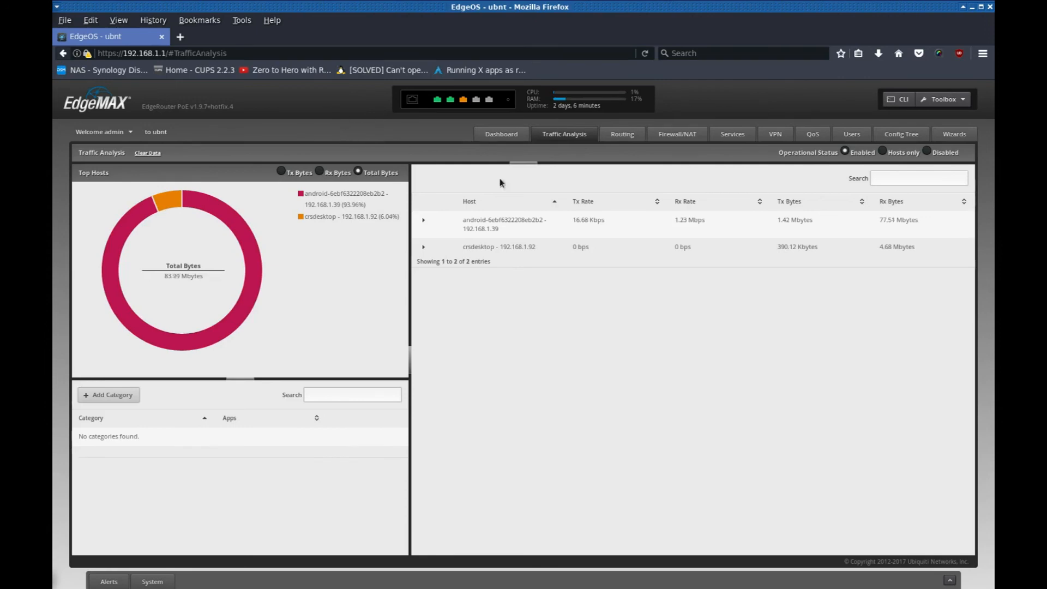
- Return to the Dashboard with live traffic graphs and the seven interfaces
left_click(500, 134)
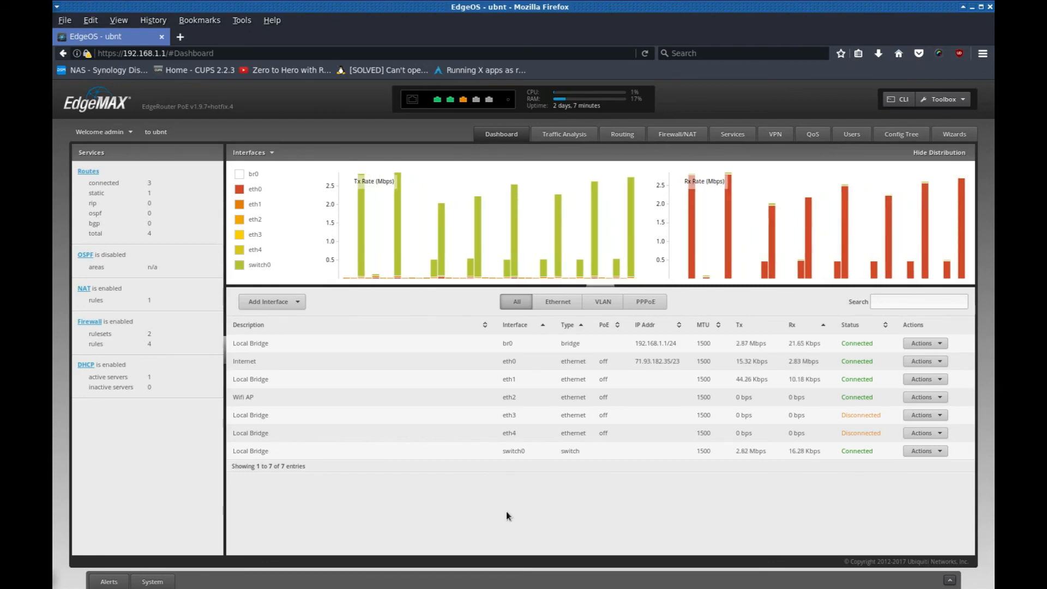
mouse_move(603, 180)
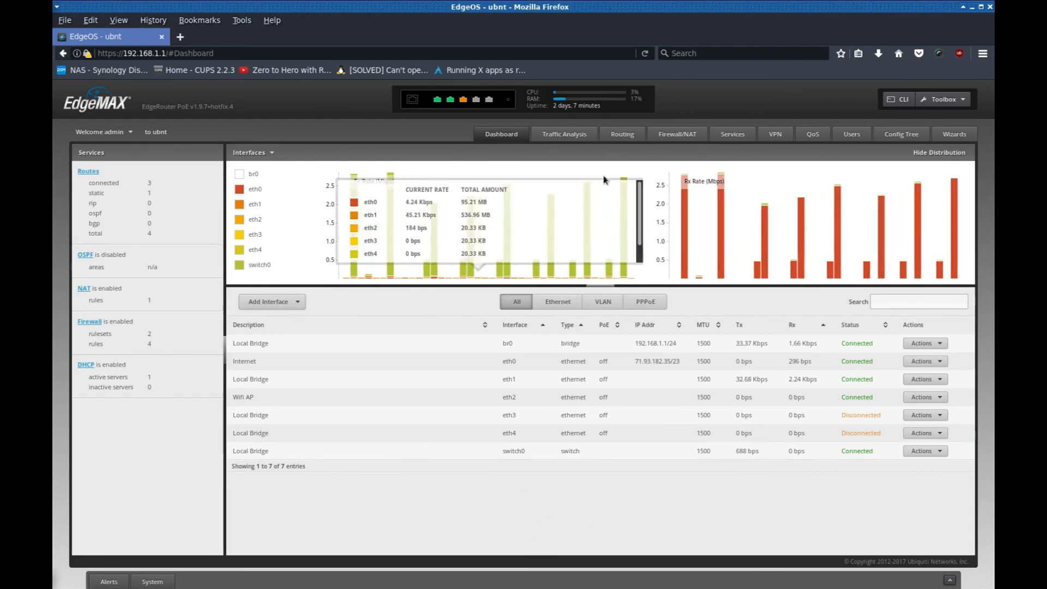
mouse_move(493, 511)
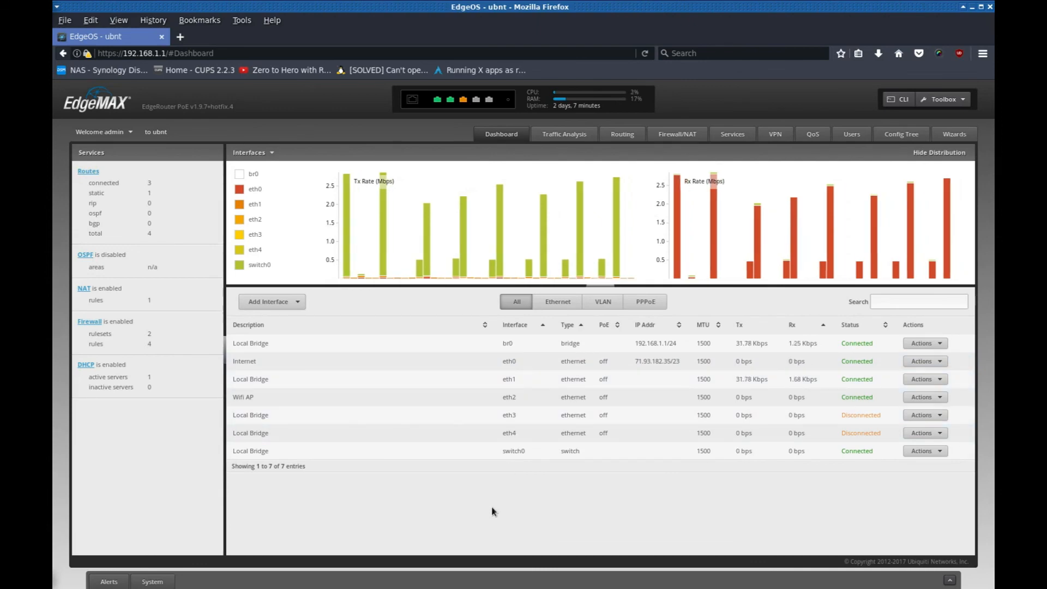